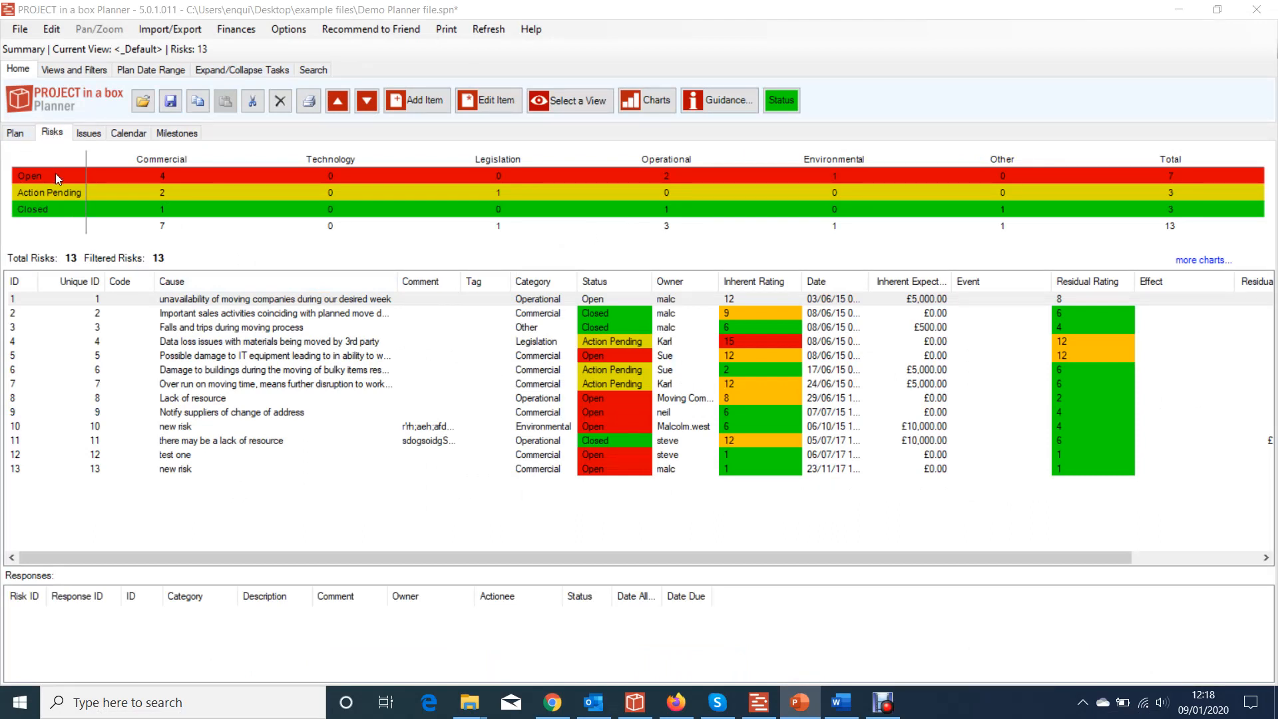
mouse_move(233, 382)
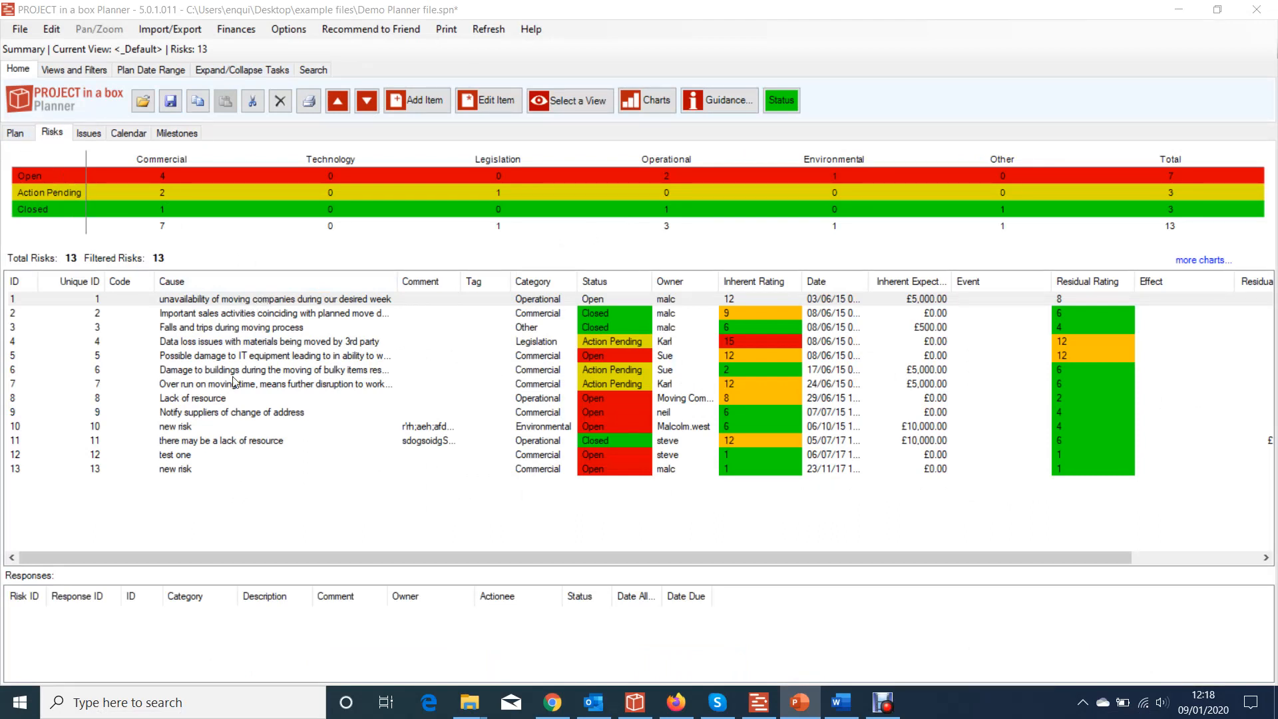
mouse_move(273, 387)
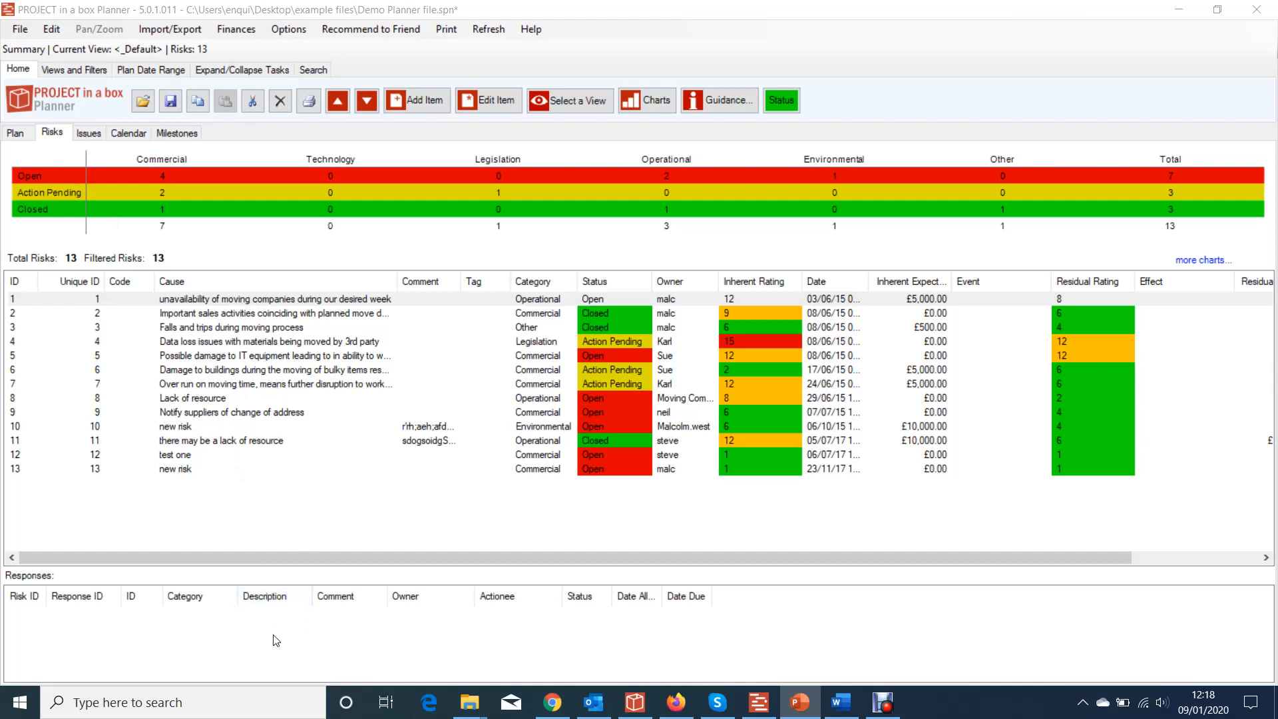
mouse_move(284, 617)
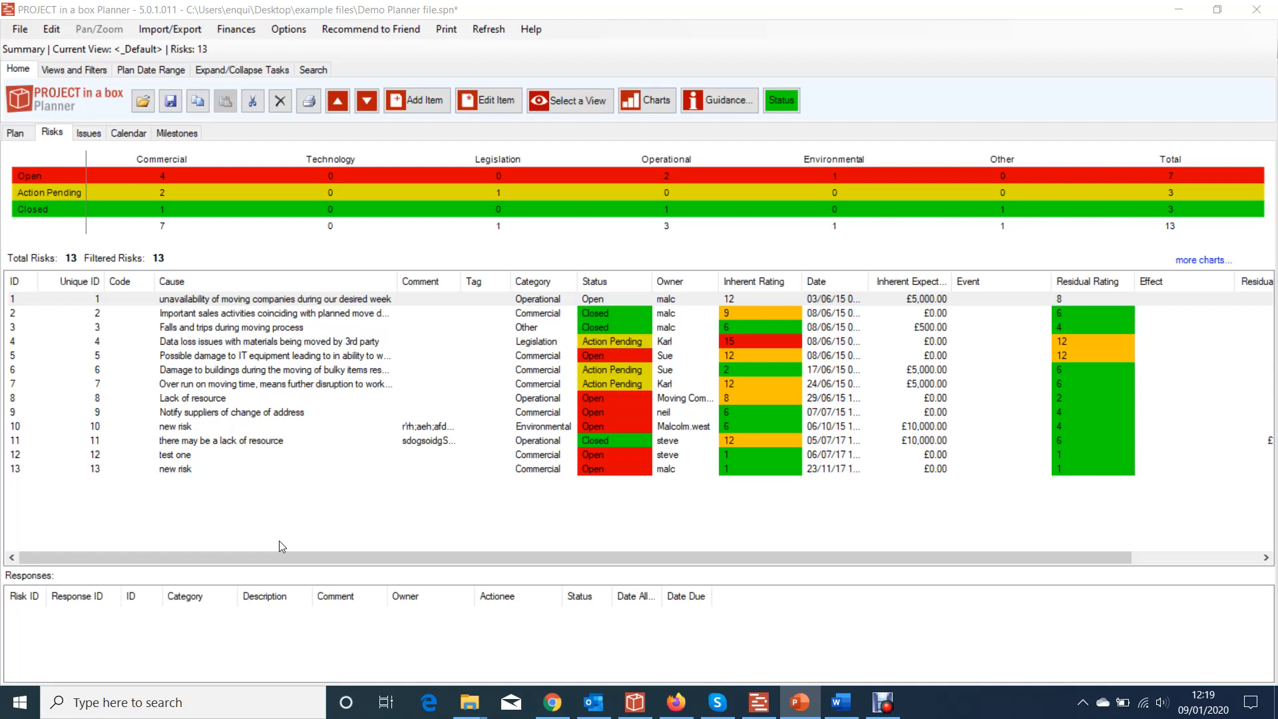
mouse_move(44, 450)
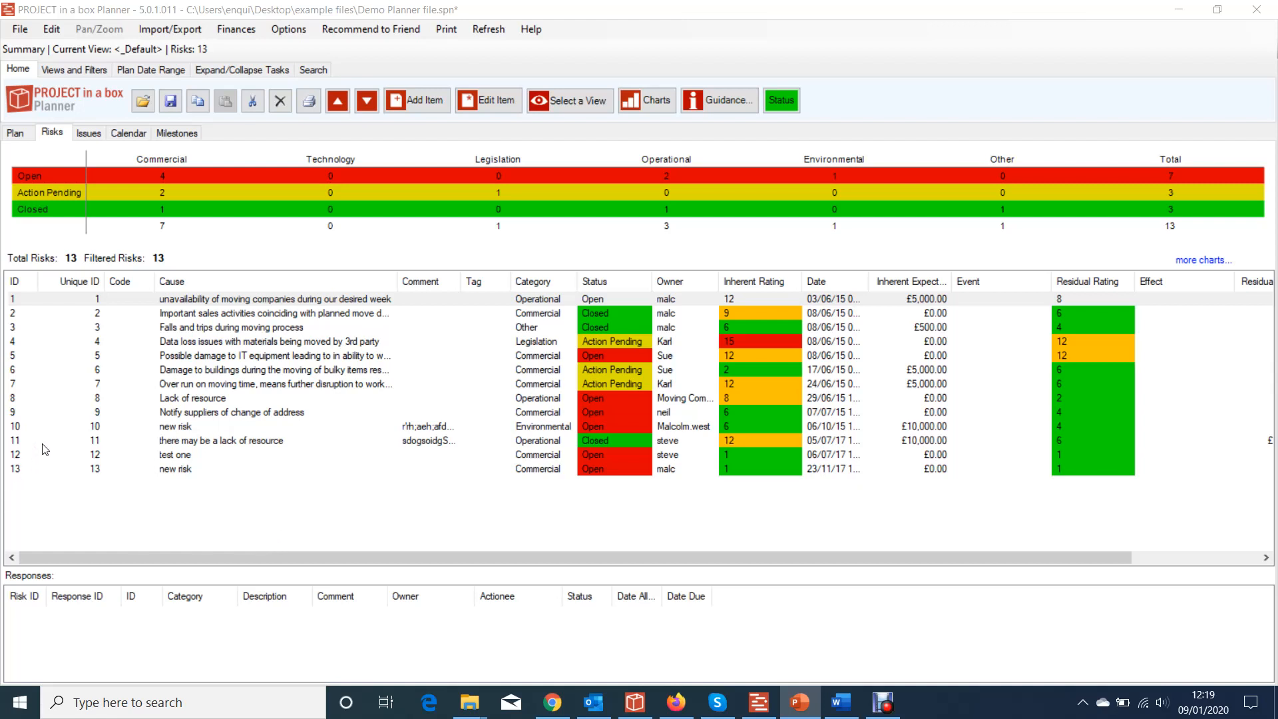
mouse_move(270, 306)
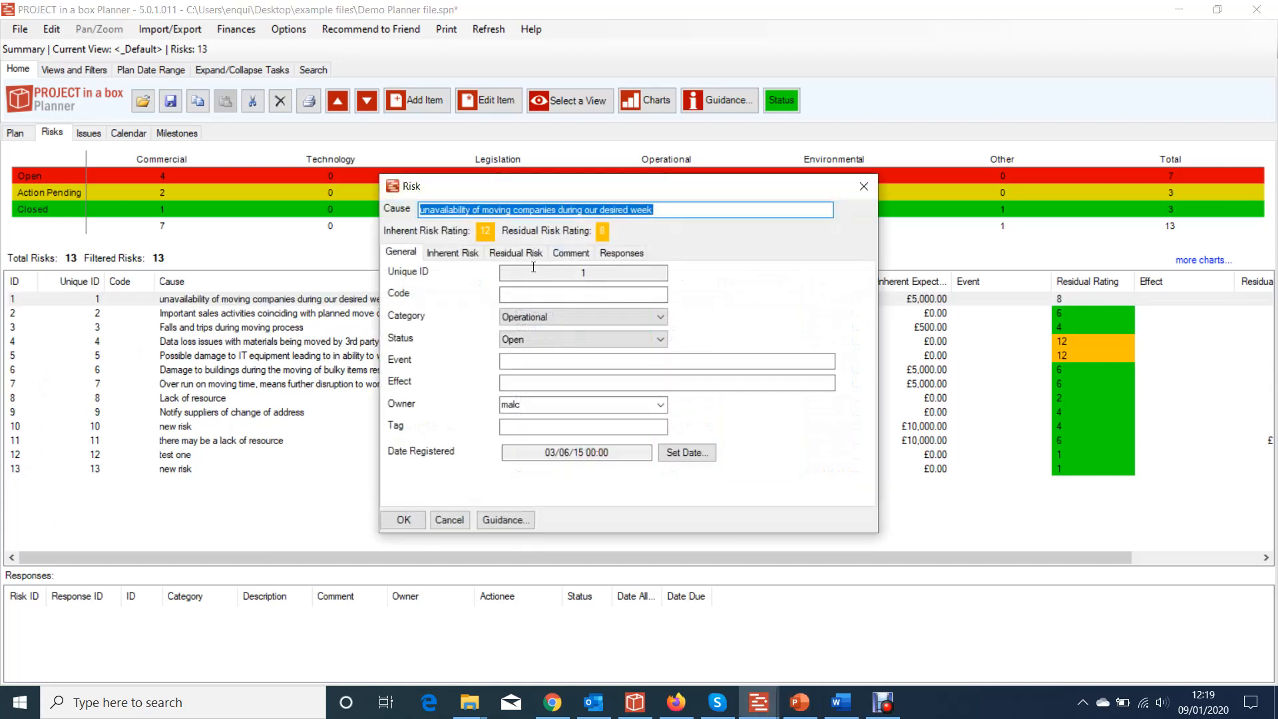
- Append extra lines of text to risk 1's comment and save the risk
left_click(570, 252)
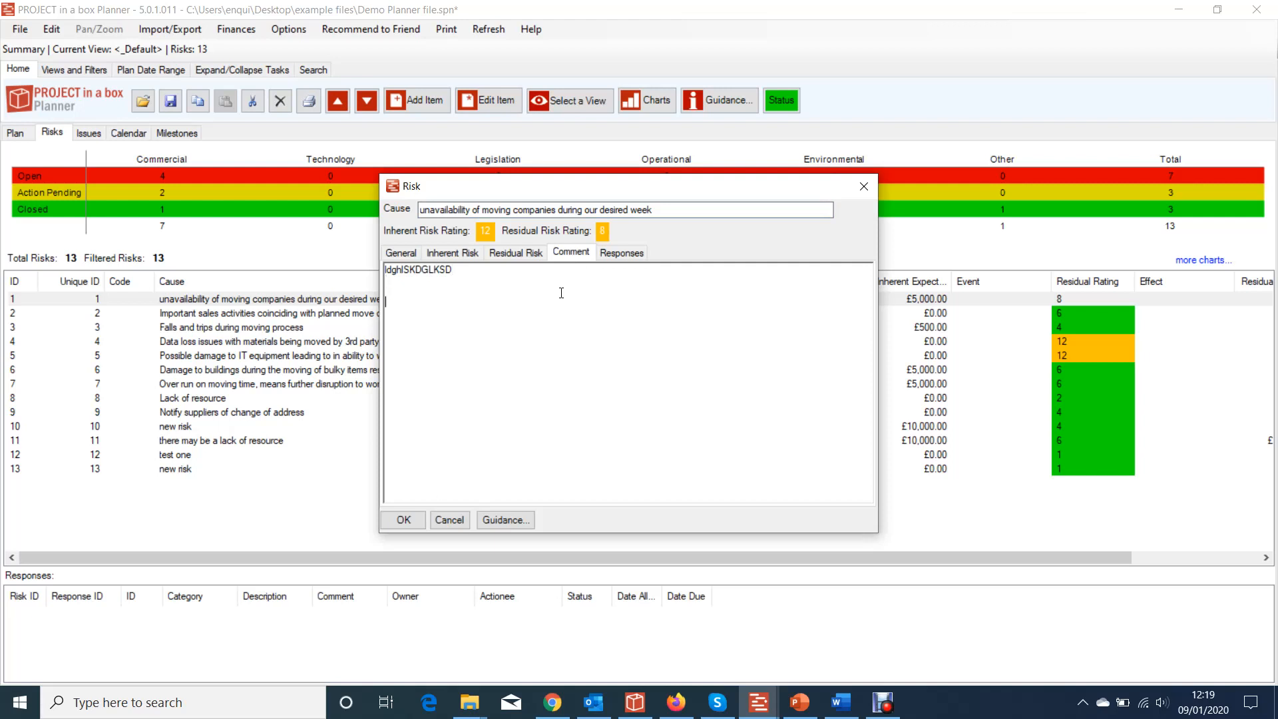
type("DFKAD;FH';FDAH'FDA")
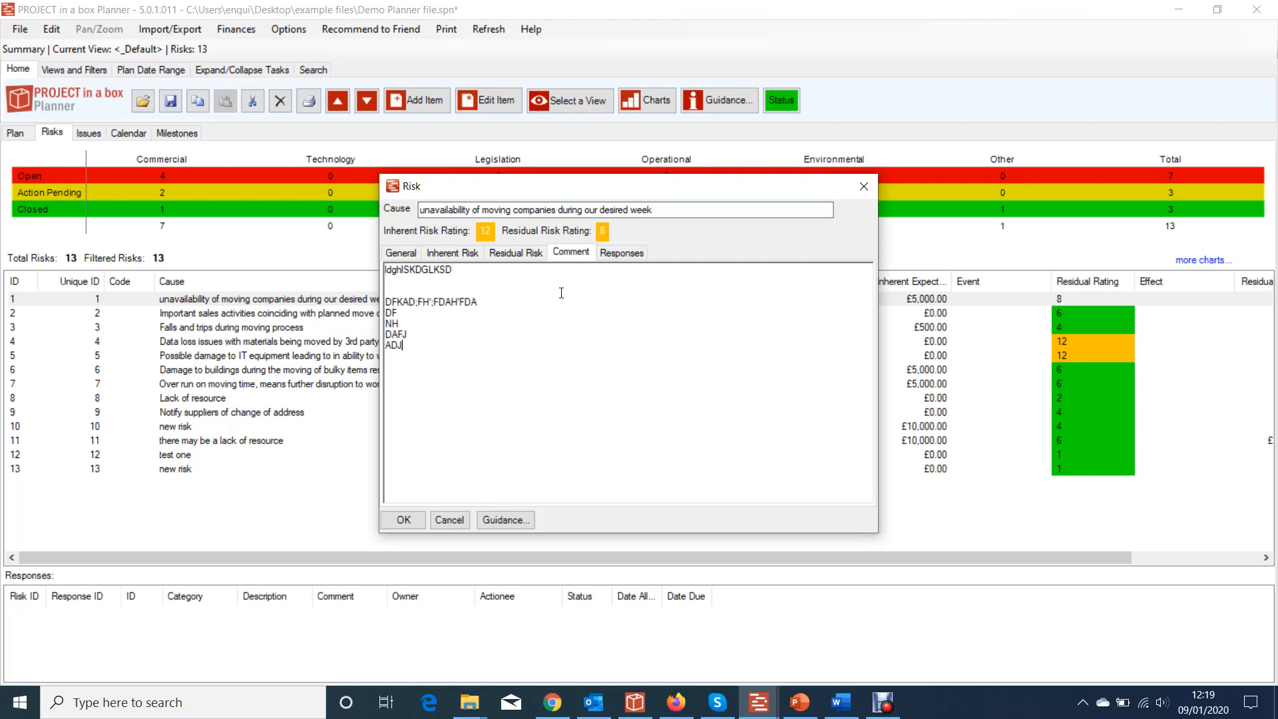
type("KFAG';J")
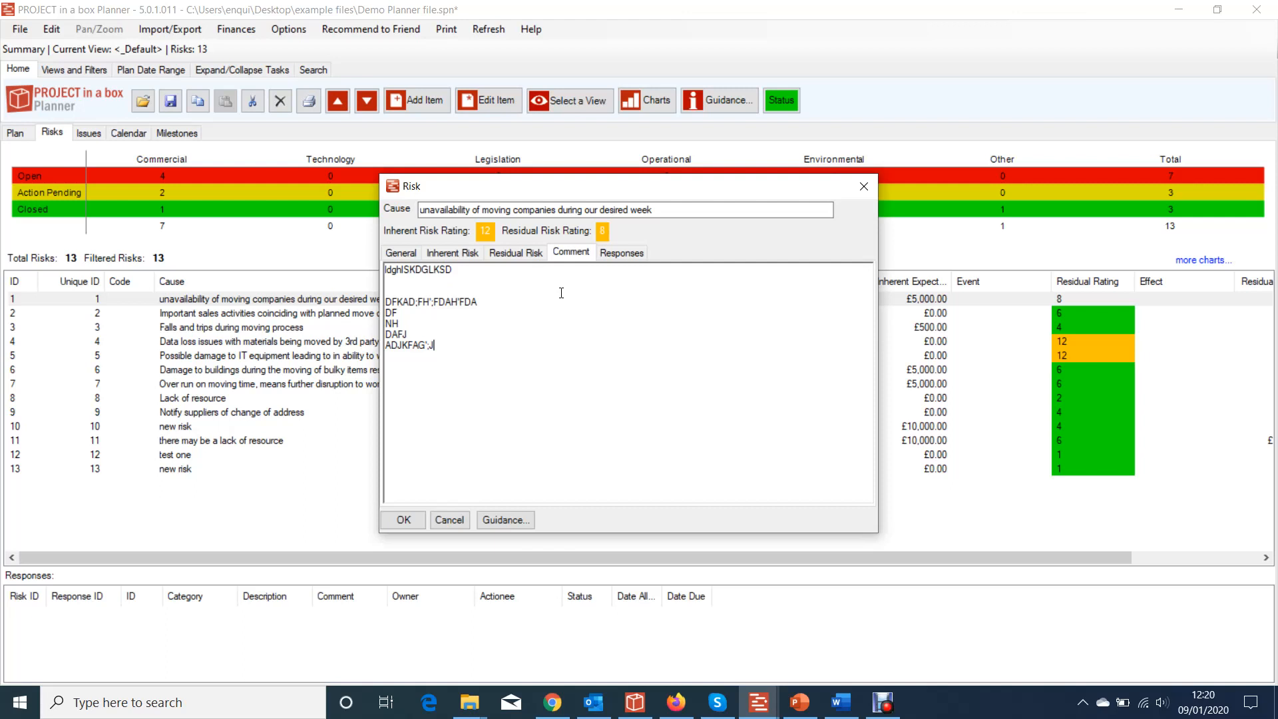
mouse_move(447, 364)
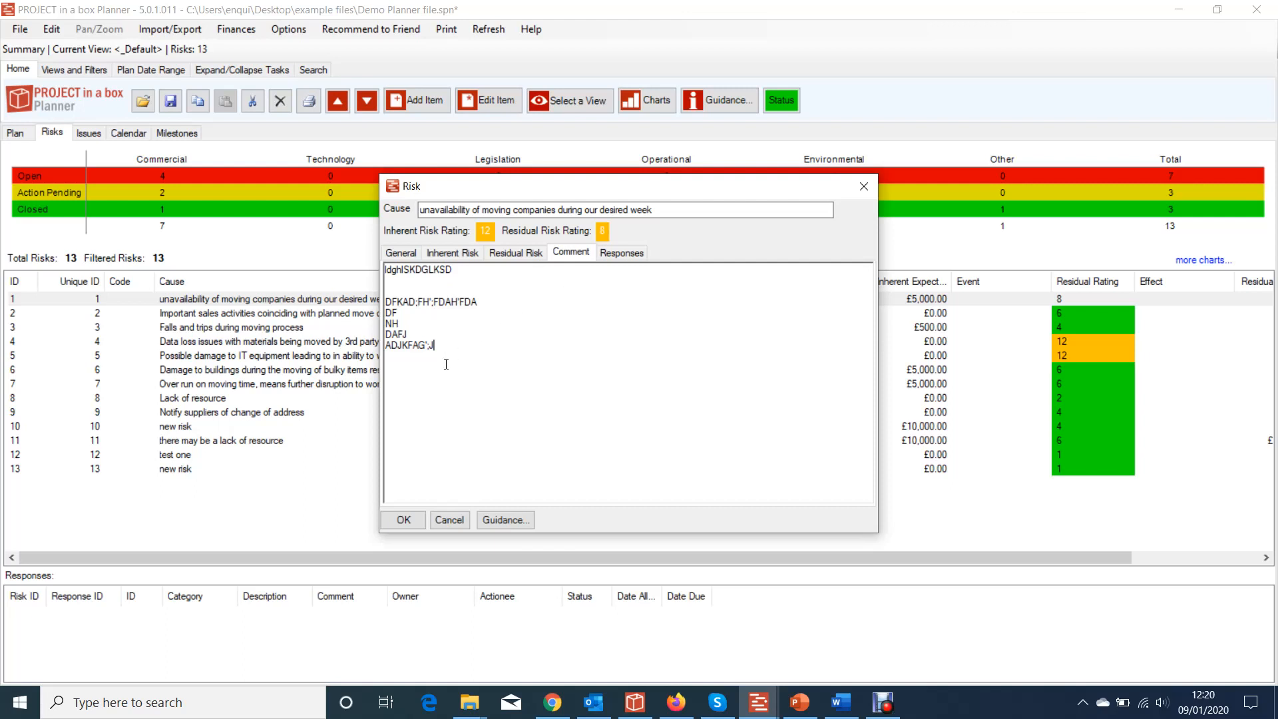
left_click(403, 520)
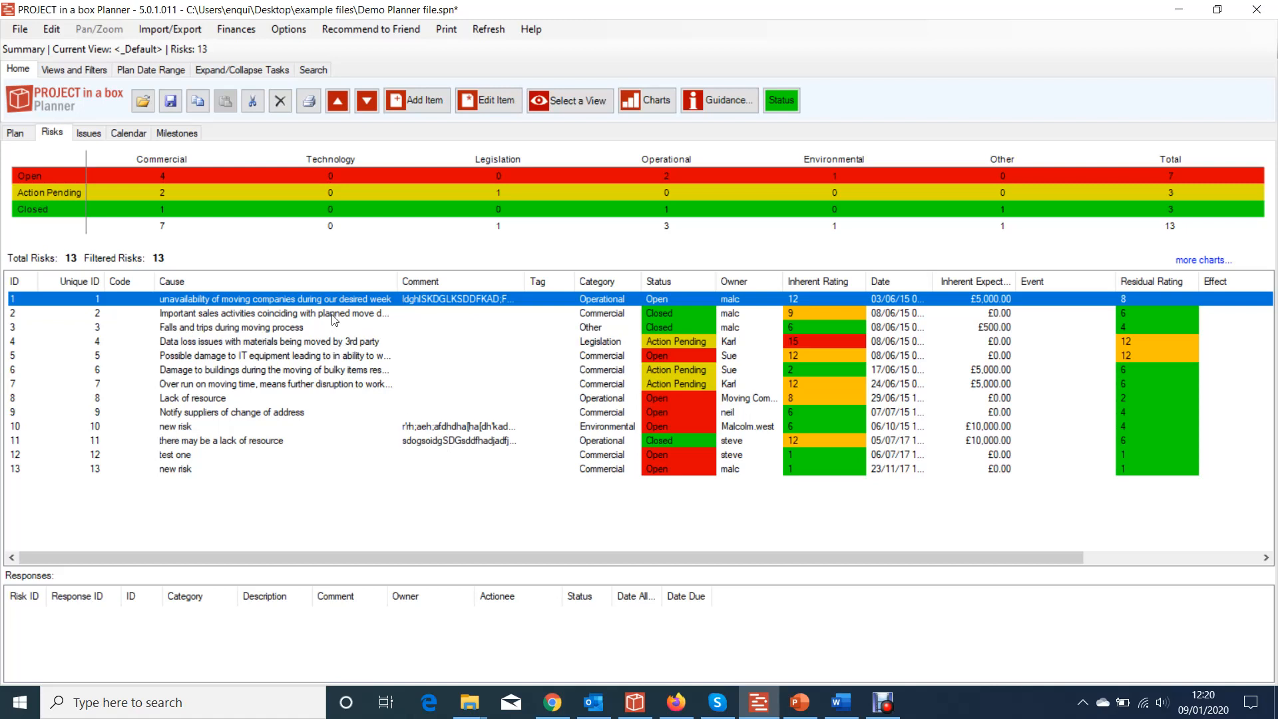
- Review the responses of risks 2, 3, 7 and 8, ending on risk 11's avoidance and mitigation
left_click(273, 314)
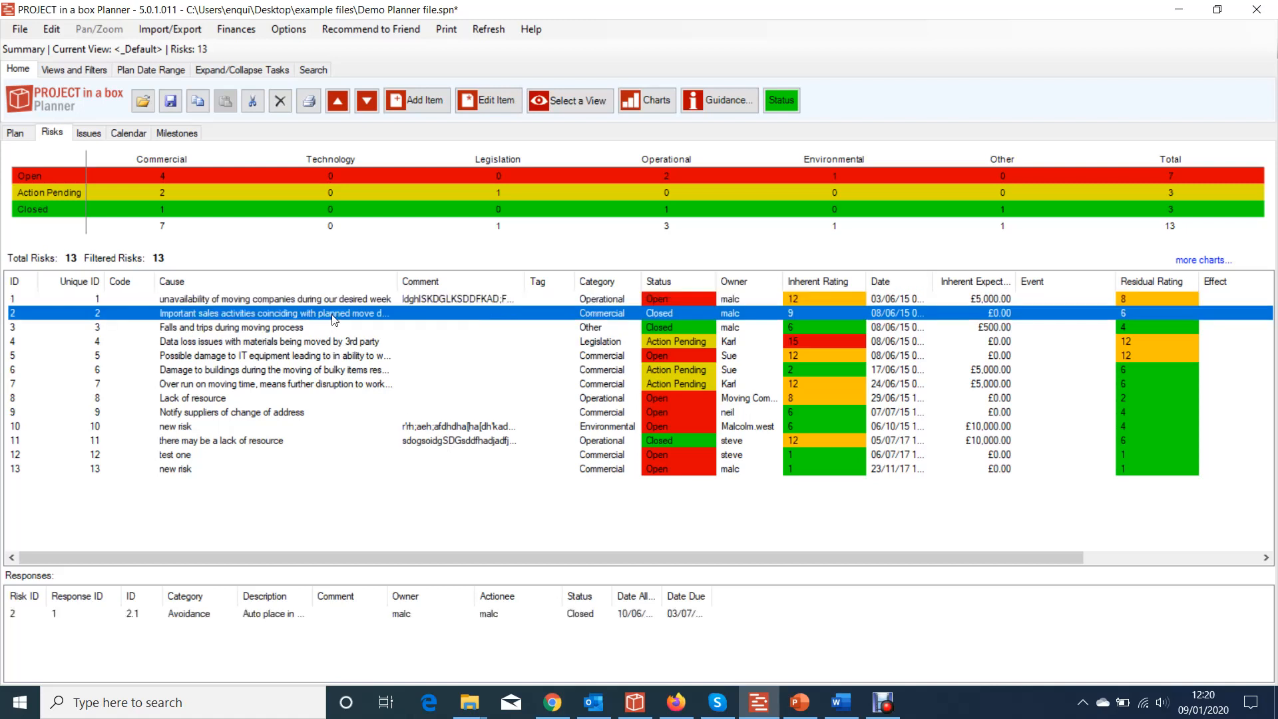
left_click(233, 328)
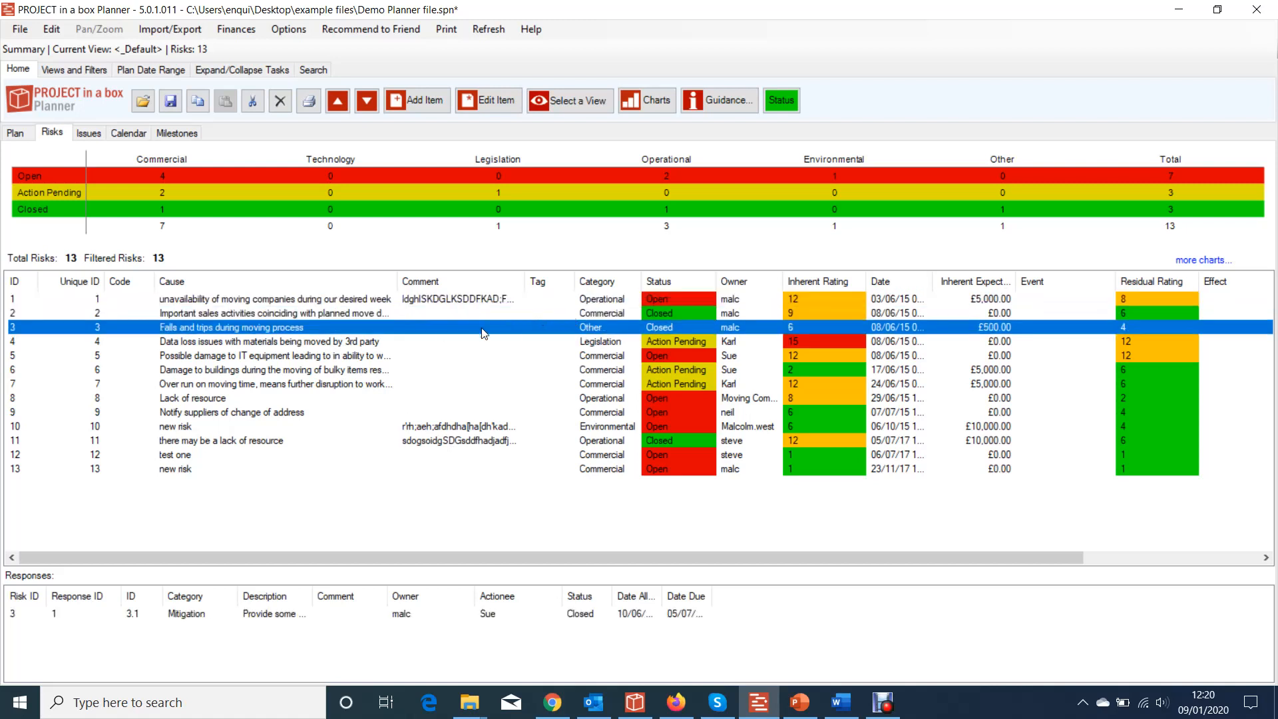
mouse_move(269, 306)
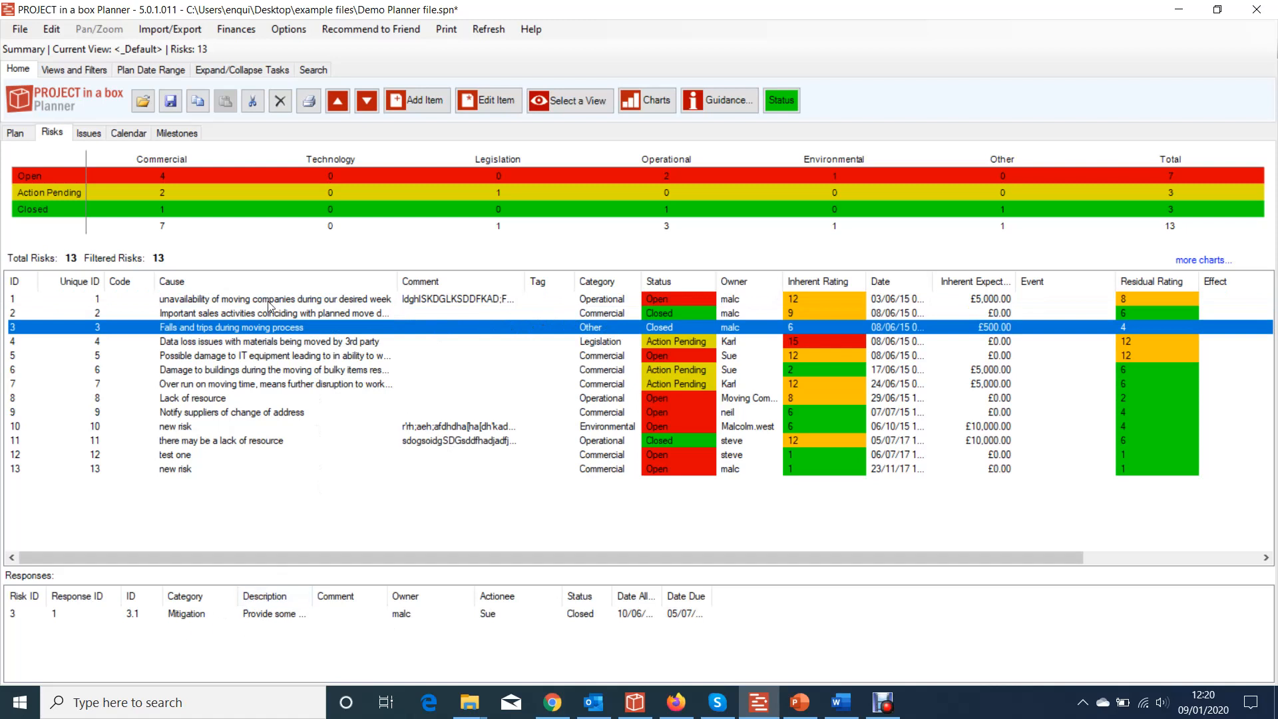
left_click(269, 384)
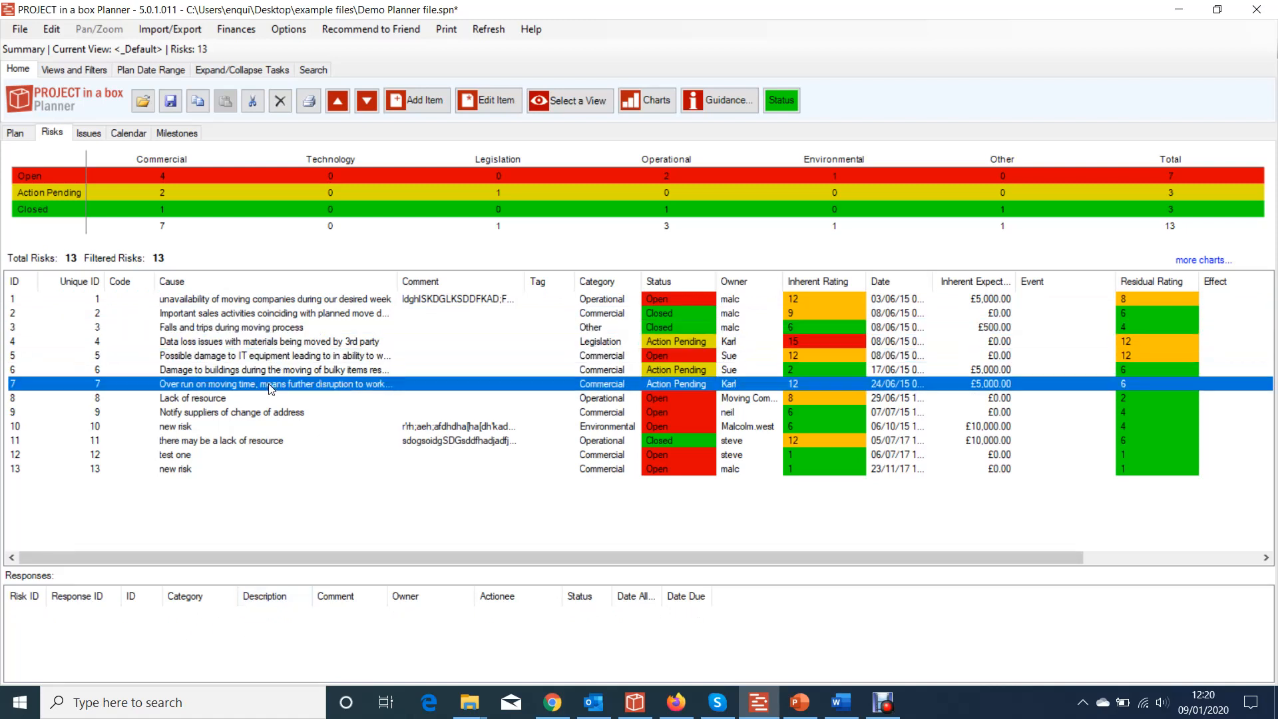
left_click(193, 398)
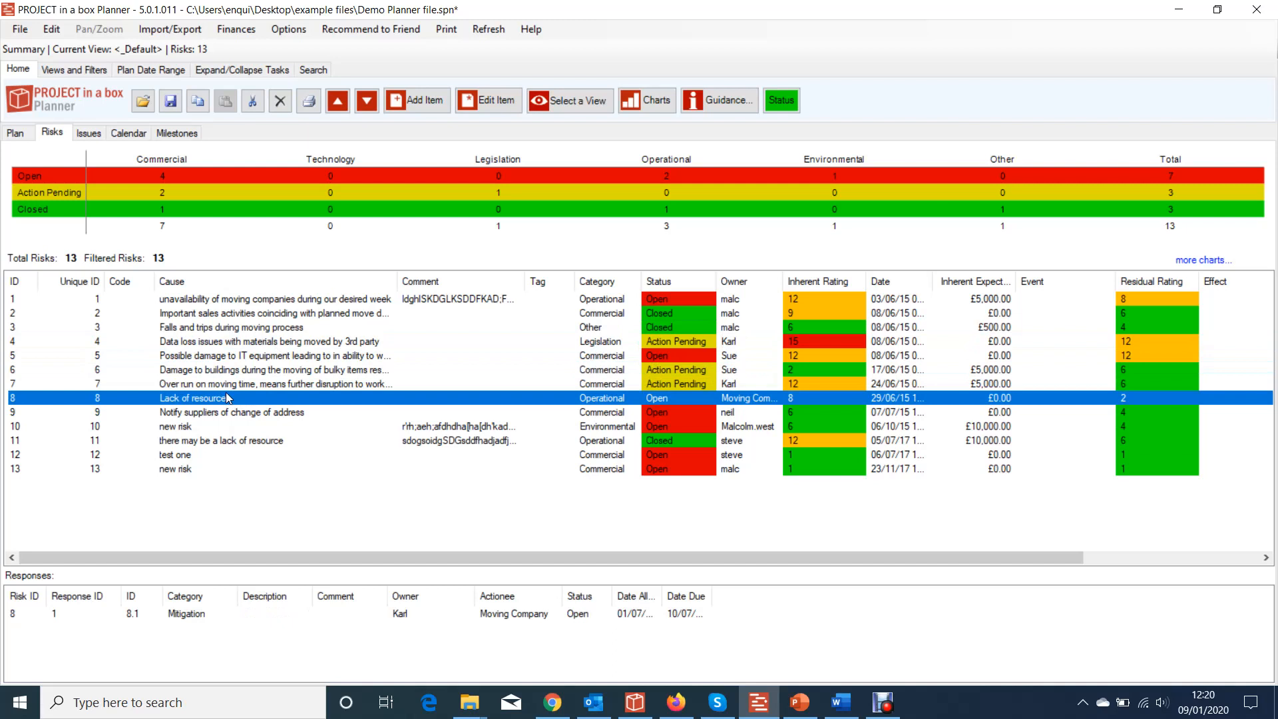
left_click(221, 440)
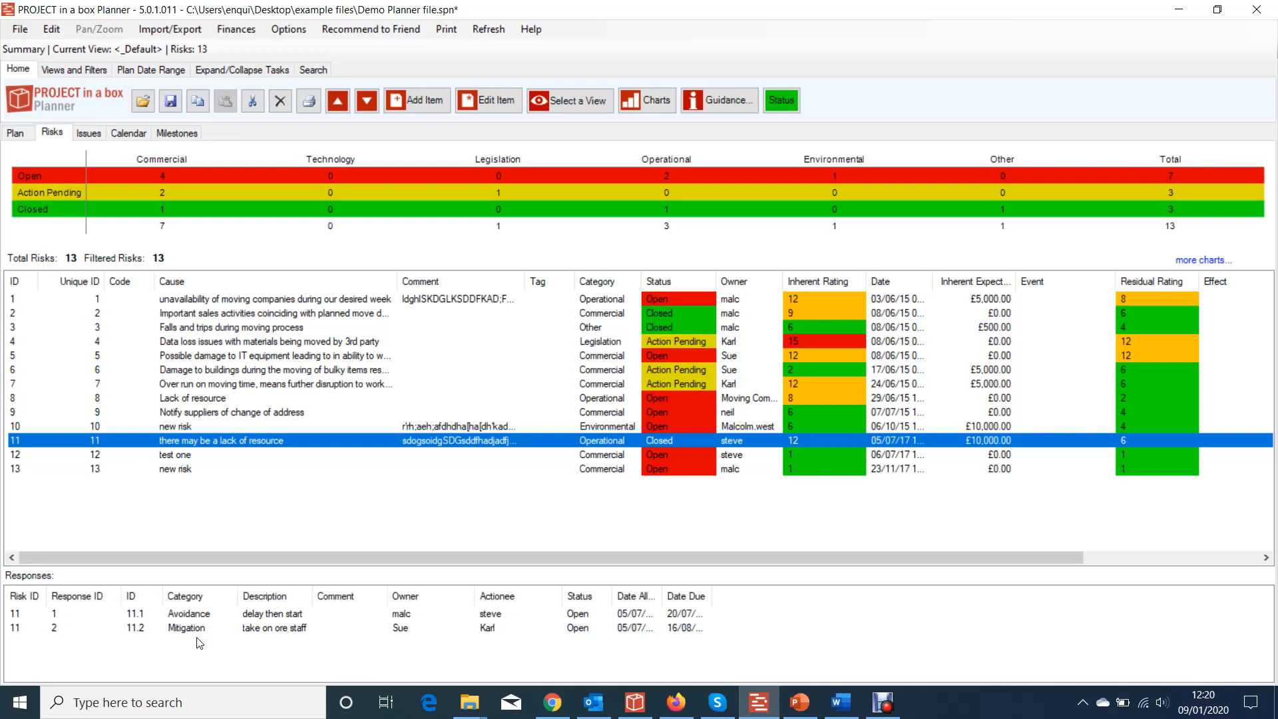
mouse_move(221, 625)
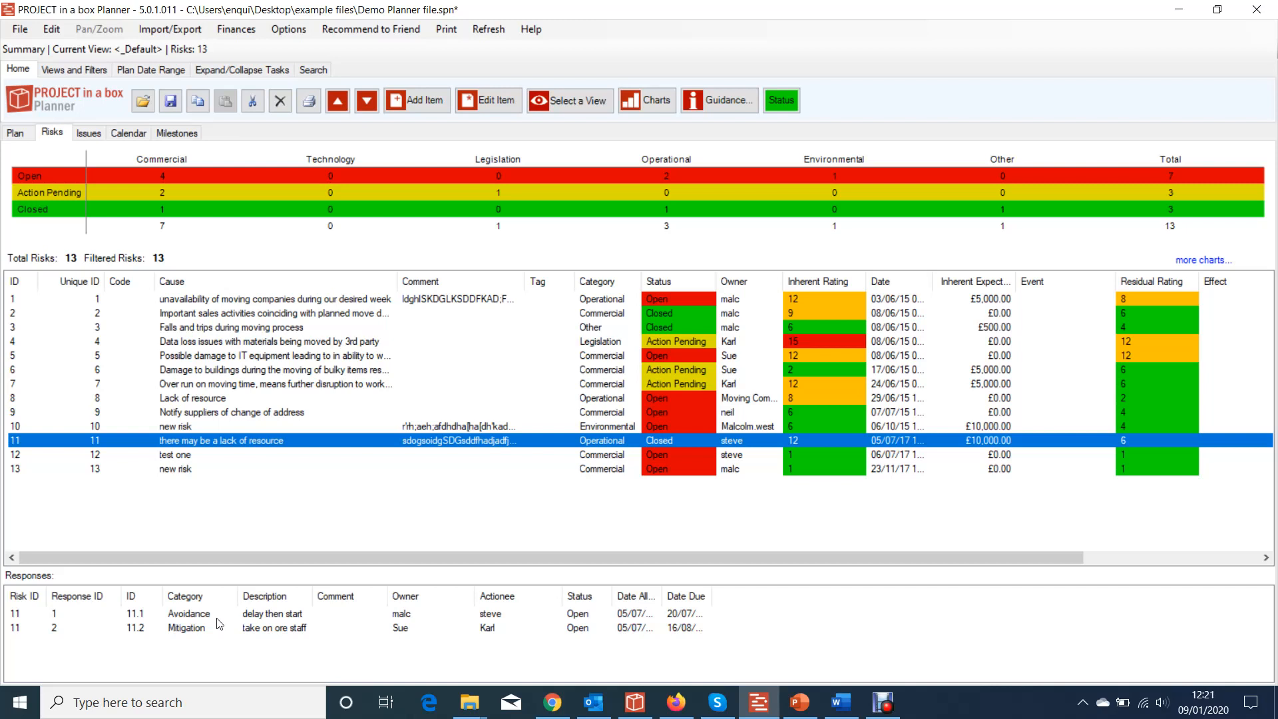
mouse_move(175, 616)
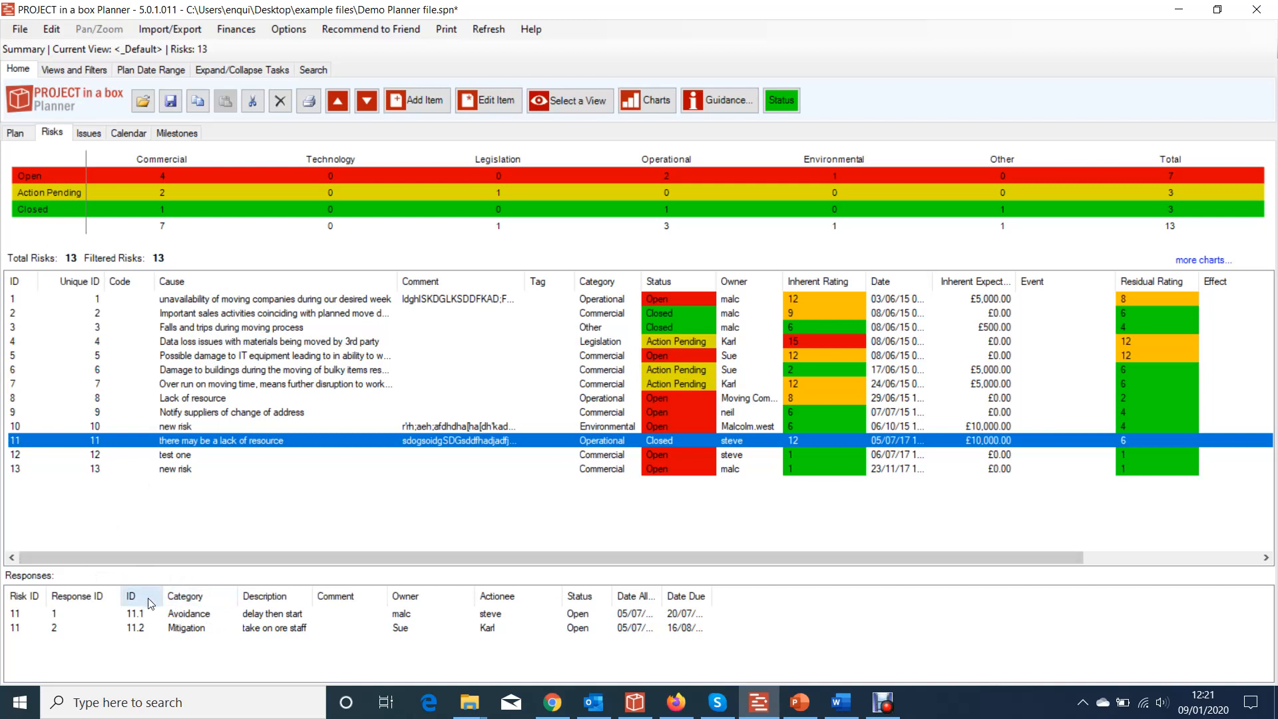
mouse_move(196, 671)
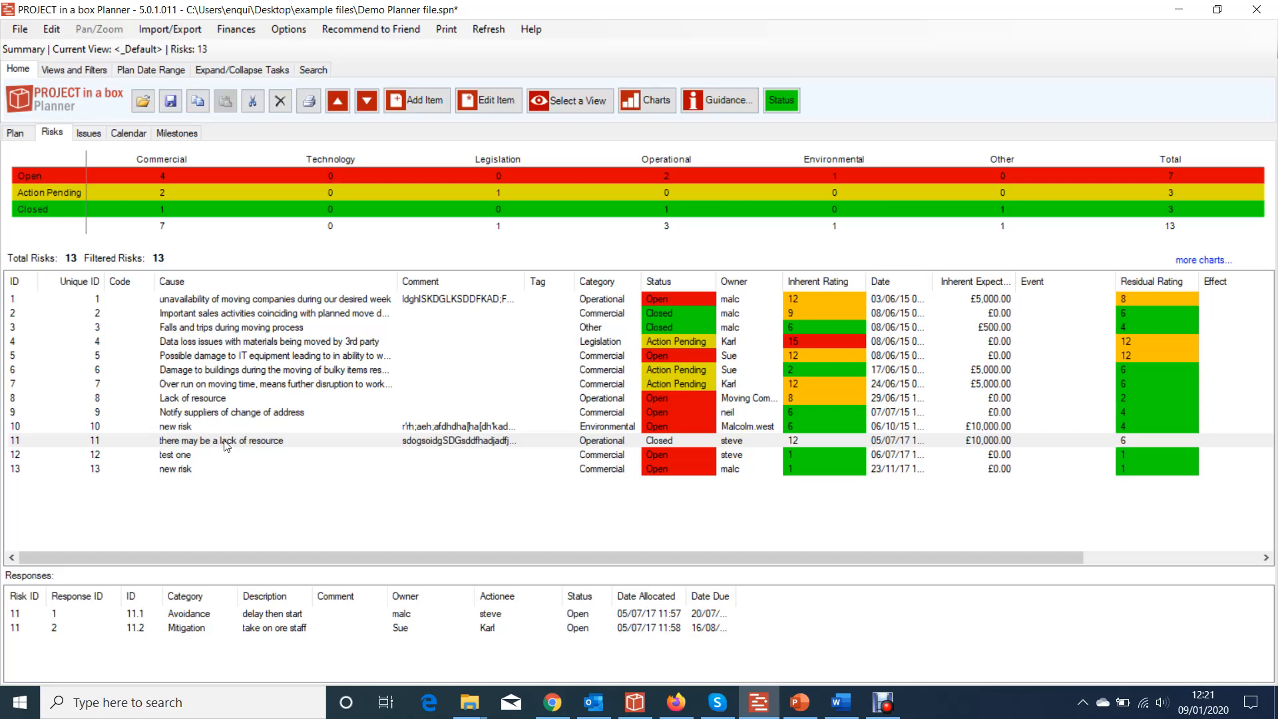
- Open risk 11's record and view its attached responses
double_click(220, 441)
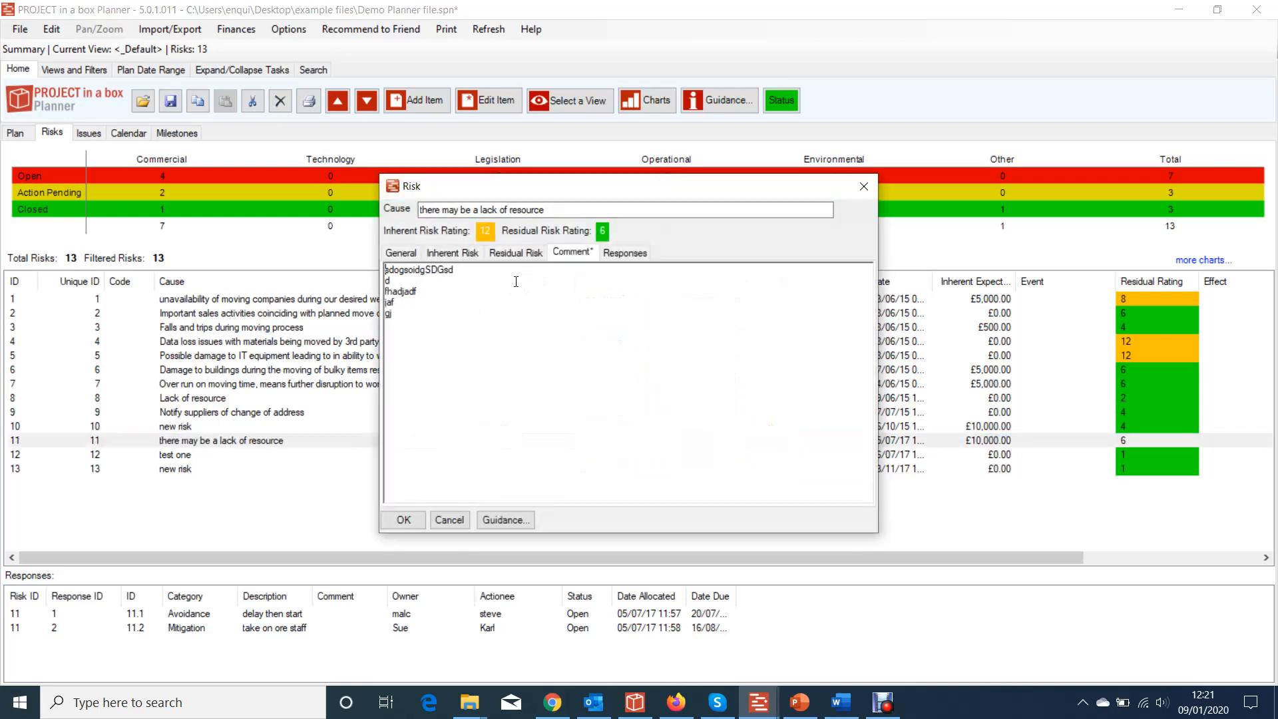
mouse_move(568, 261)
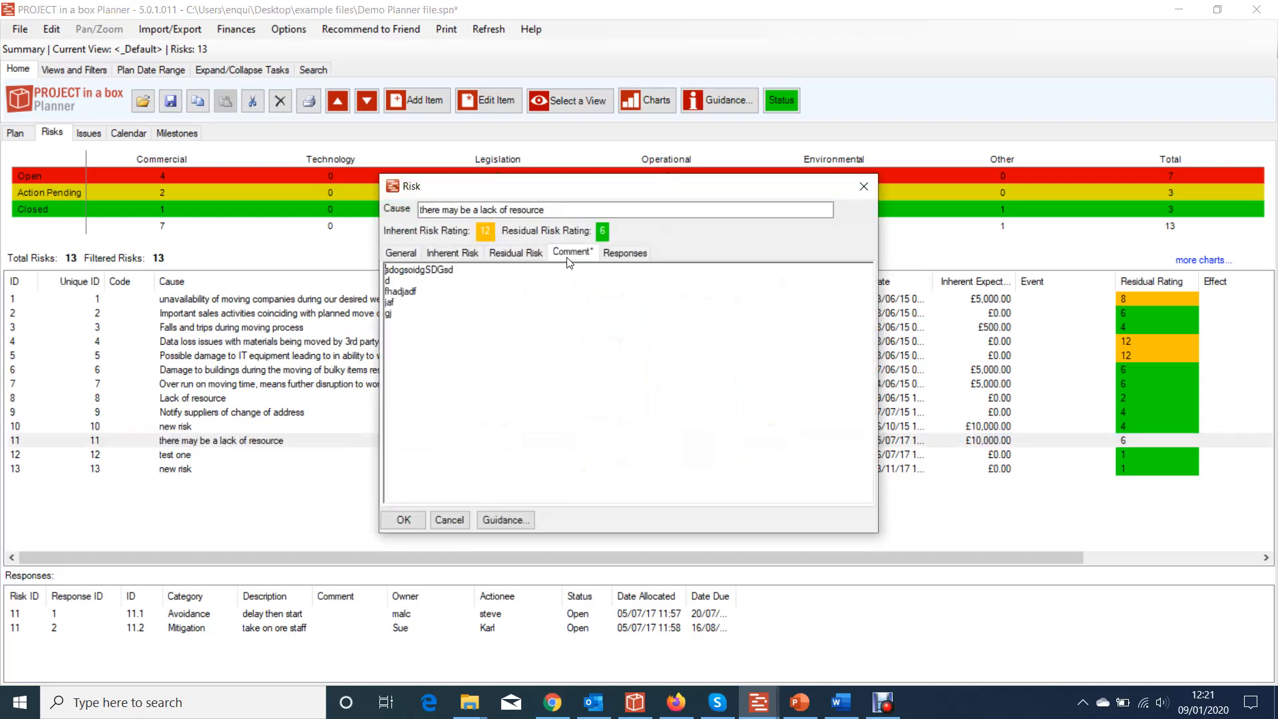
left_click(624, 253)
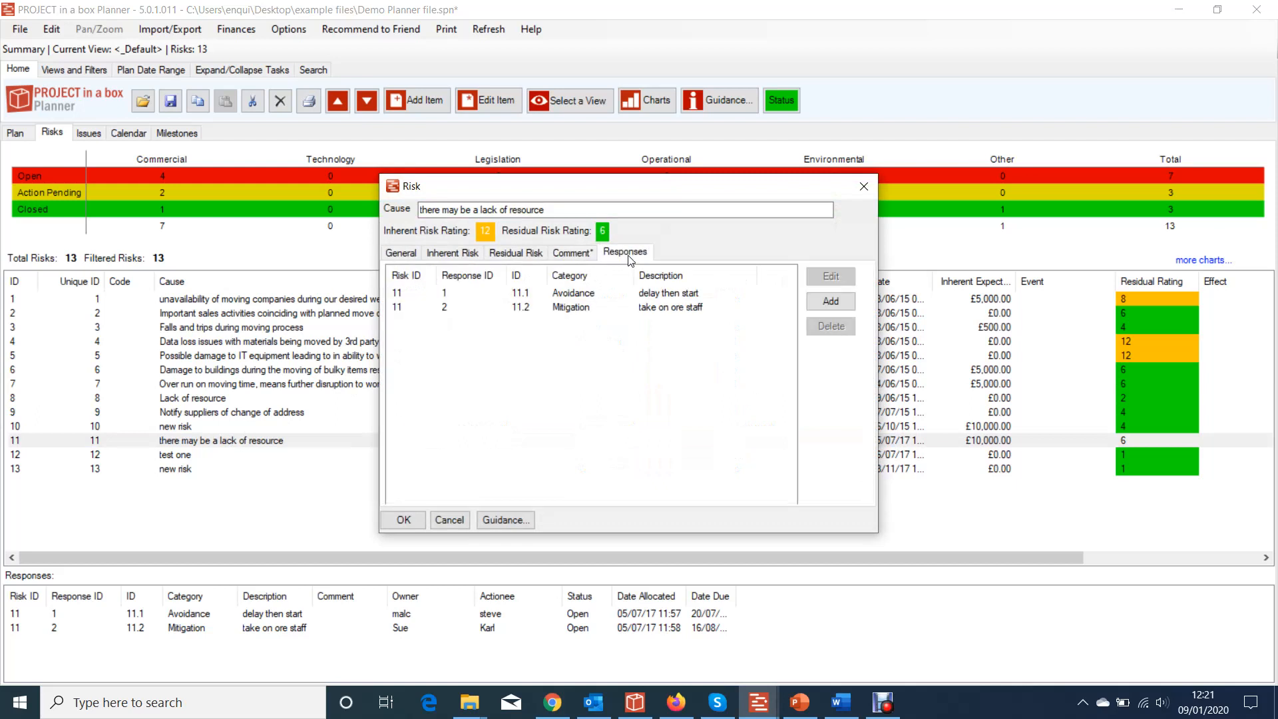
mouse_move(507, 323)
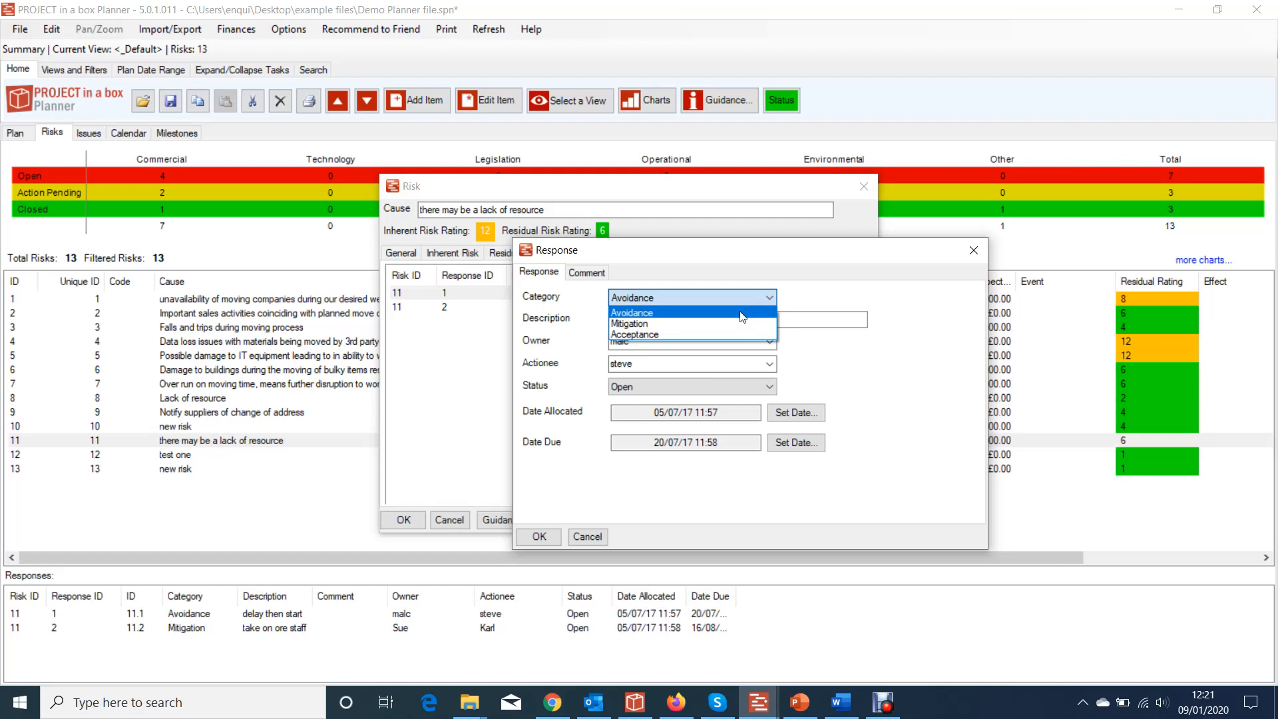
- Inspect the Avoidance response's category, owner choices and its empty comment
left_click(632, 312)
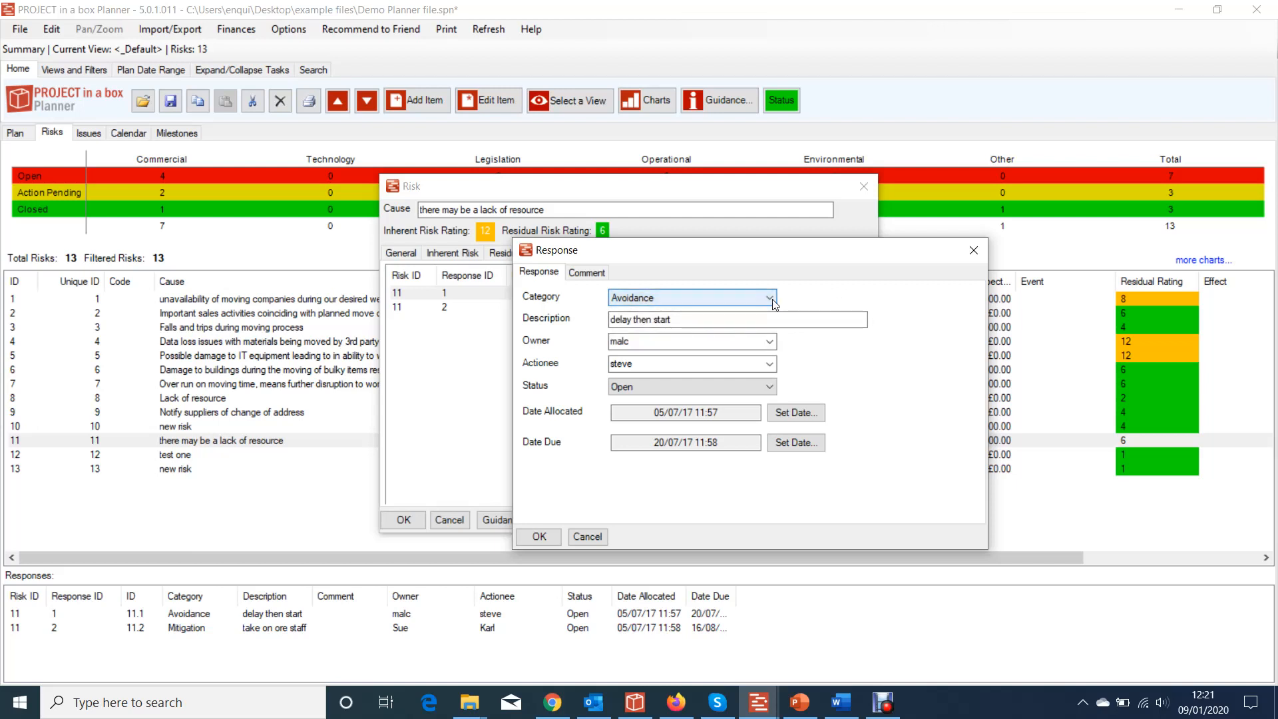
left_click(743, 319)
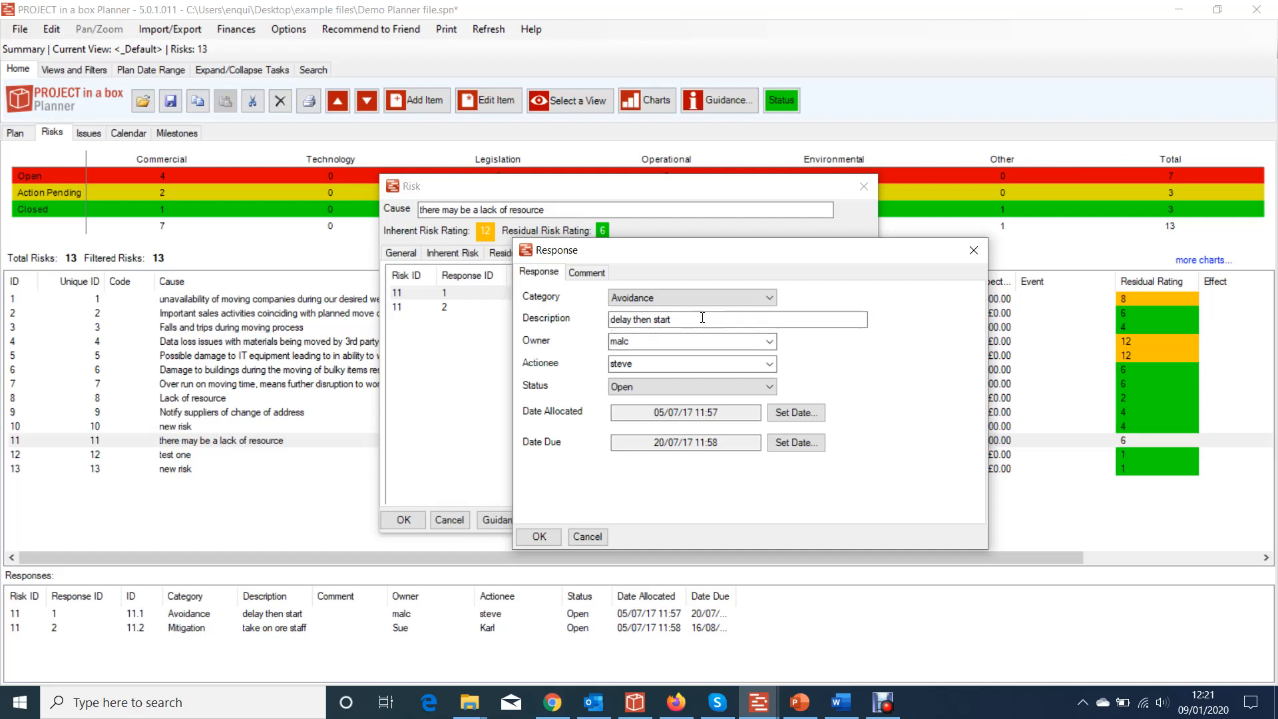
mouse_move(671, 364)
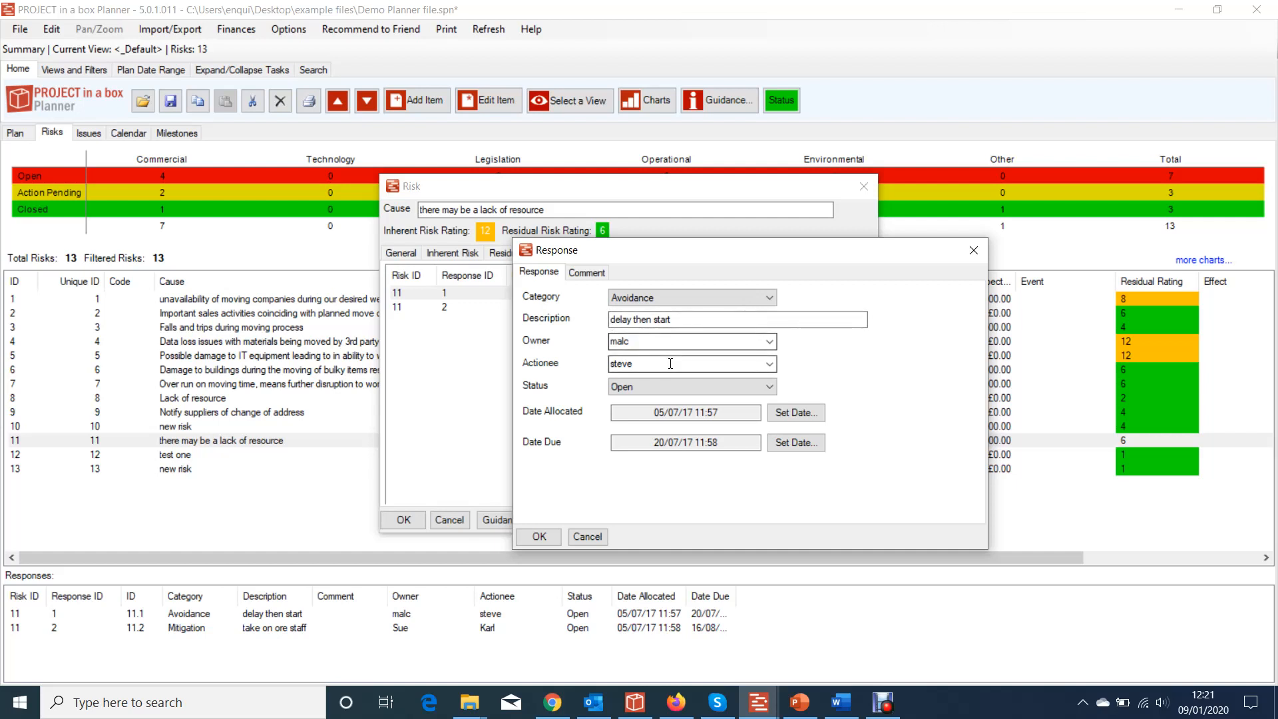
left_click(769, 342)
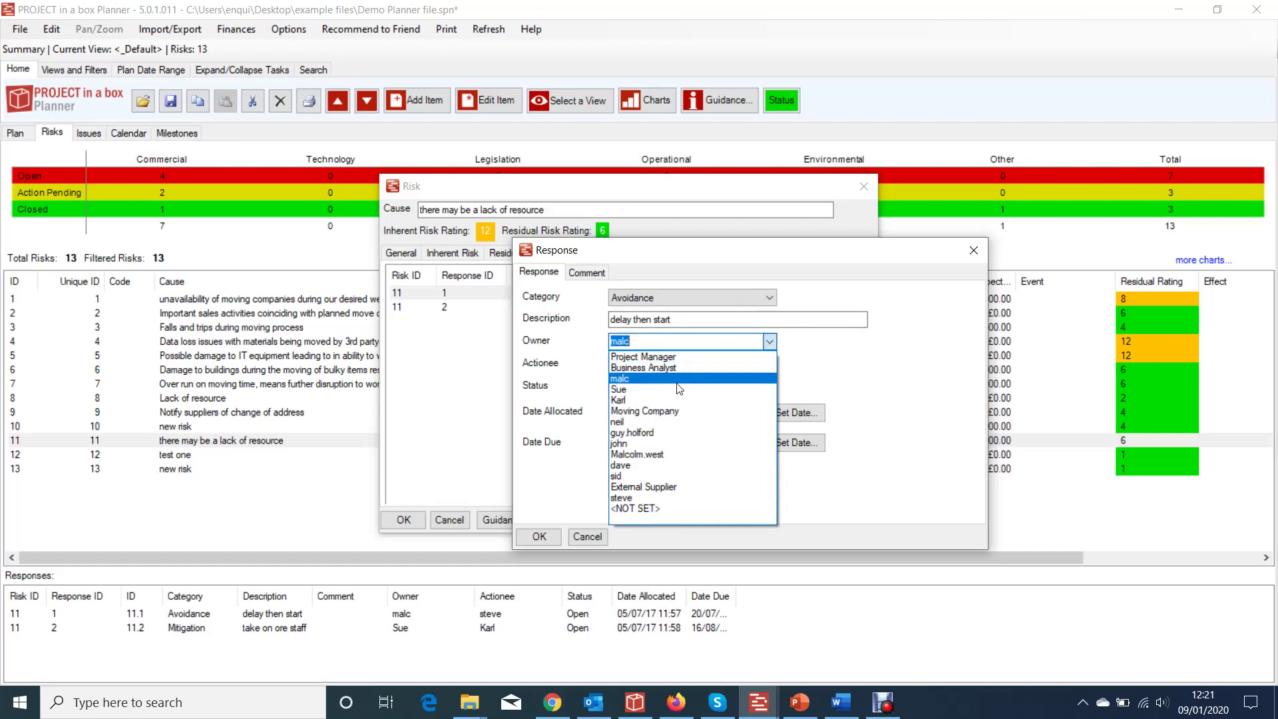
mouse_move(644, 378)
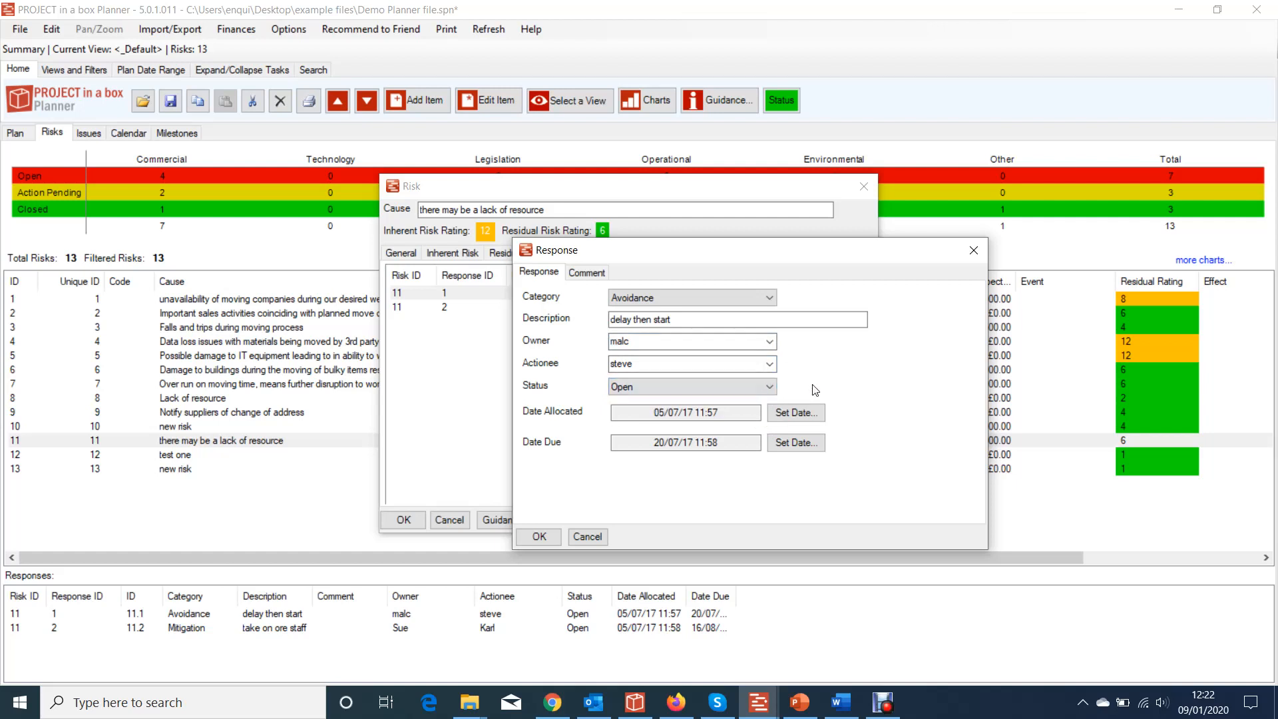
left_click(685, 412)
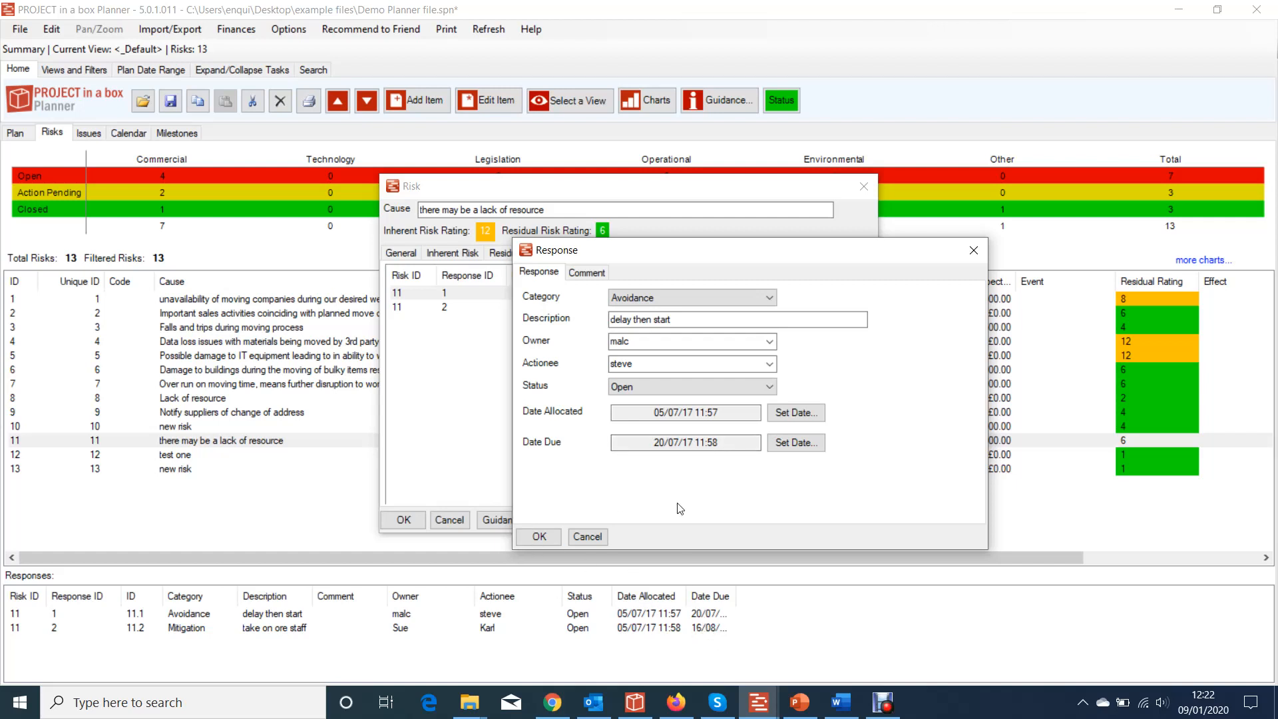
left_click(587, 272)
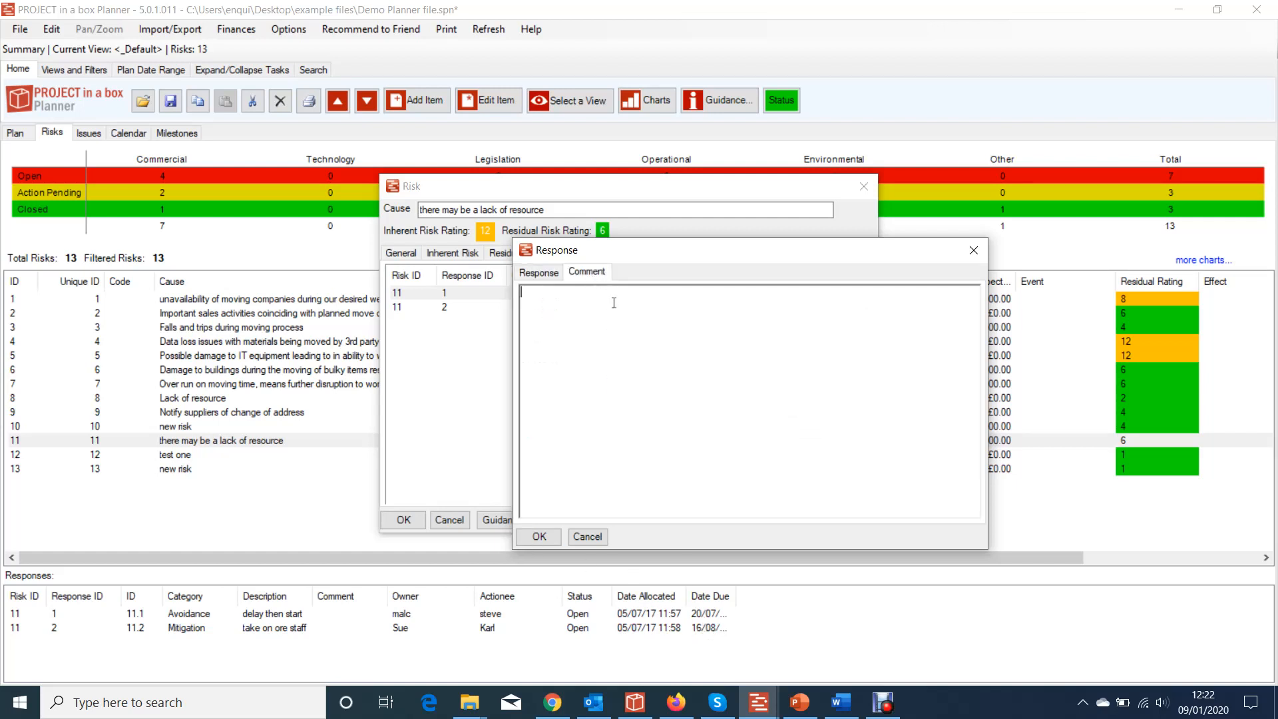
mouse_move(616, 330)
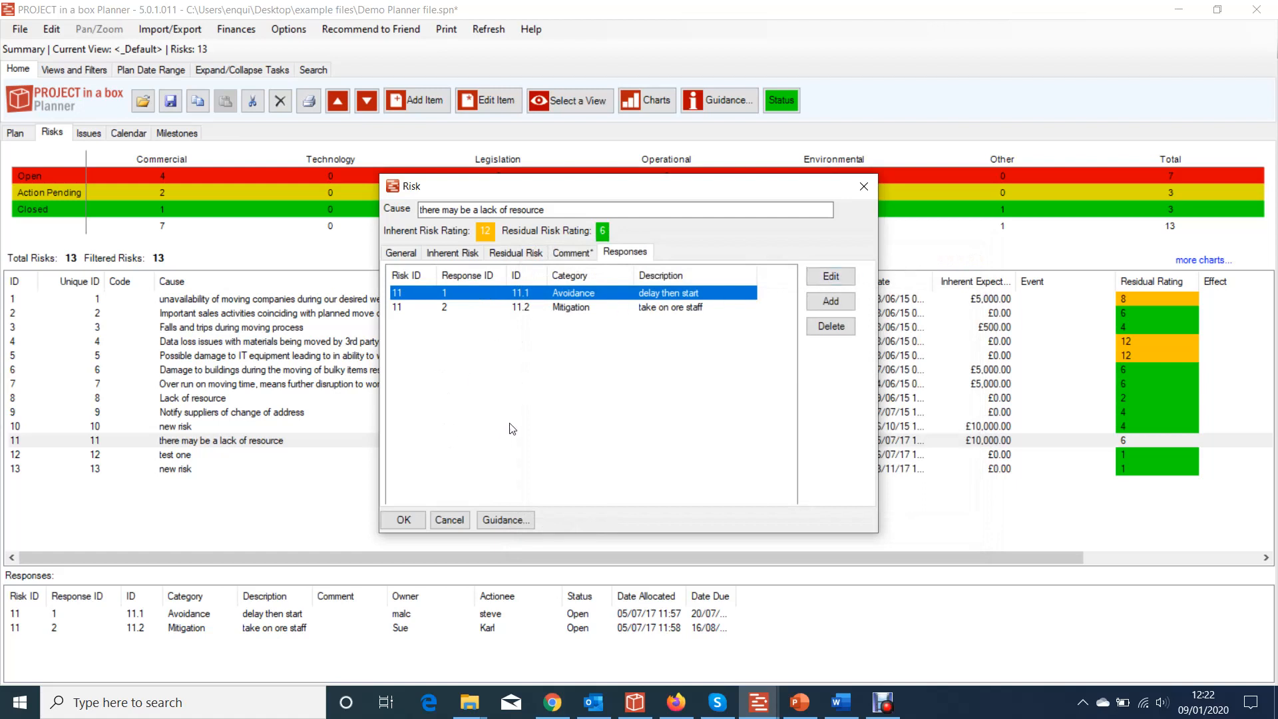
- Create Avoidance response 'THIS IS WHAT WE WIL DO', owner malc, actionee neil
left_click(830, 301)
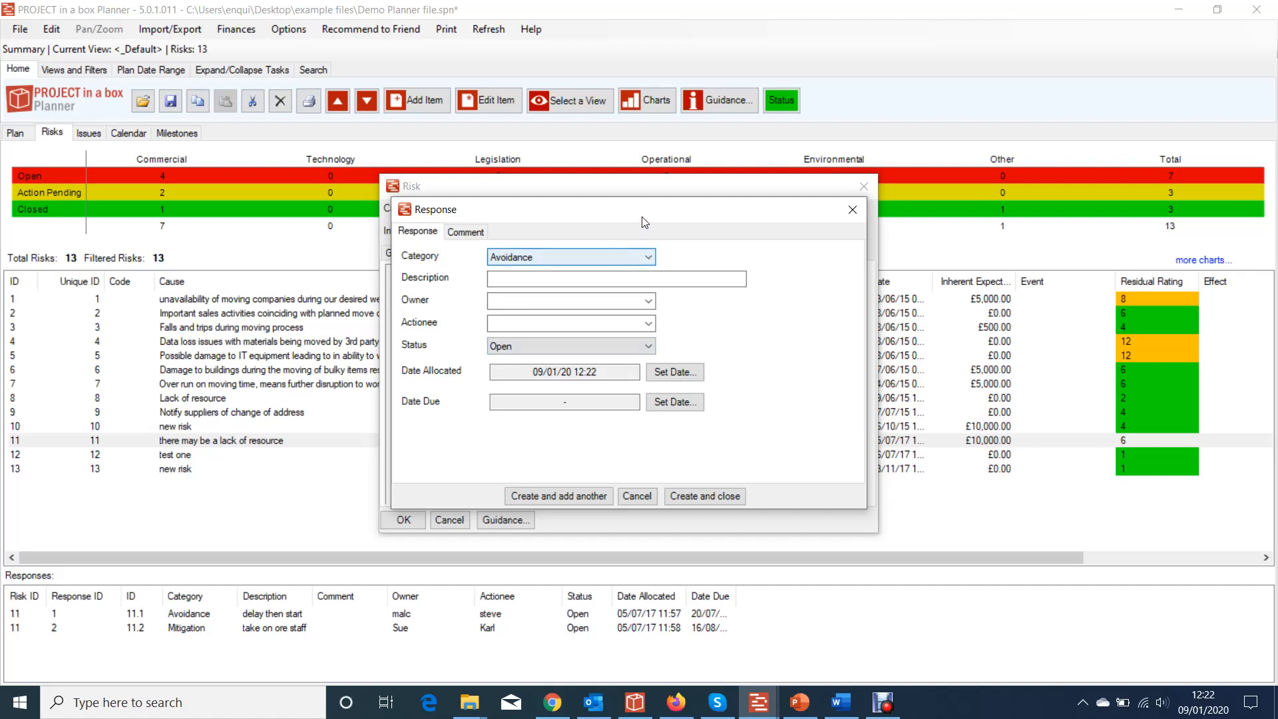
left_click(617, 279)
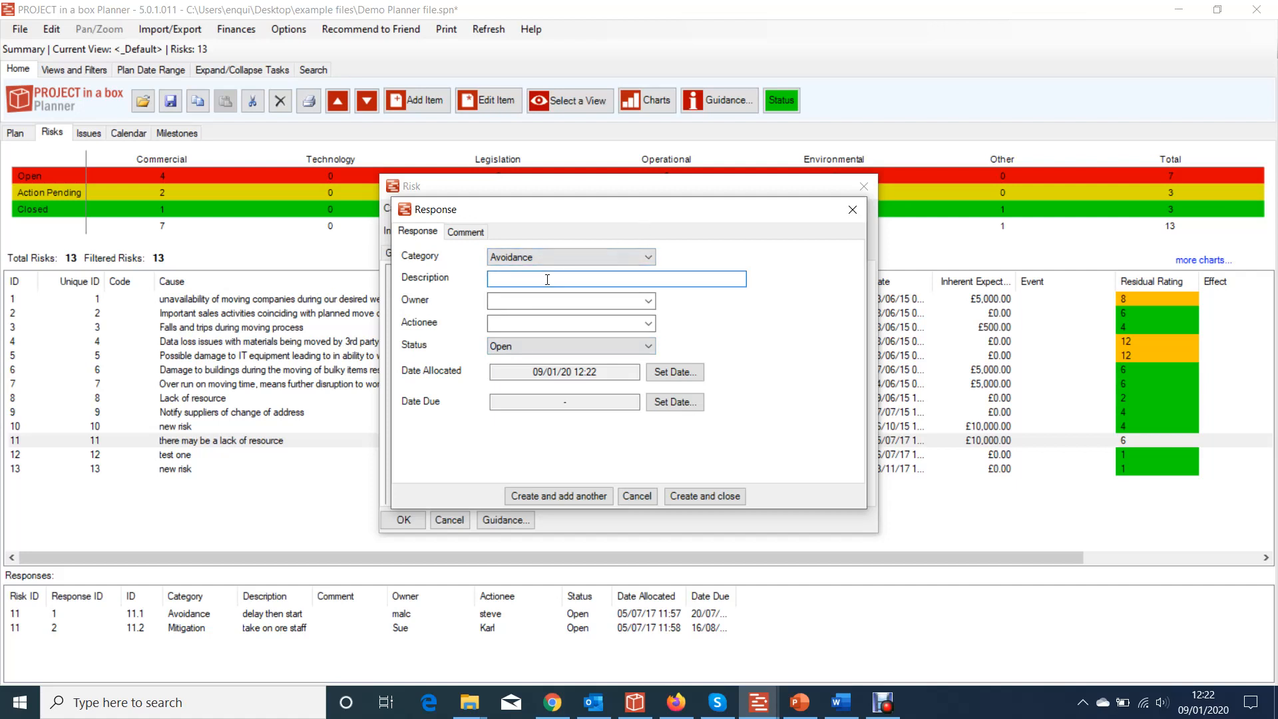
type("THIS IS WHAT WE WIL DO")
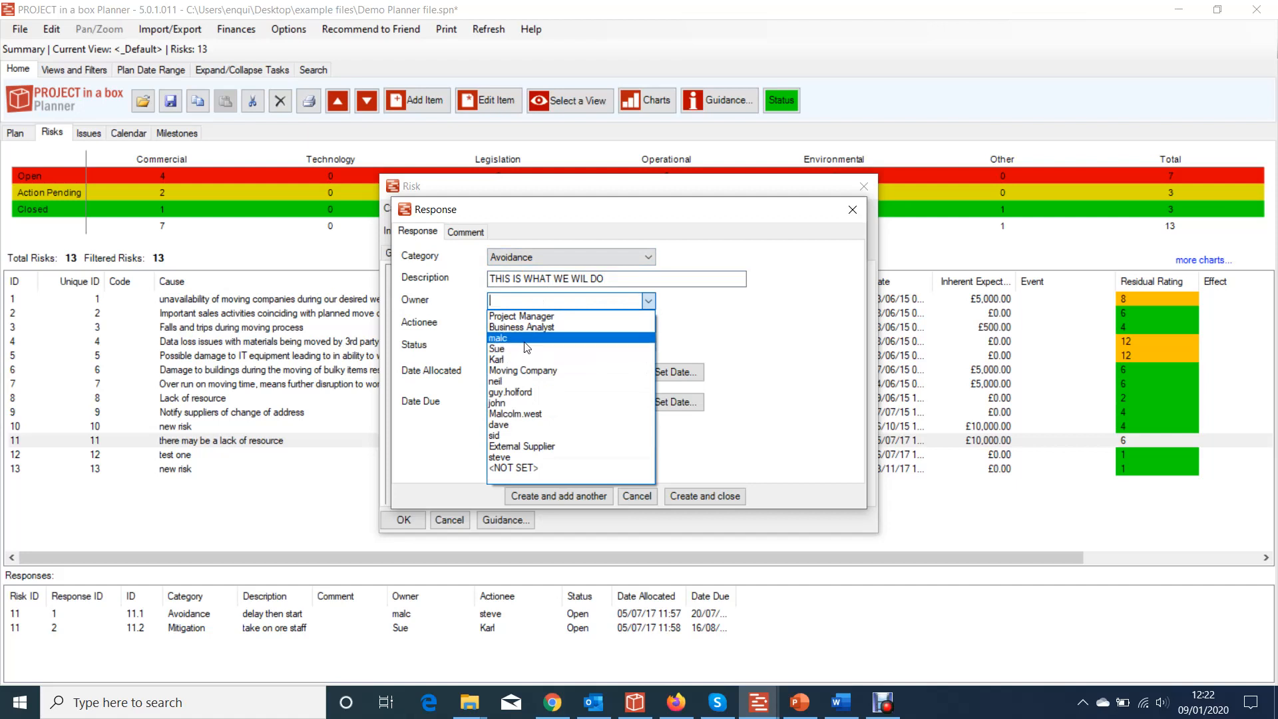
left_click(498, 337)
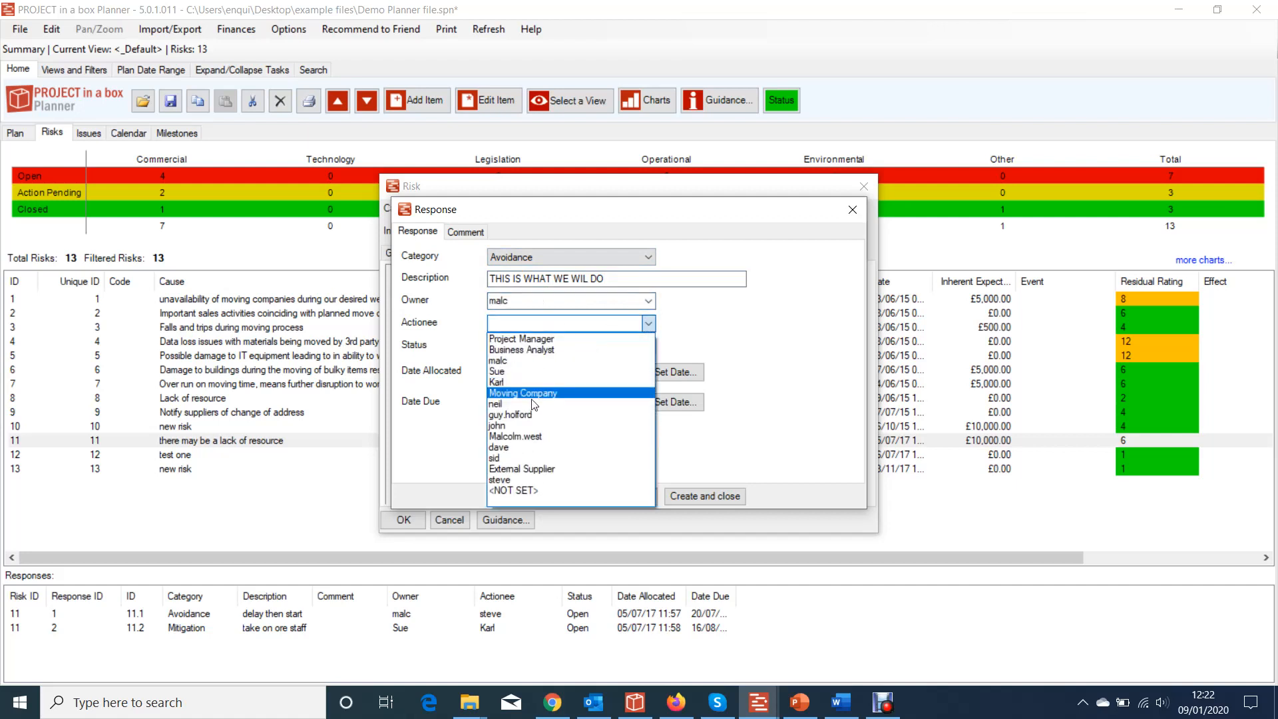
left_click(496, 404)
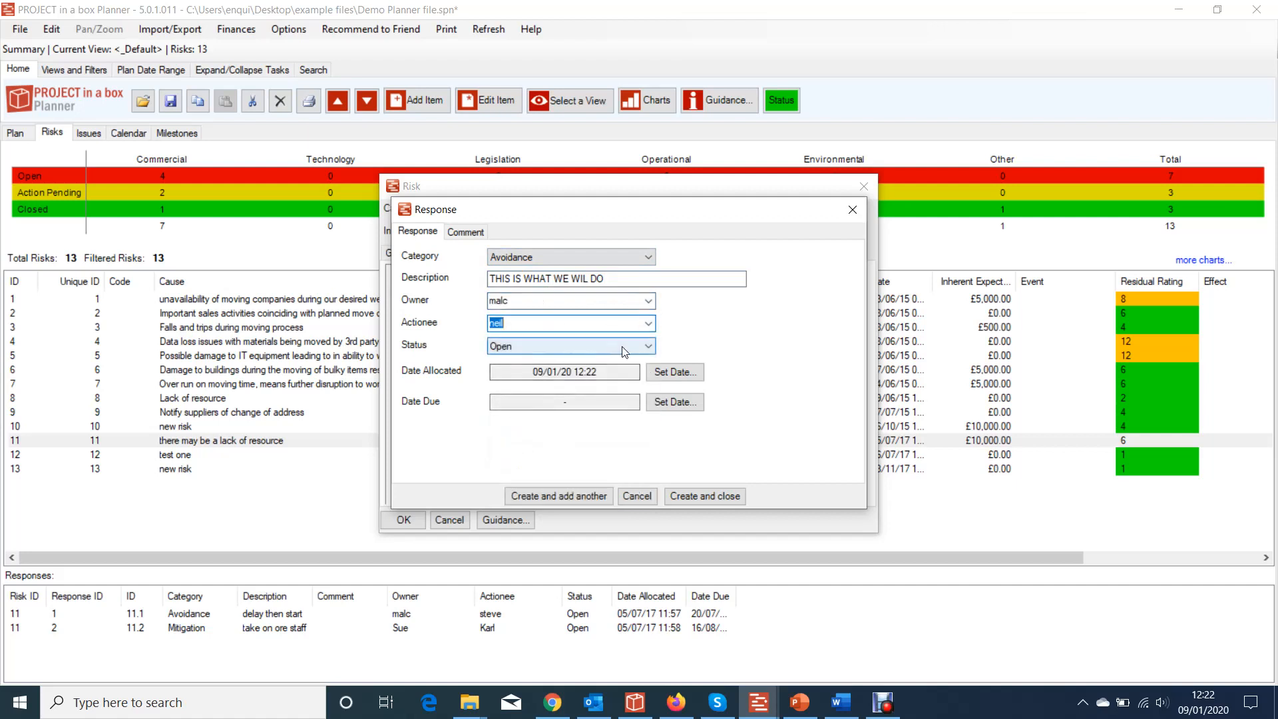
left_click(564, 402)
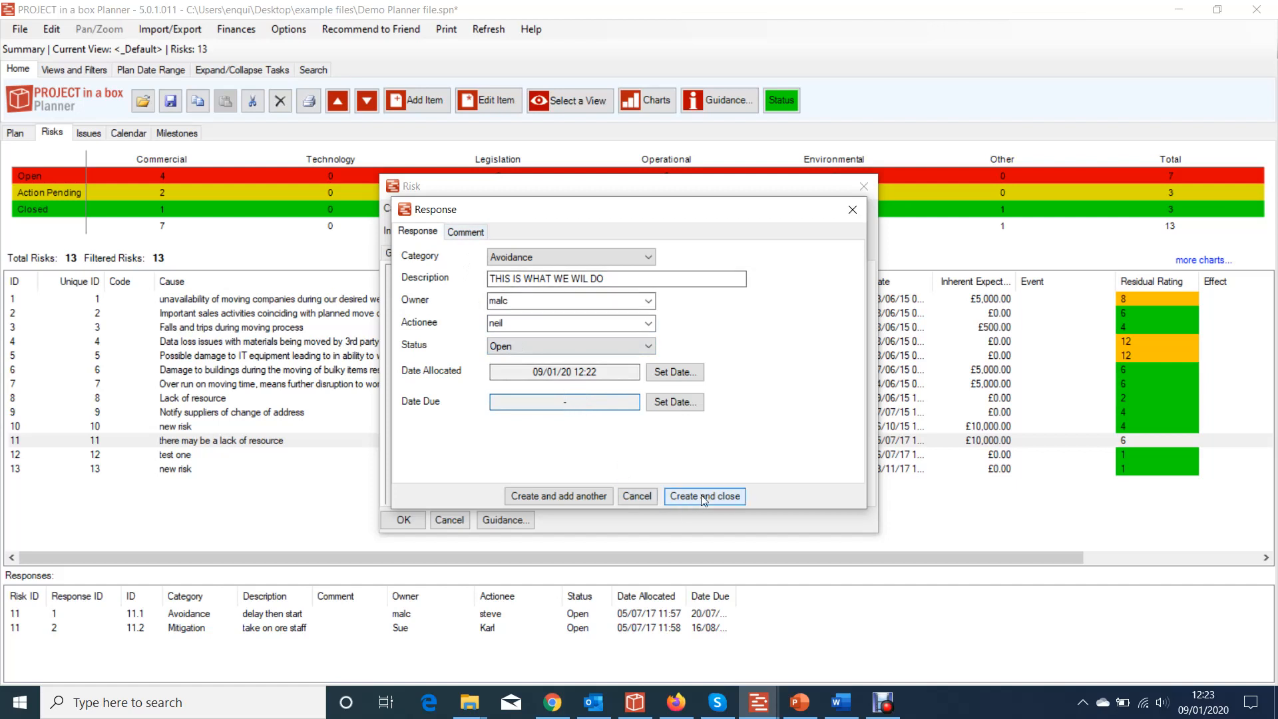
left_click(704, 496)
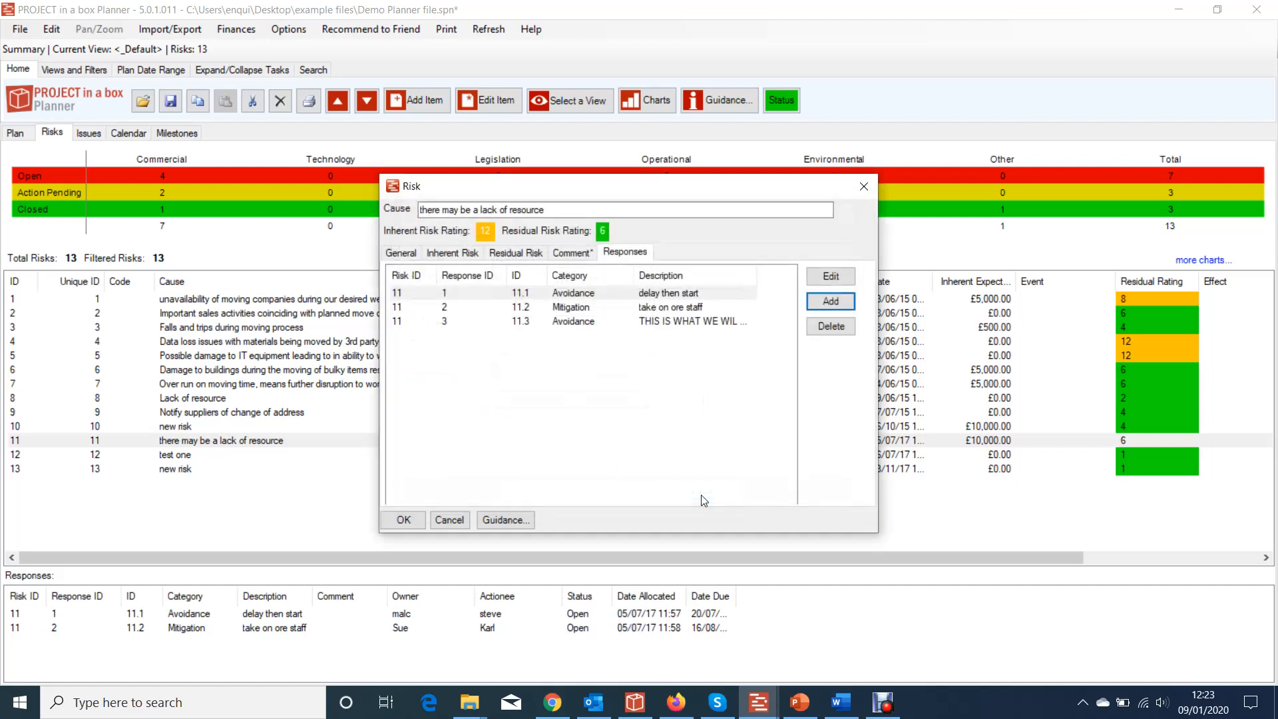
mouse_move(563, 352)
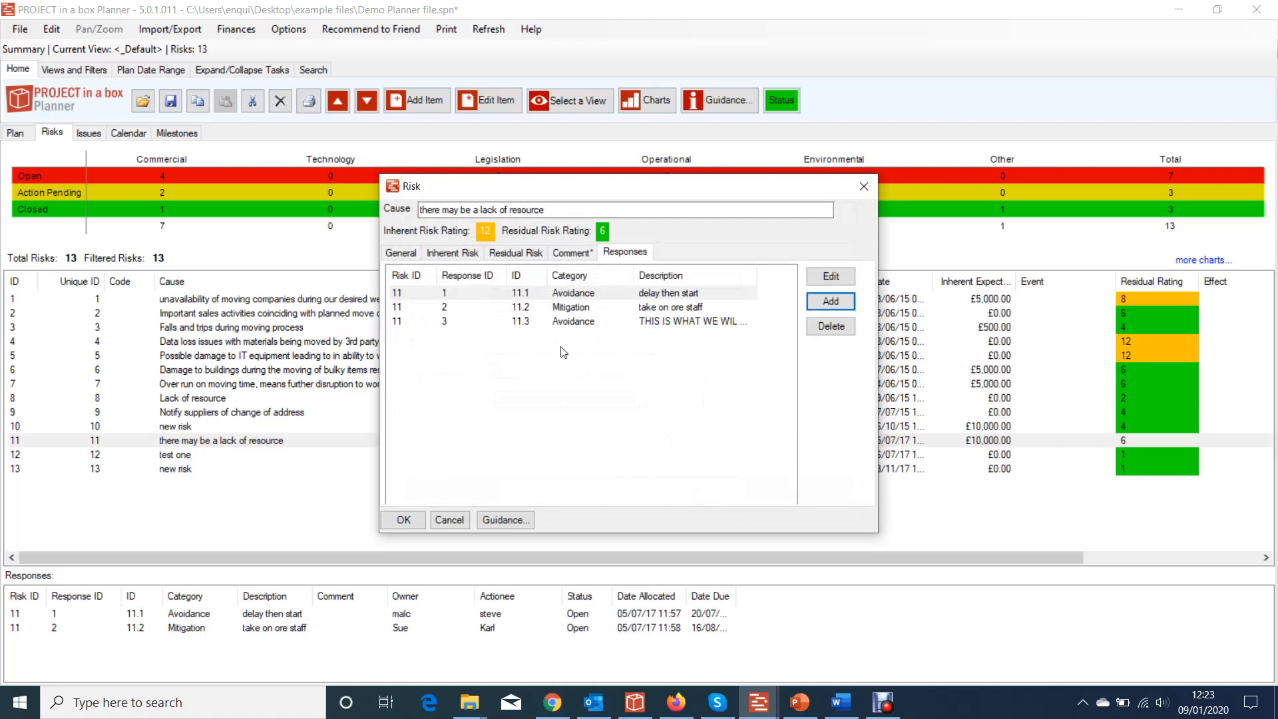
mouse_move(546, 372)
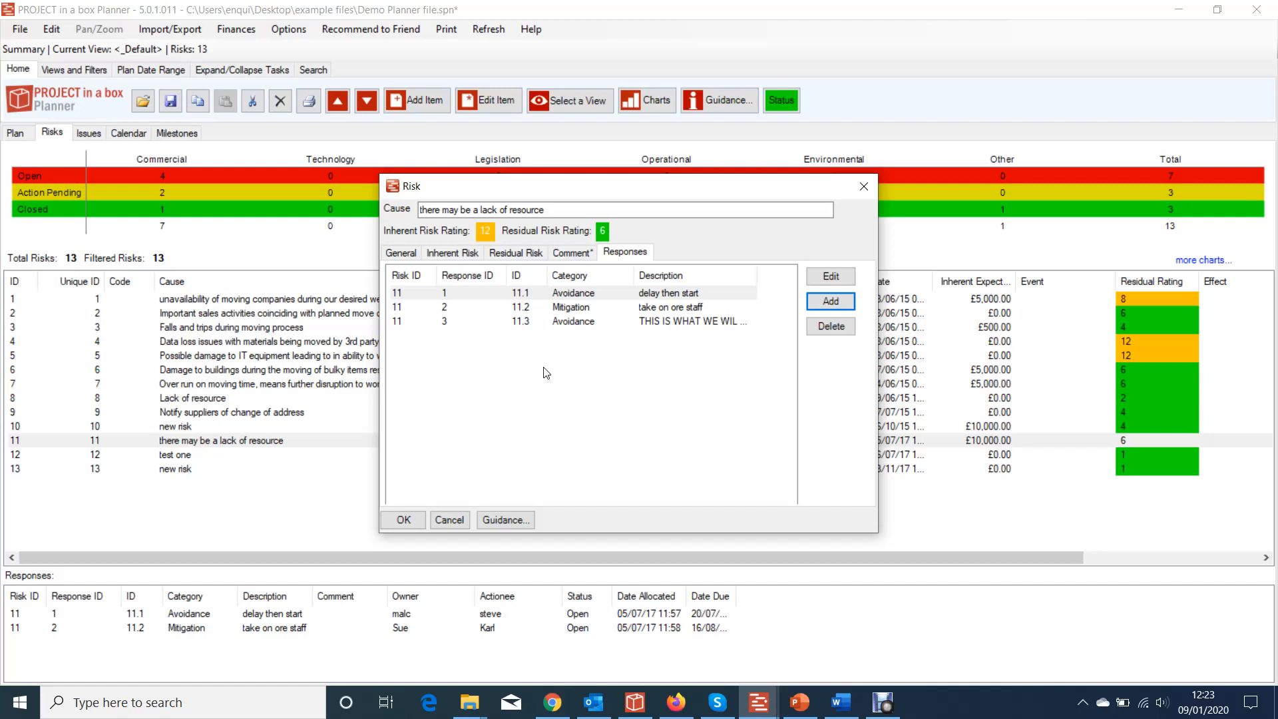
mouse_move(207, 106)
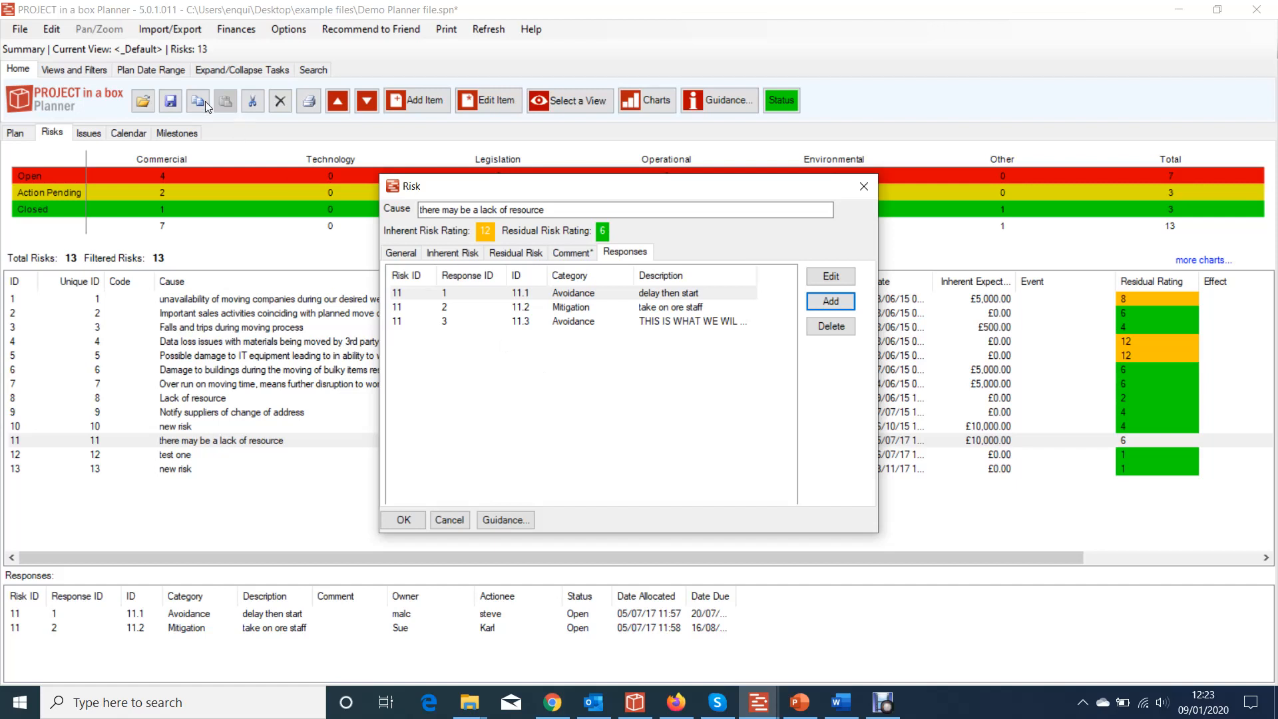
mouse_move(269, 192)
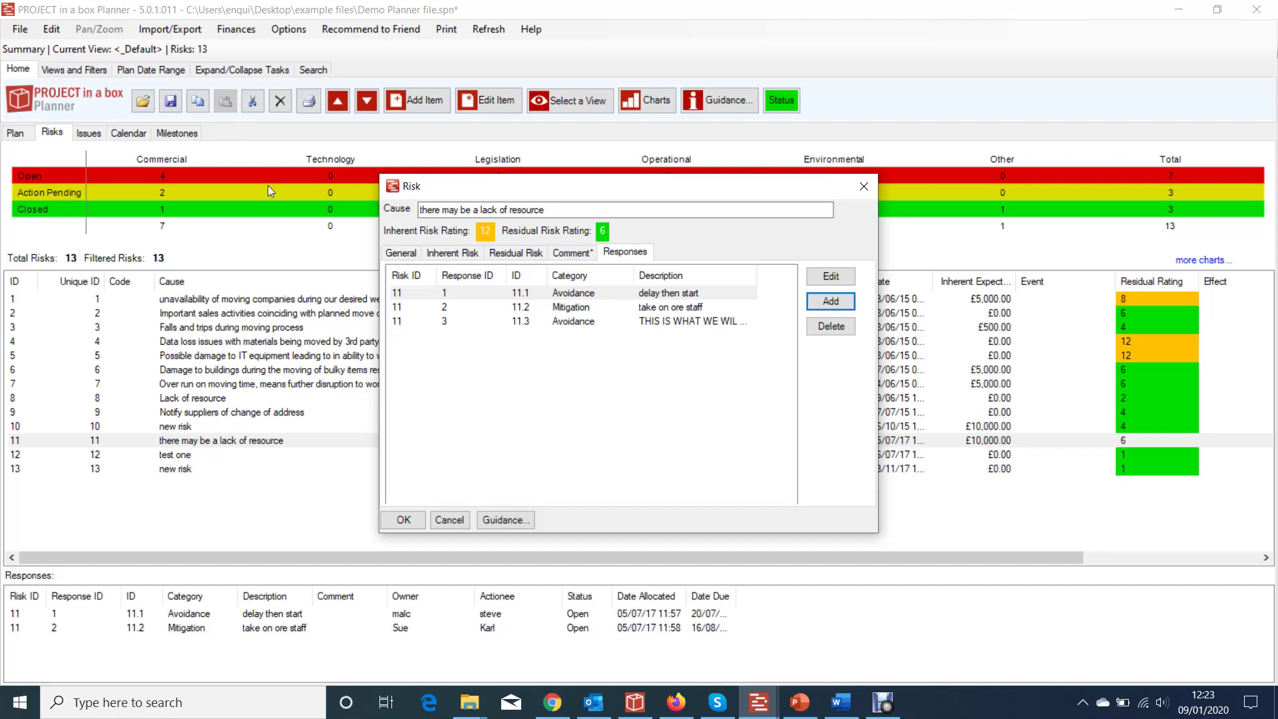
mouse_move(480, 490)
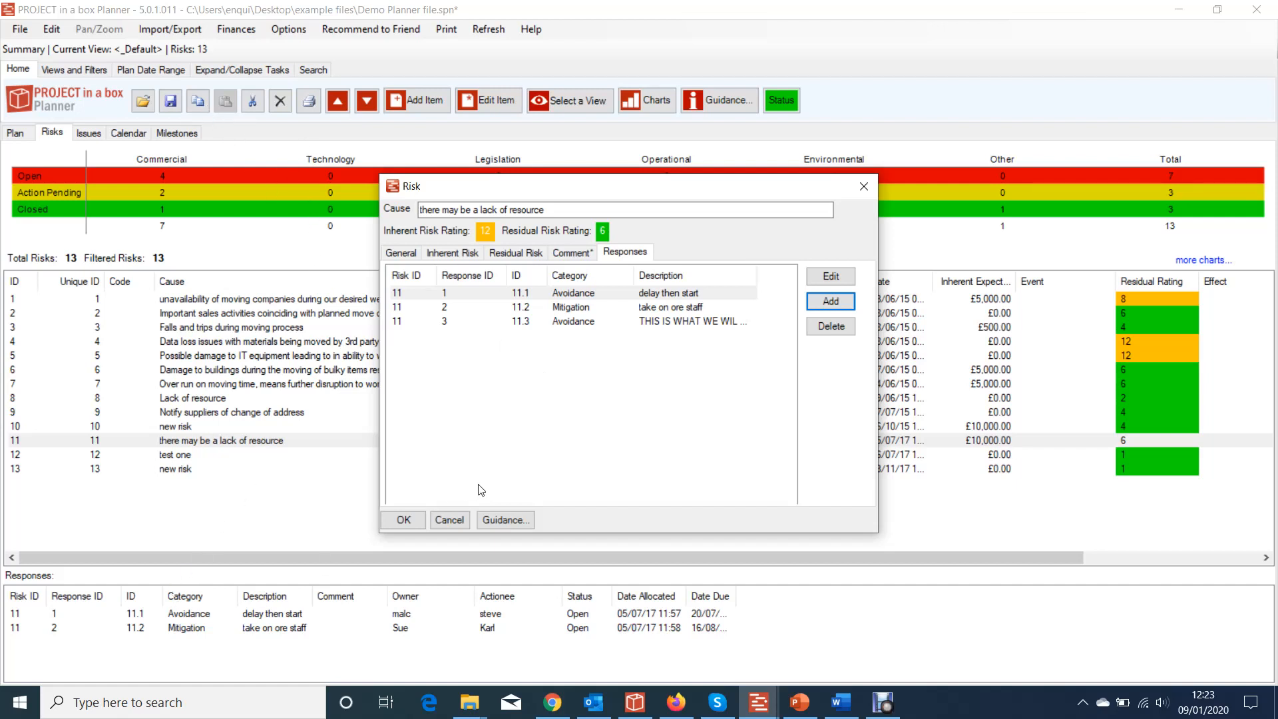
- Save and close Risk 11 so response 11.3 appears in the responses list
left_click(403, 520)
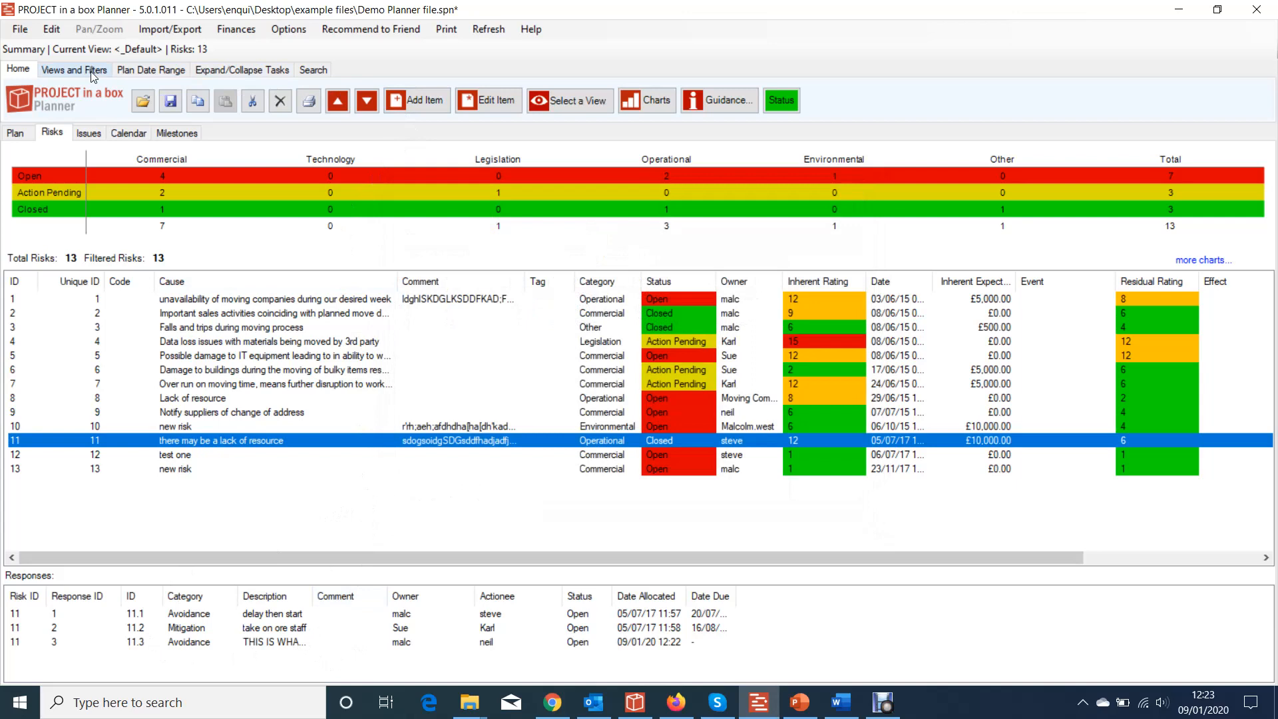
- Turn on Show All Responses in the risk view settings
left_click(74, 69)
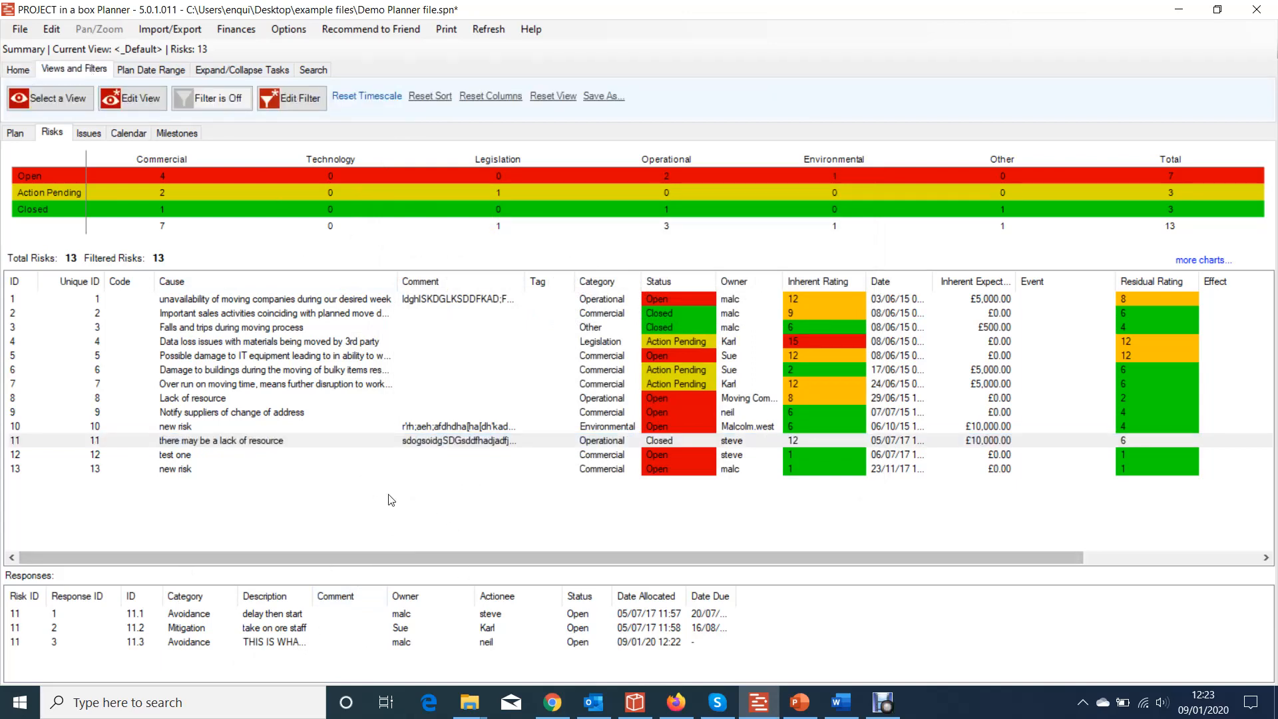
mouse_move(137, 107)
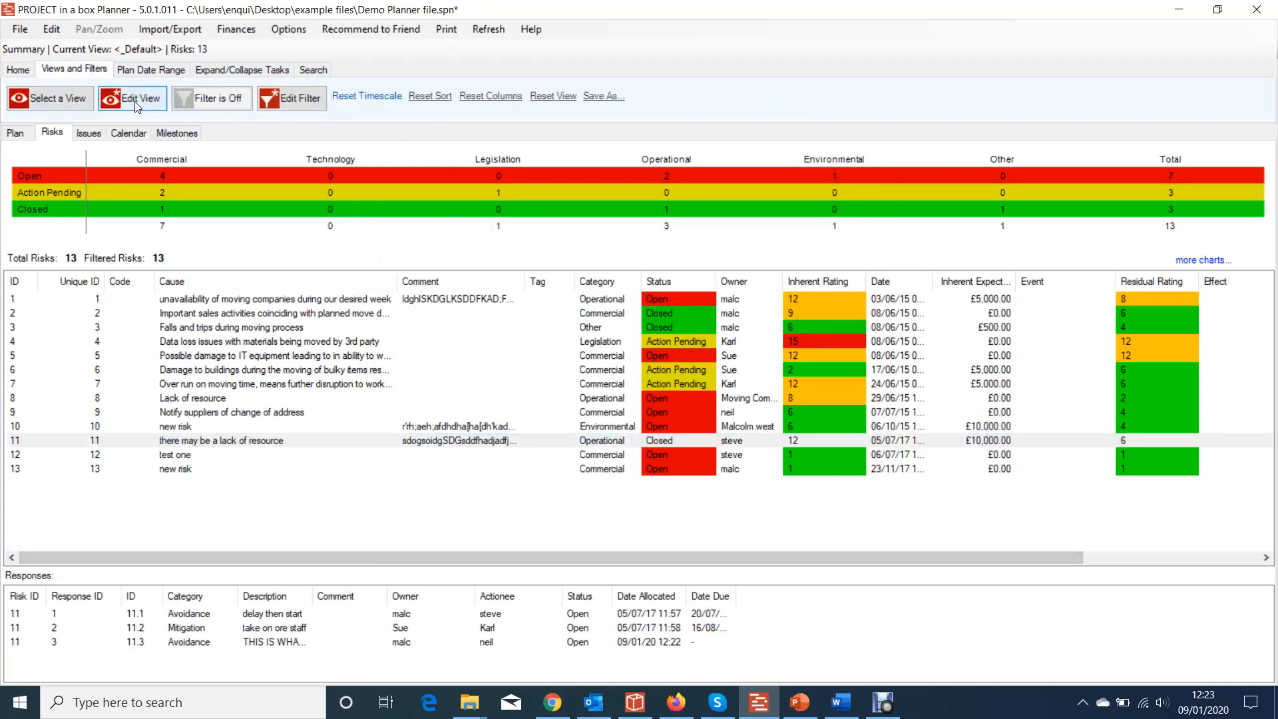
left_click(135, 99)
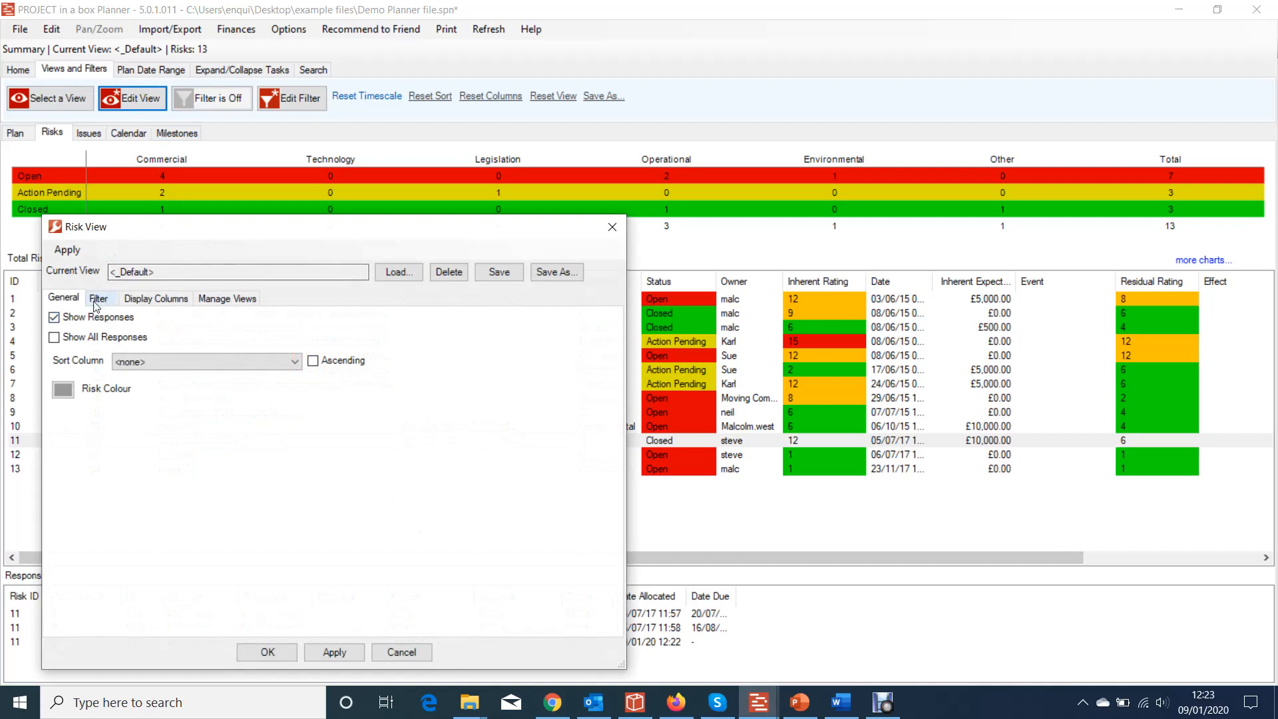
left_click(54, 337)
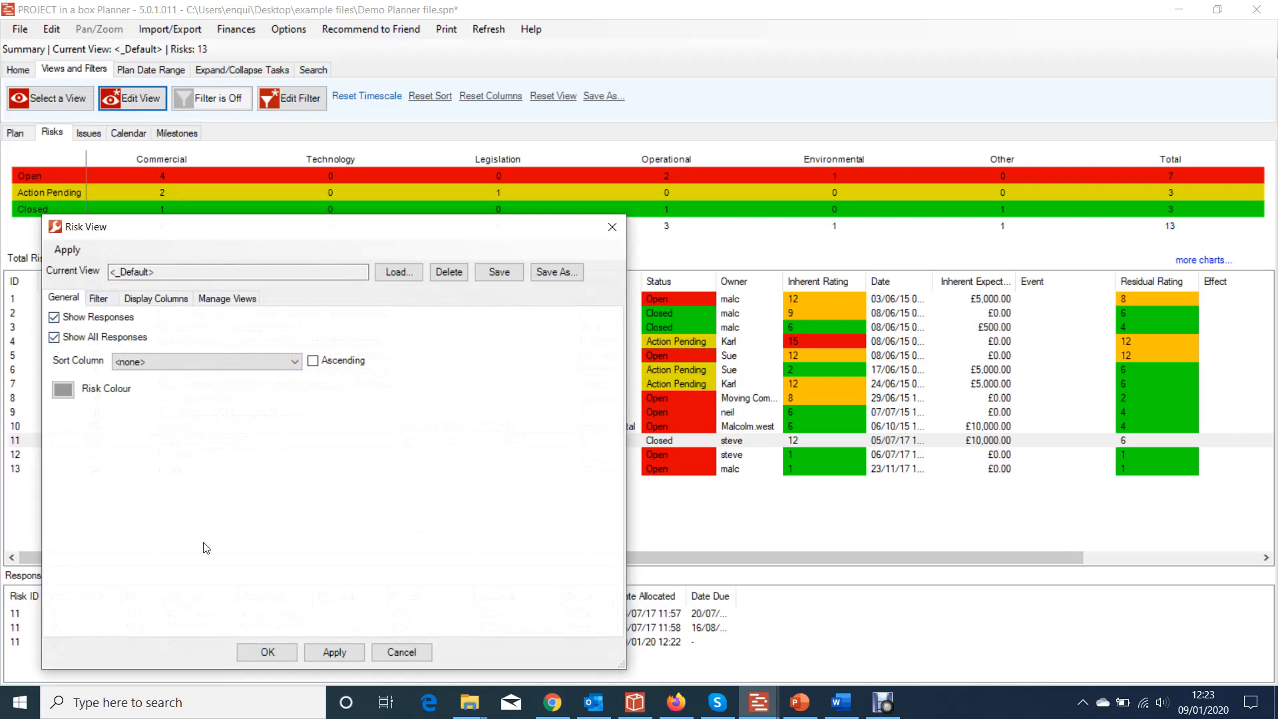
left_click(267, 651)
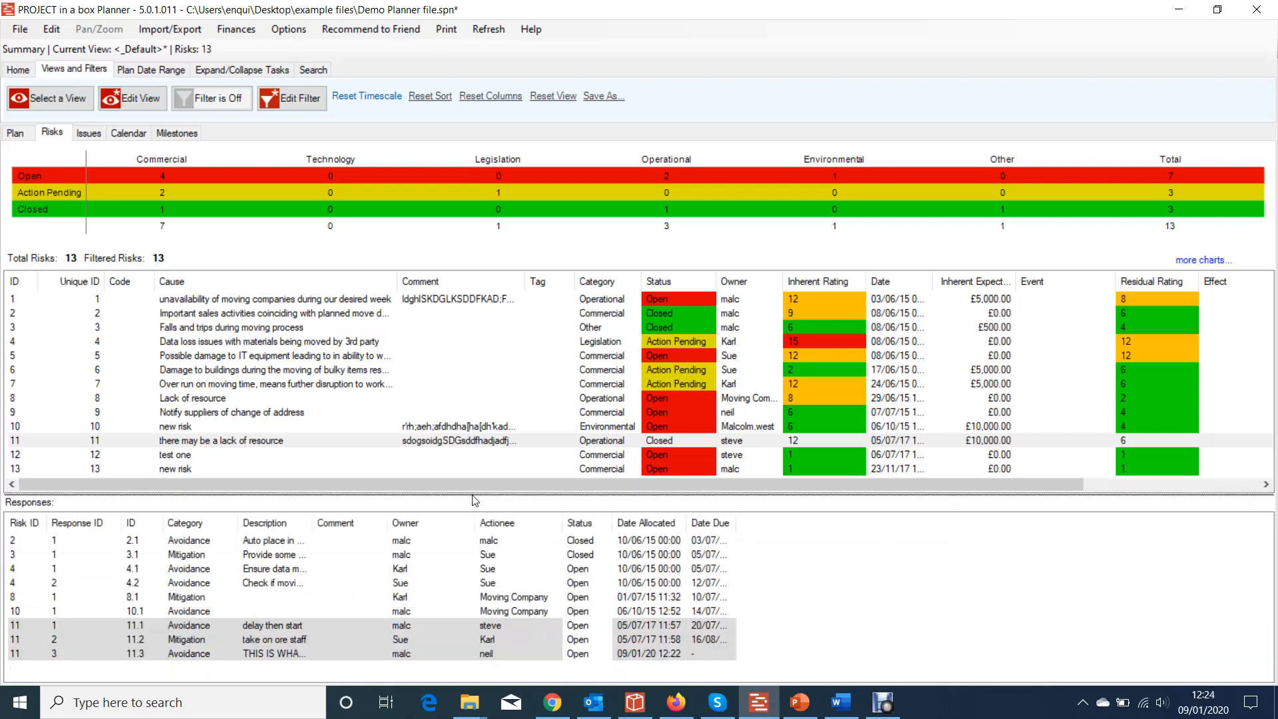
mouse_move(301, 498)
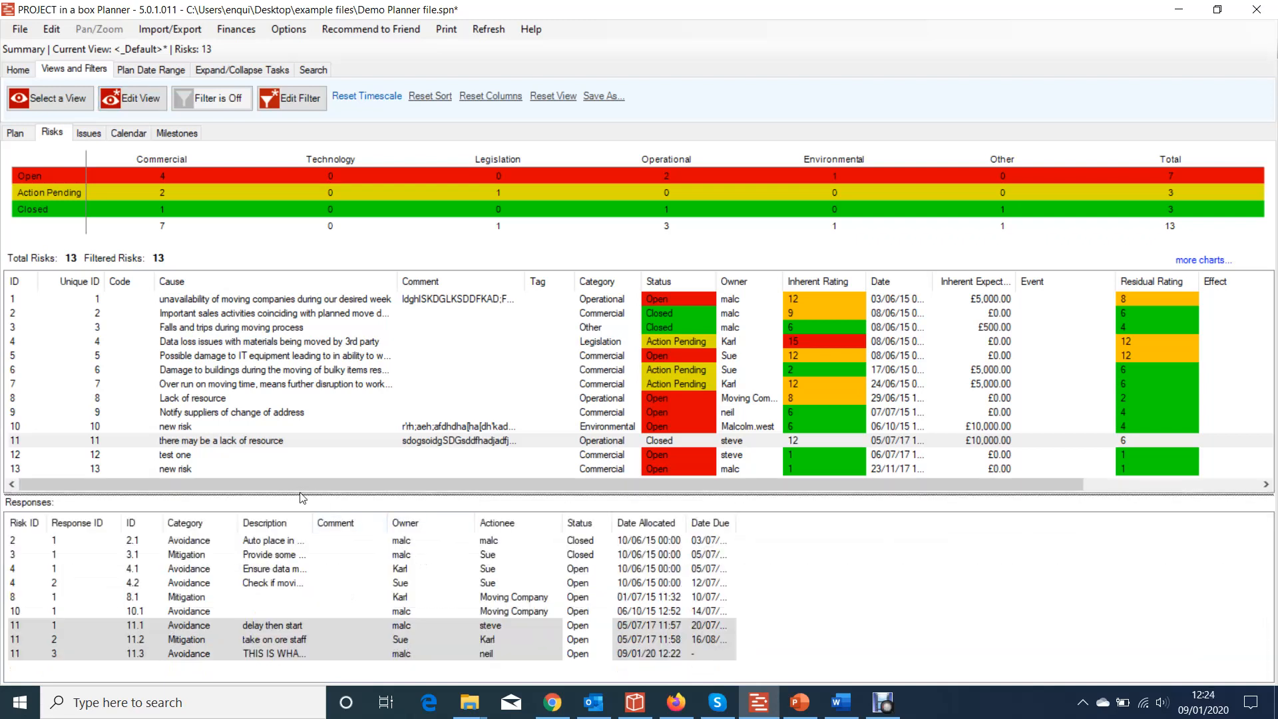
- Select risk 7, response 8.1, a Risk 11 response, then the Risk 11 row
left_click(231, 327)
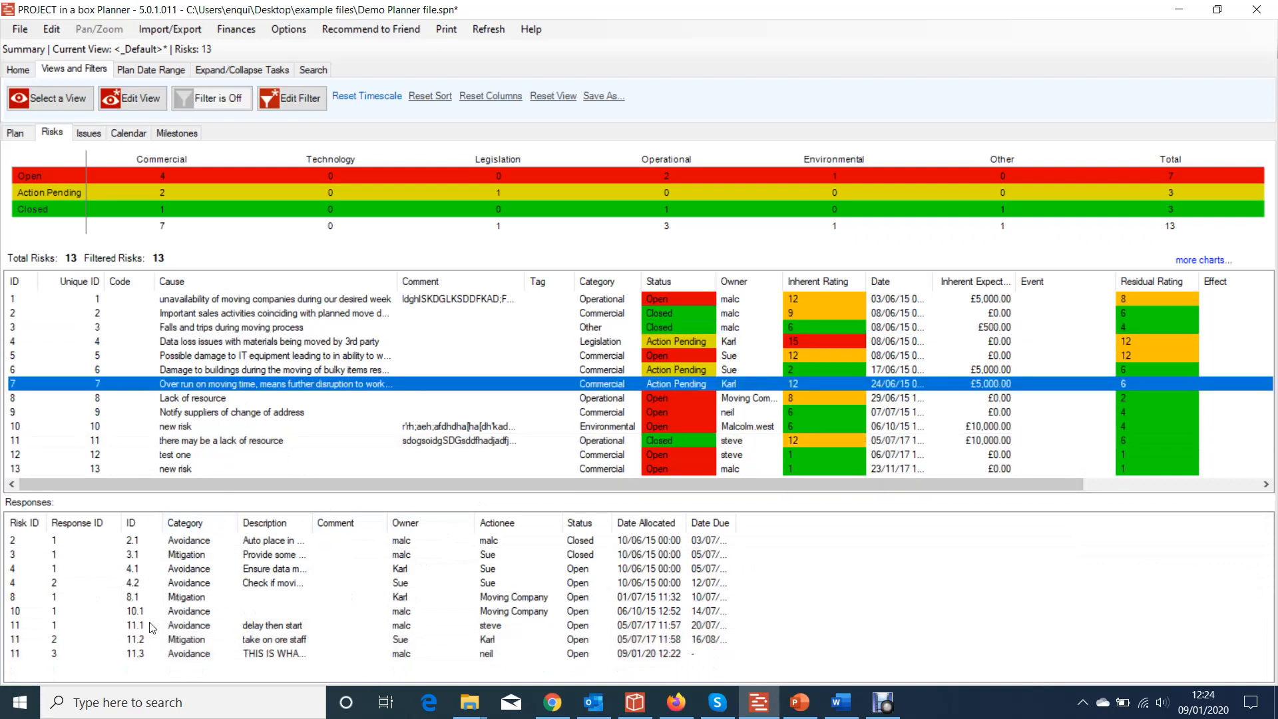
left_click(187, 598)
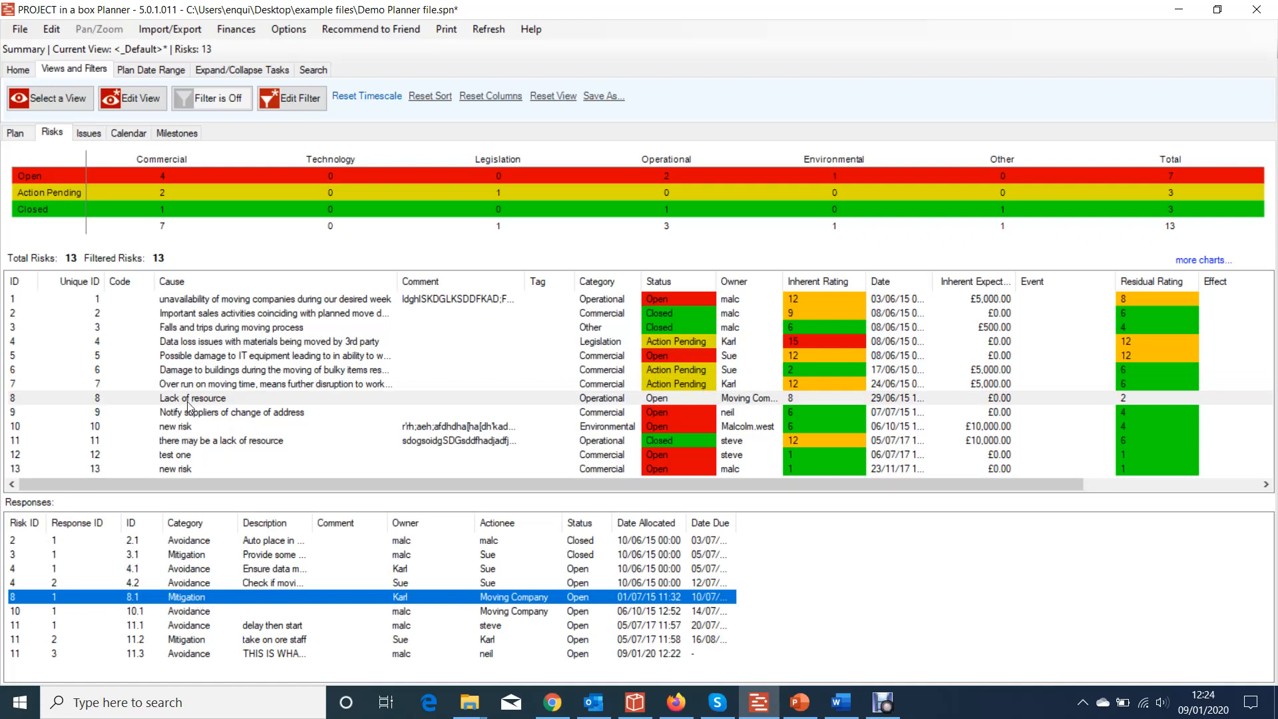
mouse_move(300, 512)
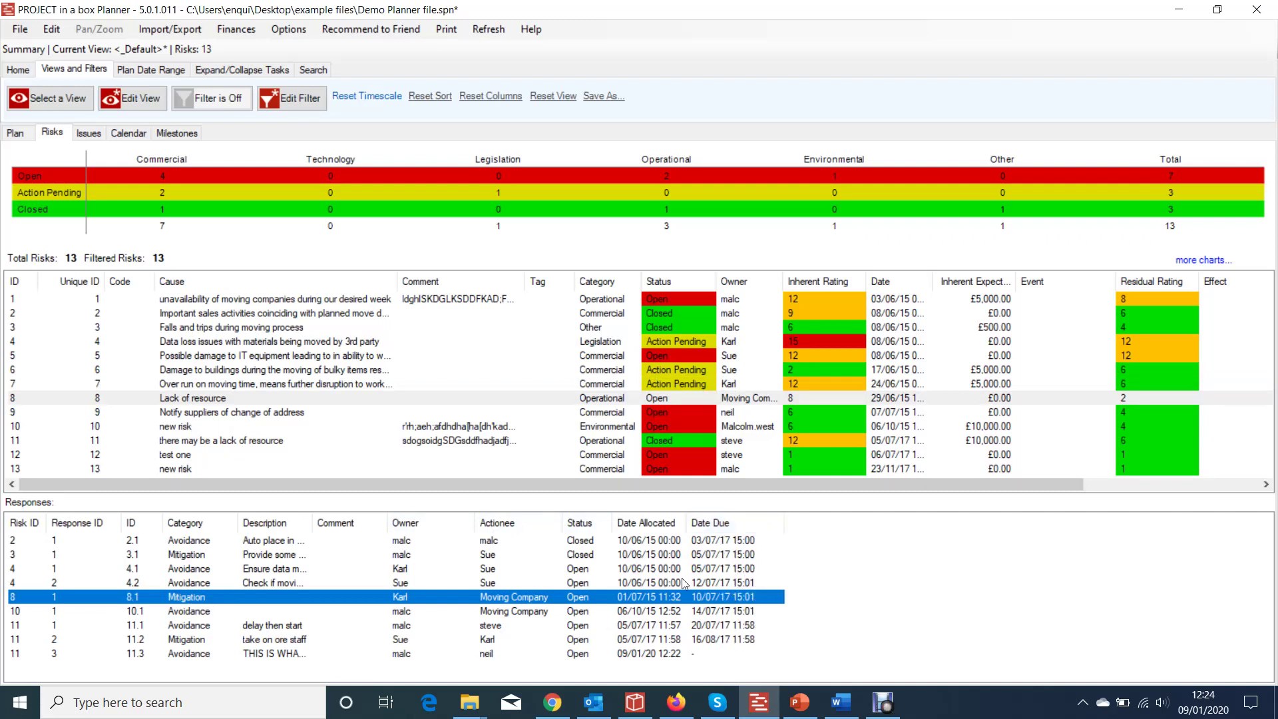
mouse_move(356, 461)
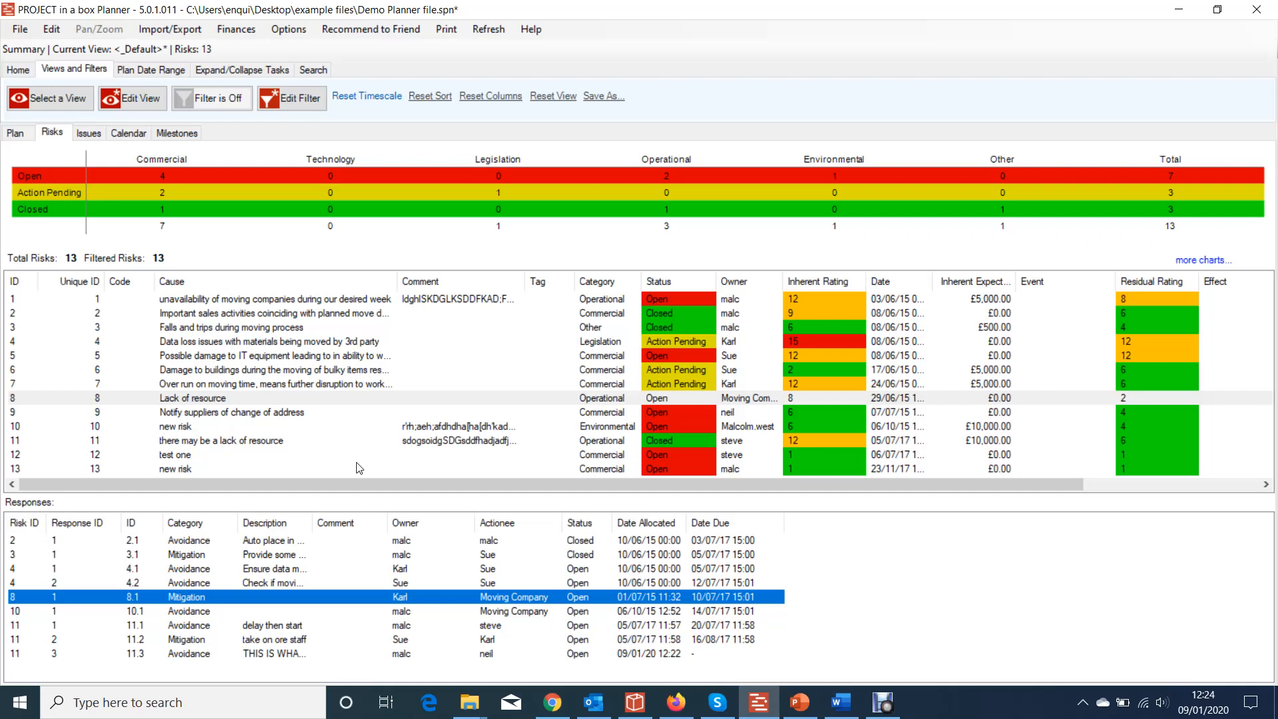
mouse_move(366, 438)
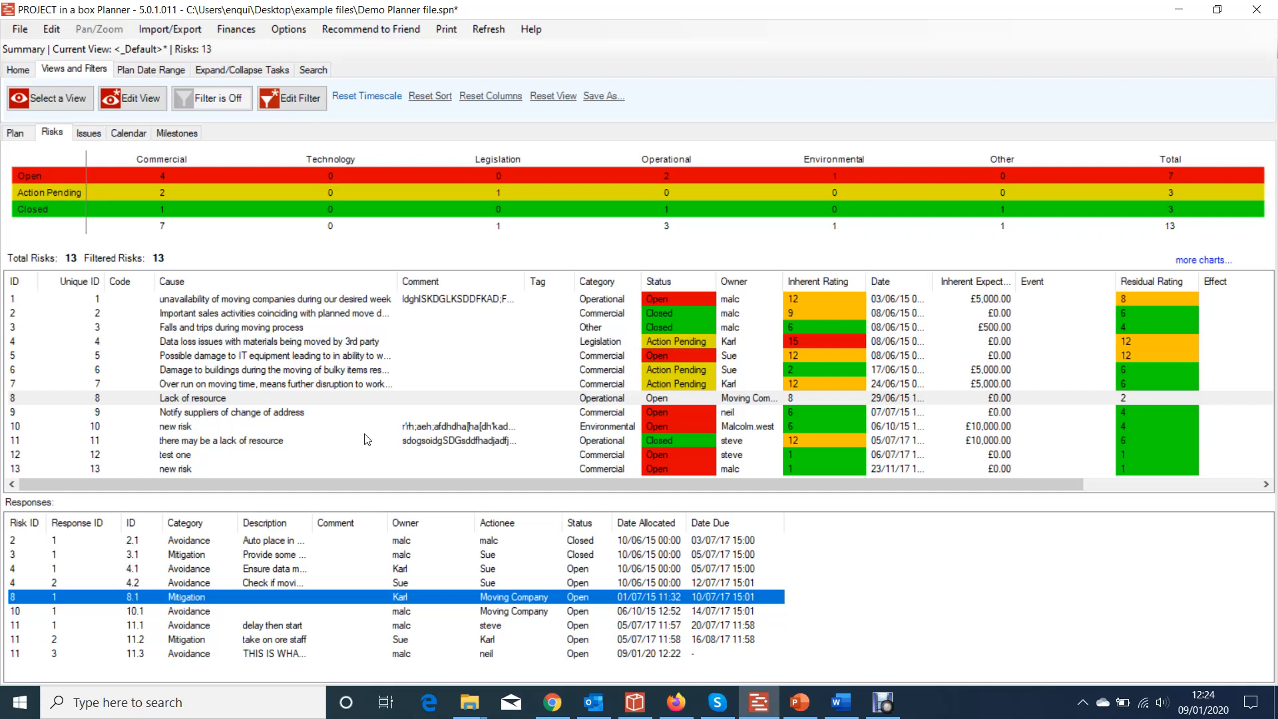
mouse_move(353, 439)
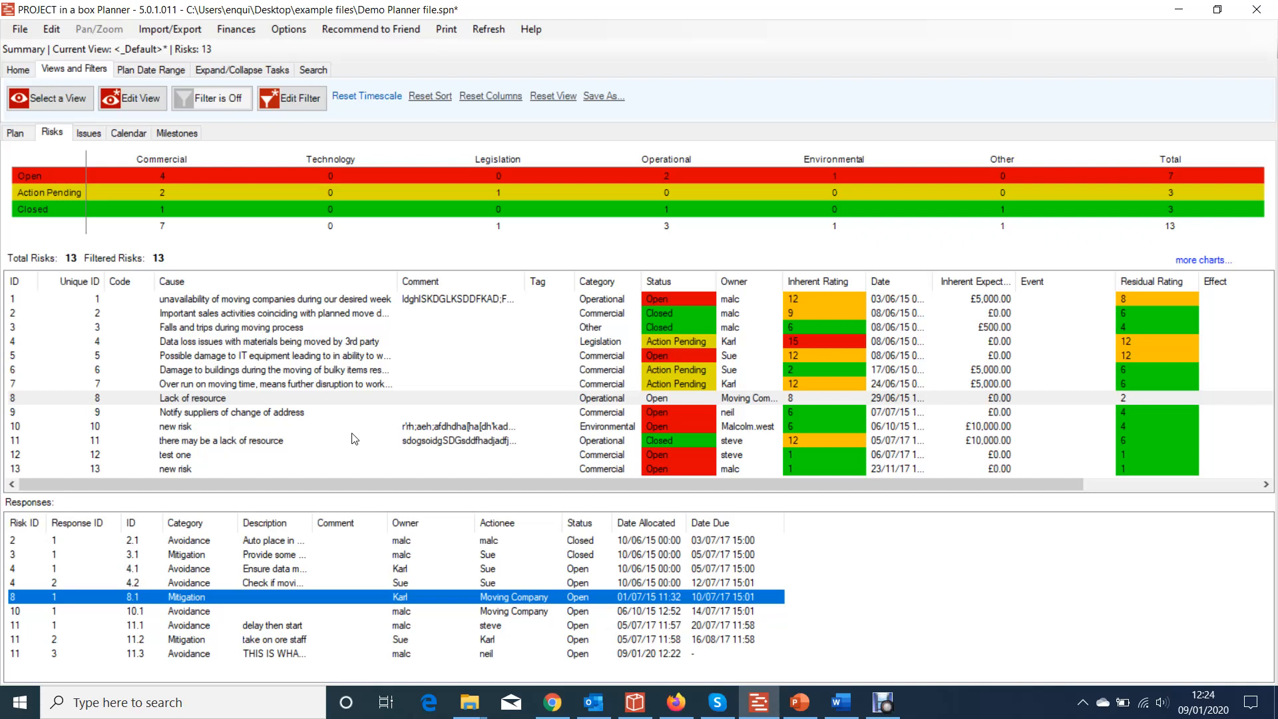
mouse_move(236, 531)
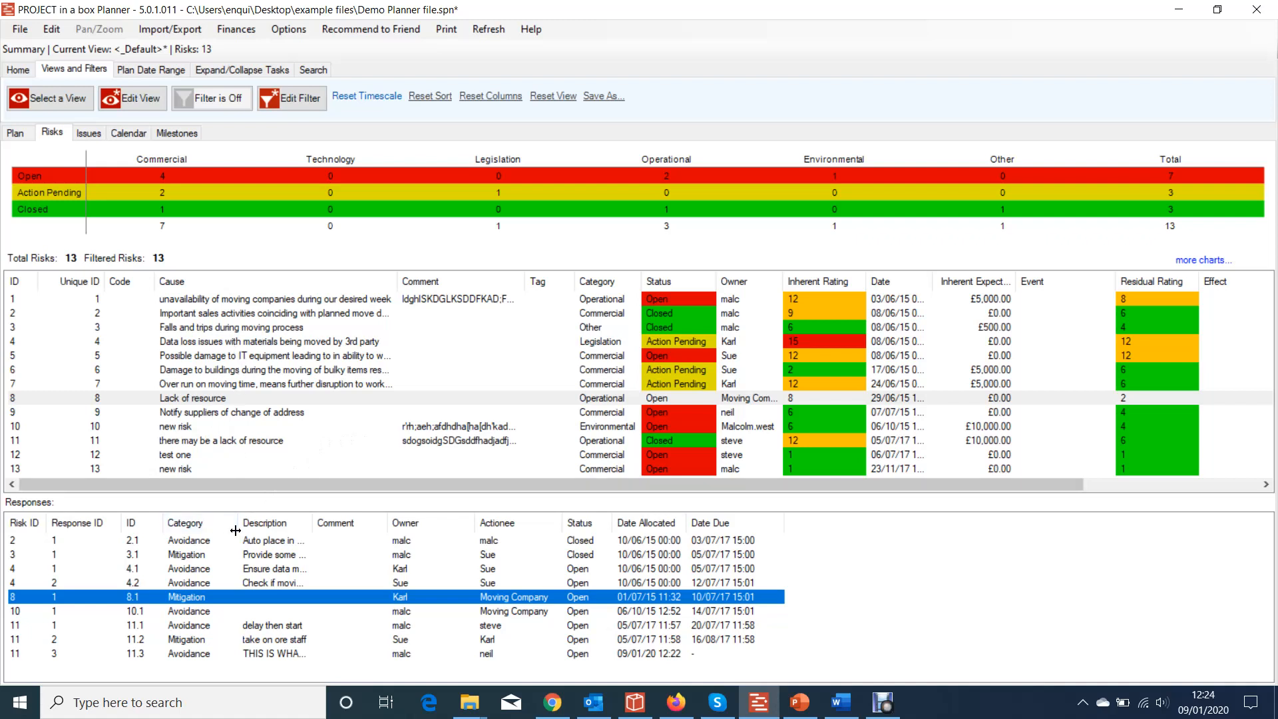
left_click(174, 455)
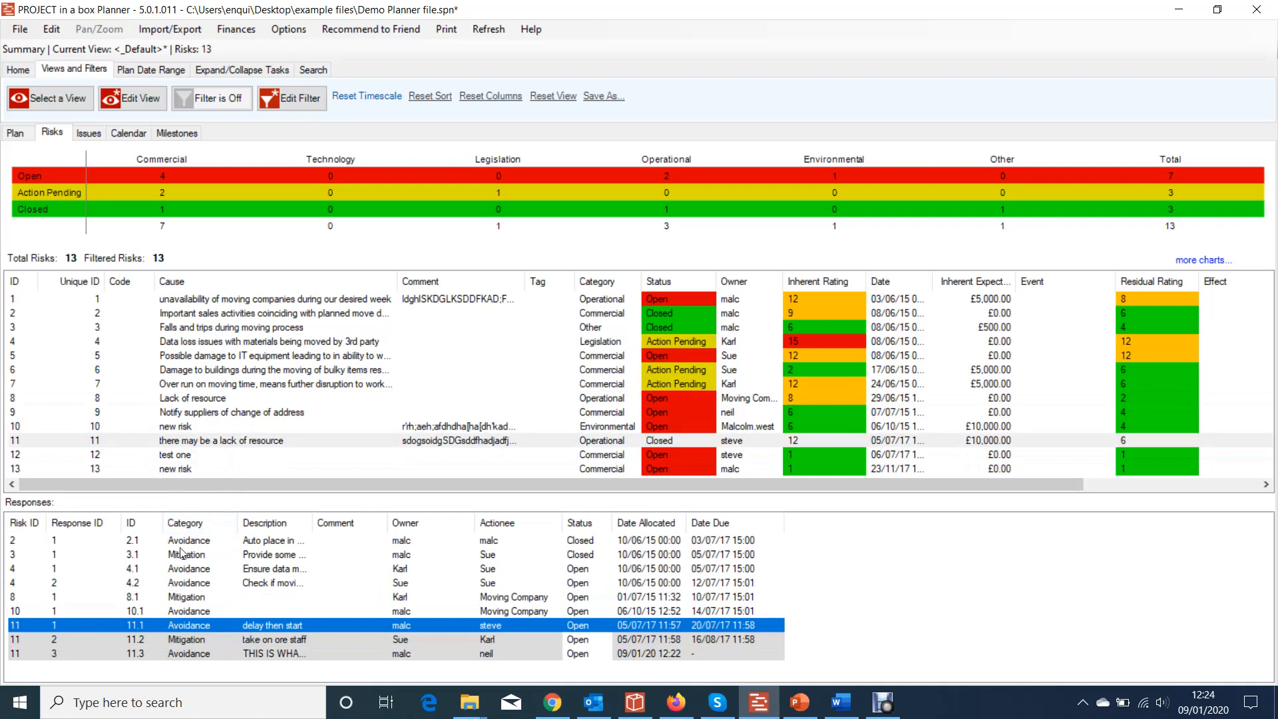
left_click(222, 441)
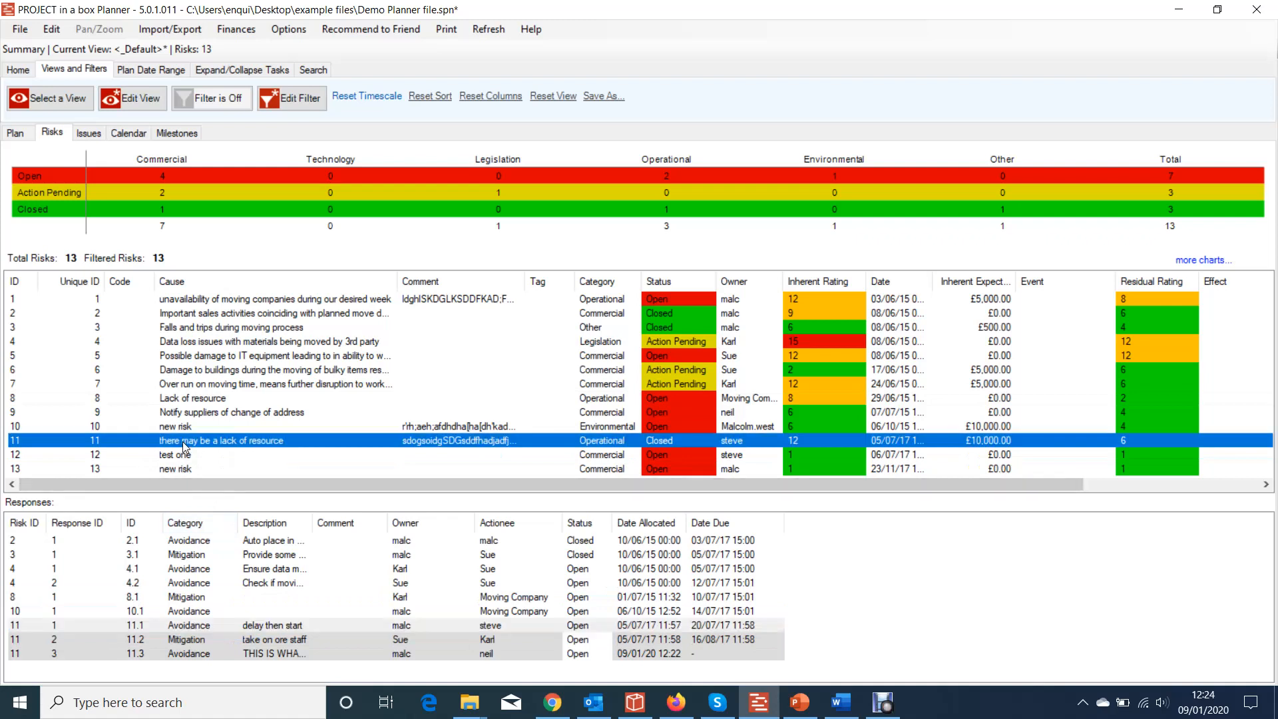
- Copy Risk 11 to a new issue, confirm it, and view Issue 10 in the issues list
right_click(187, 441)
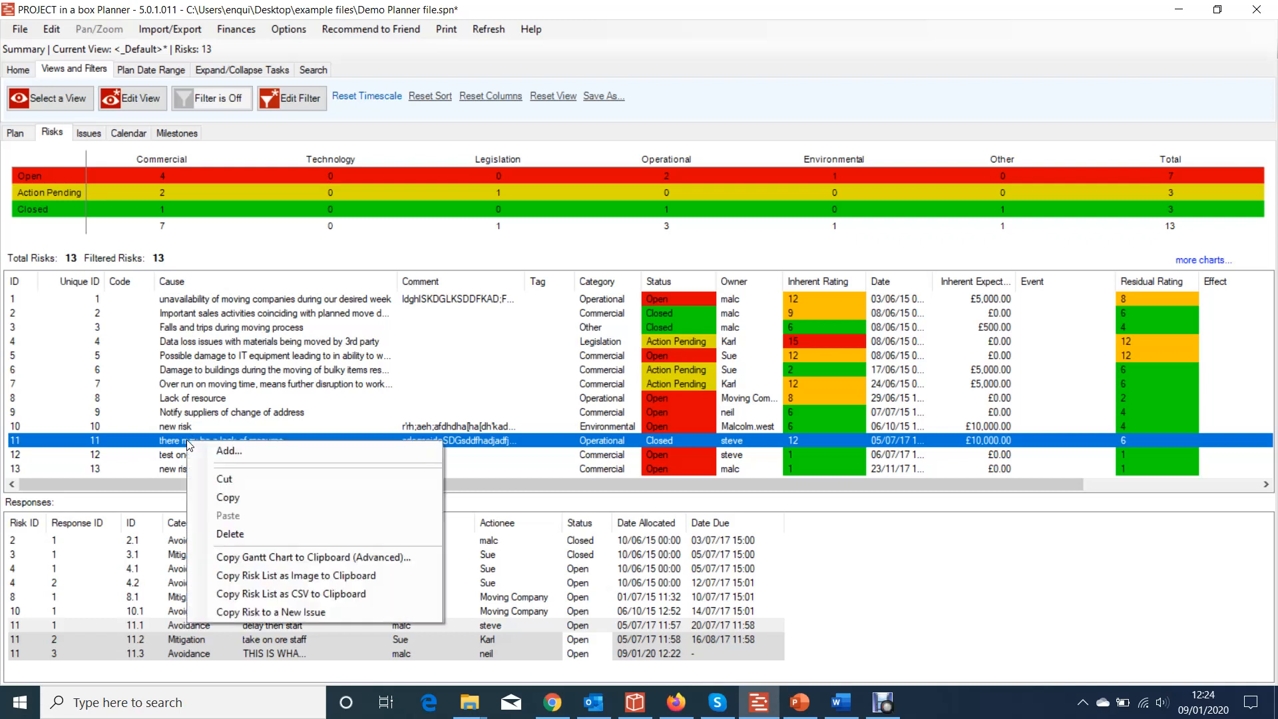
mouse_move(262, 594)
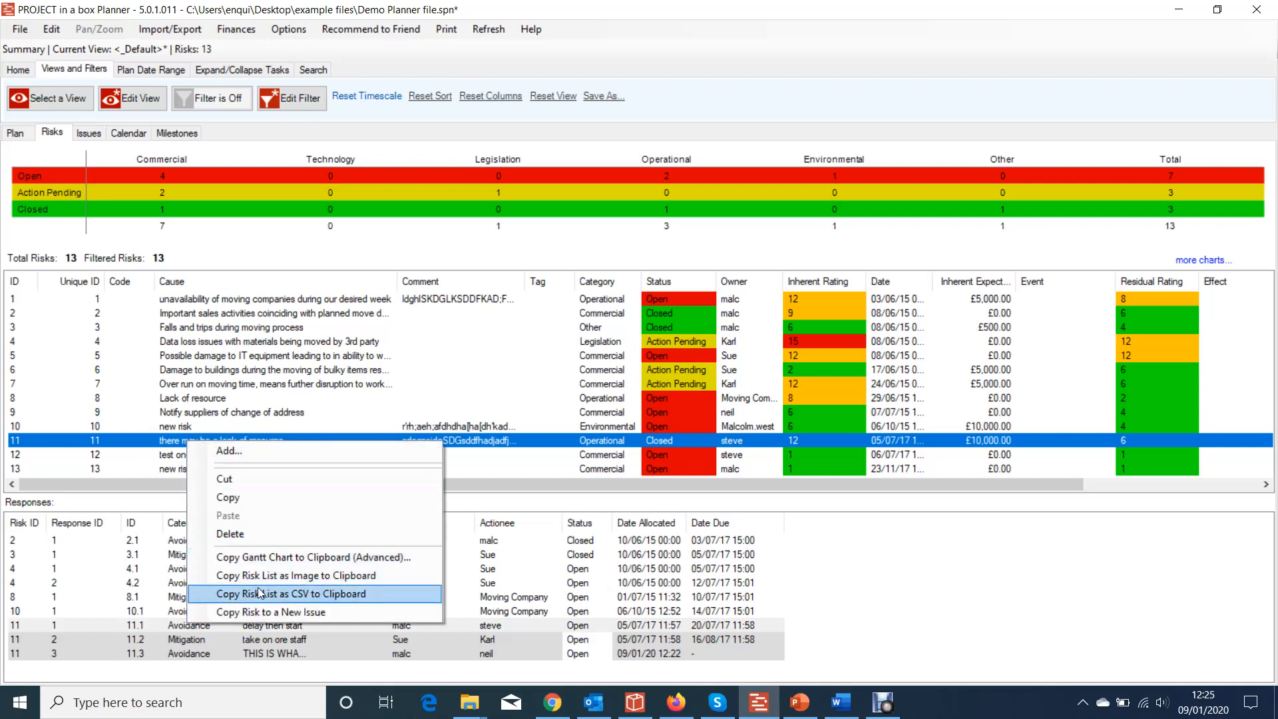
mouse_move(260, 612)
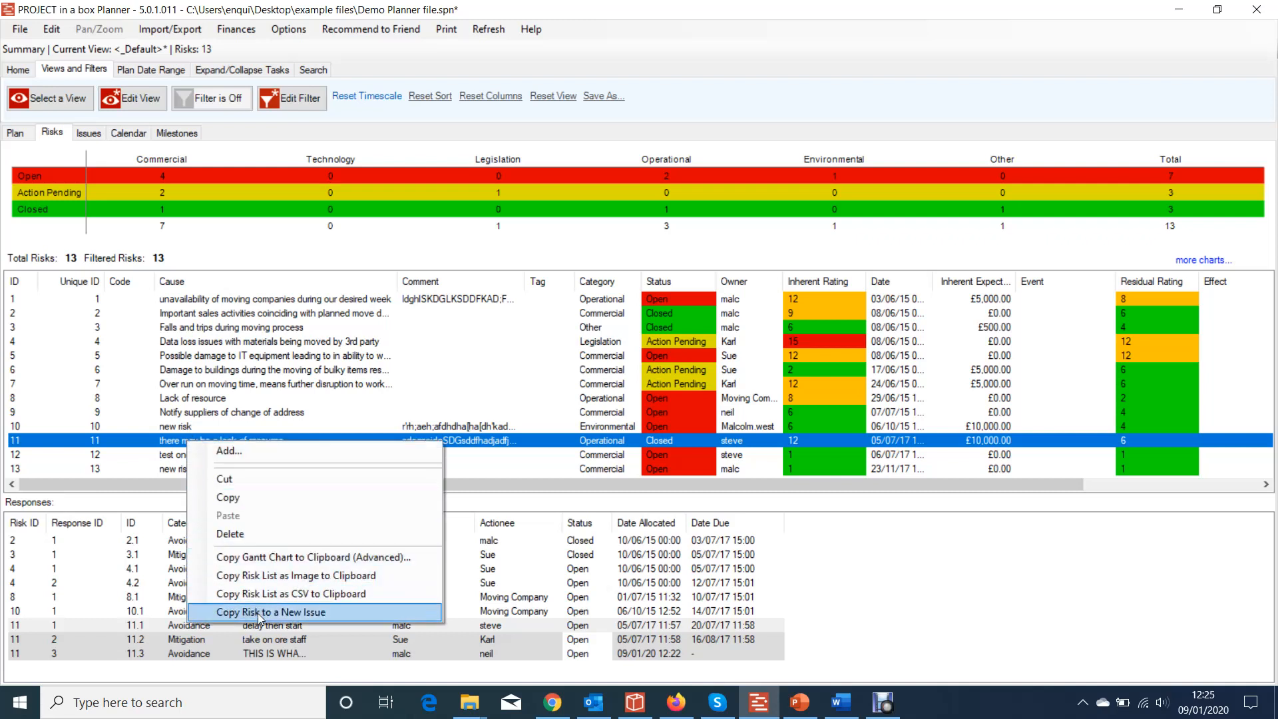
left_click(271, 612)
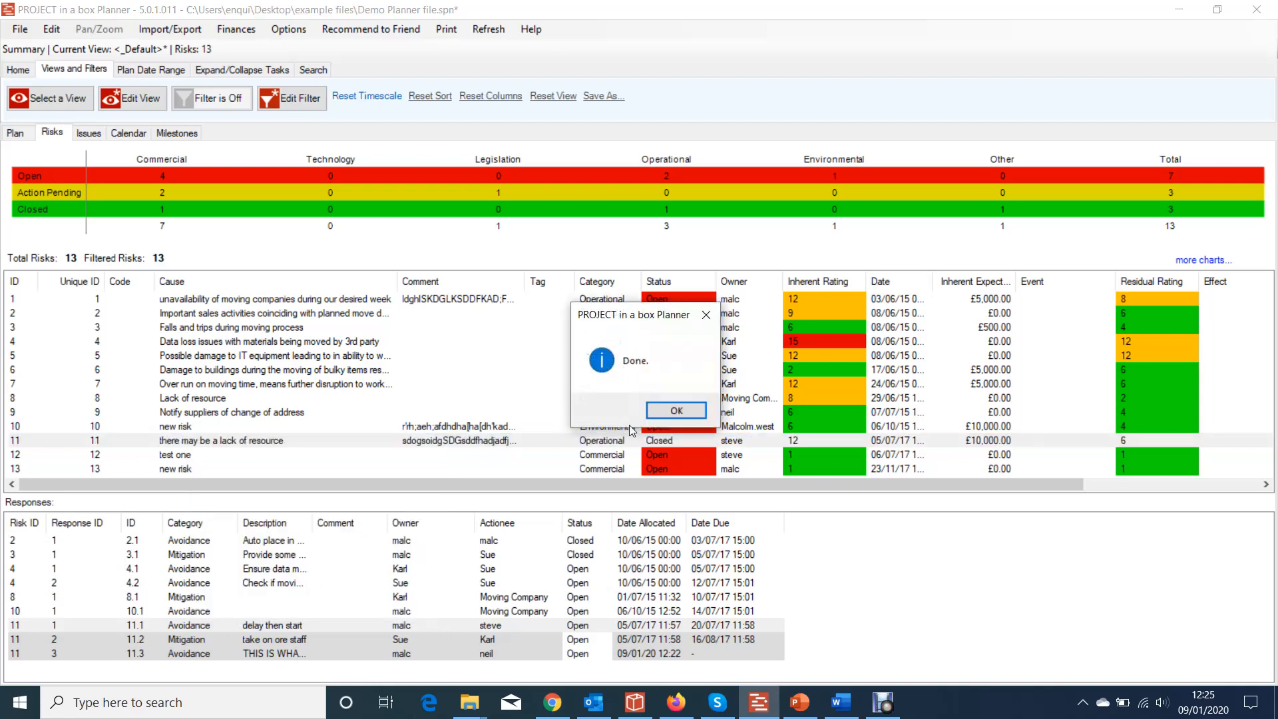
left_click(676, 410)
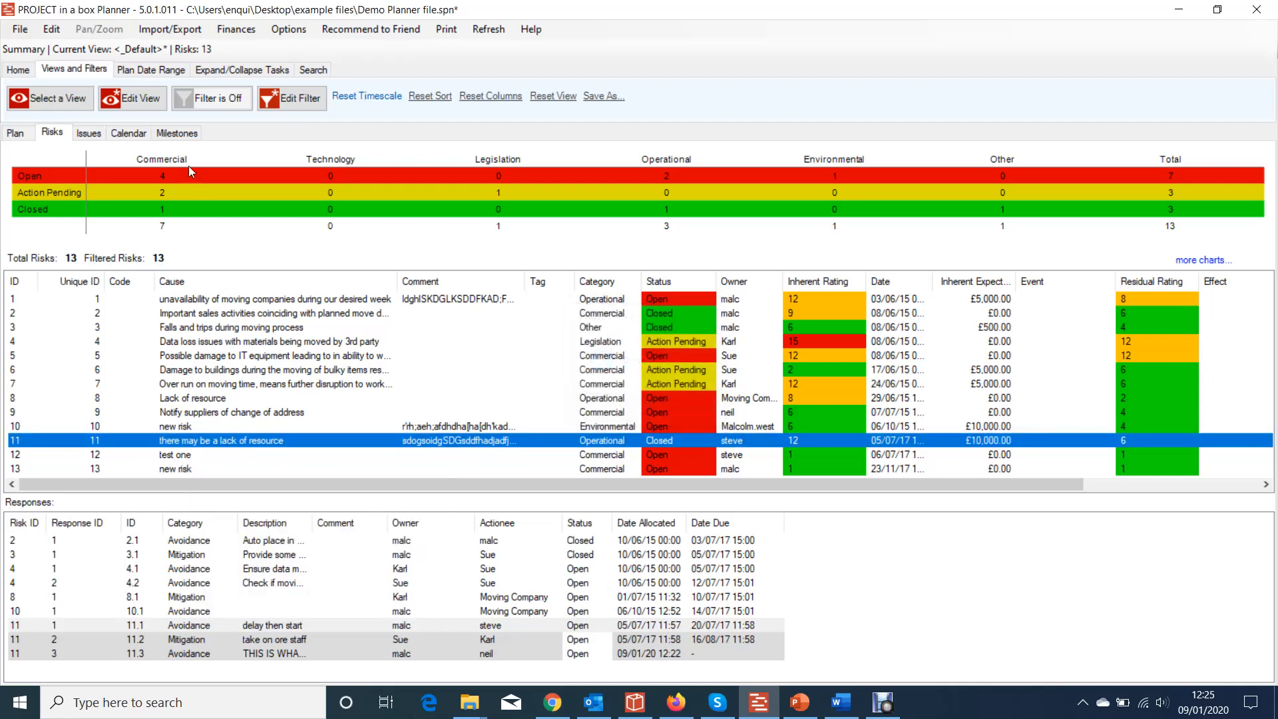
left_click(89, 133)
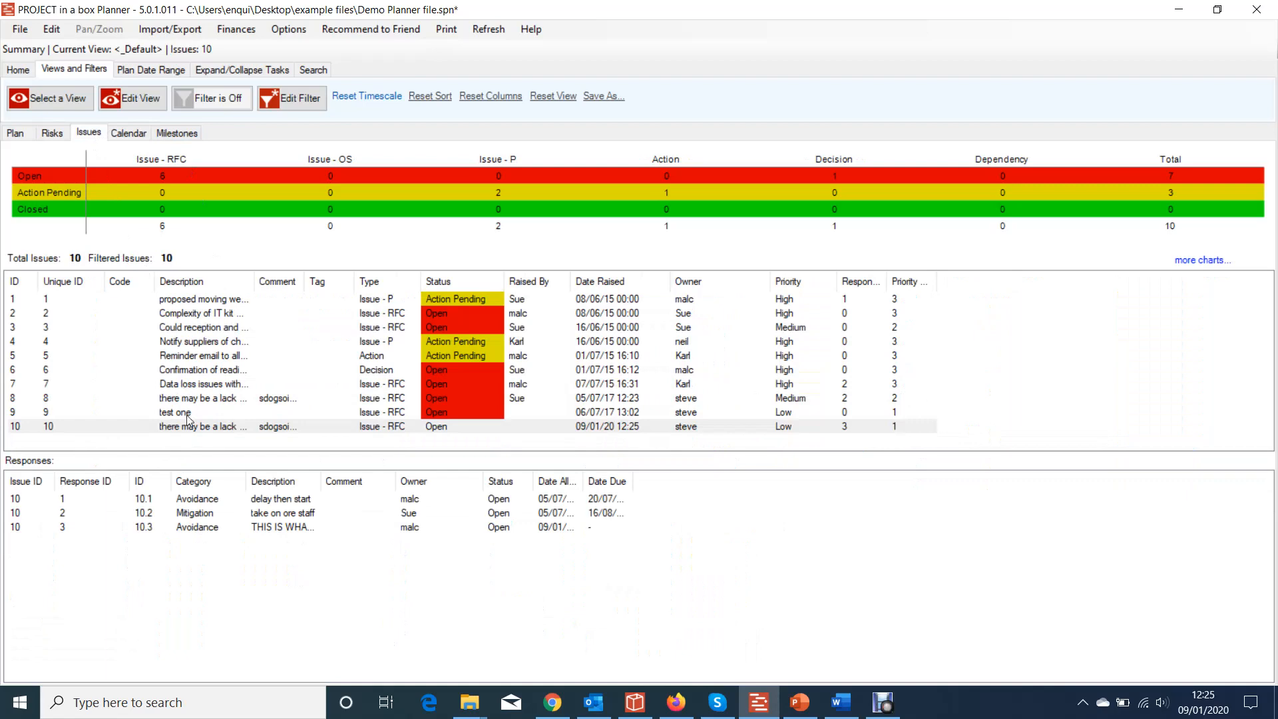
left_click(198, 427)
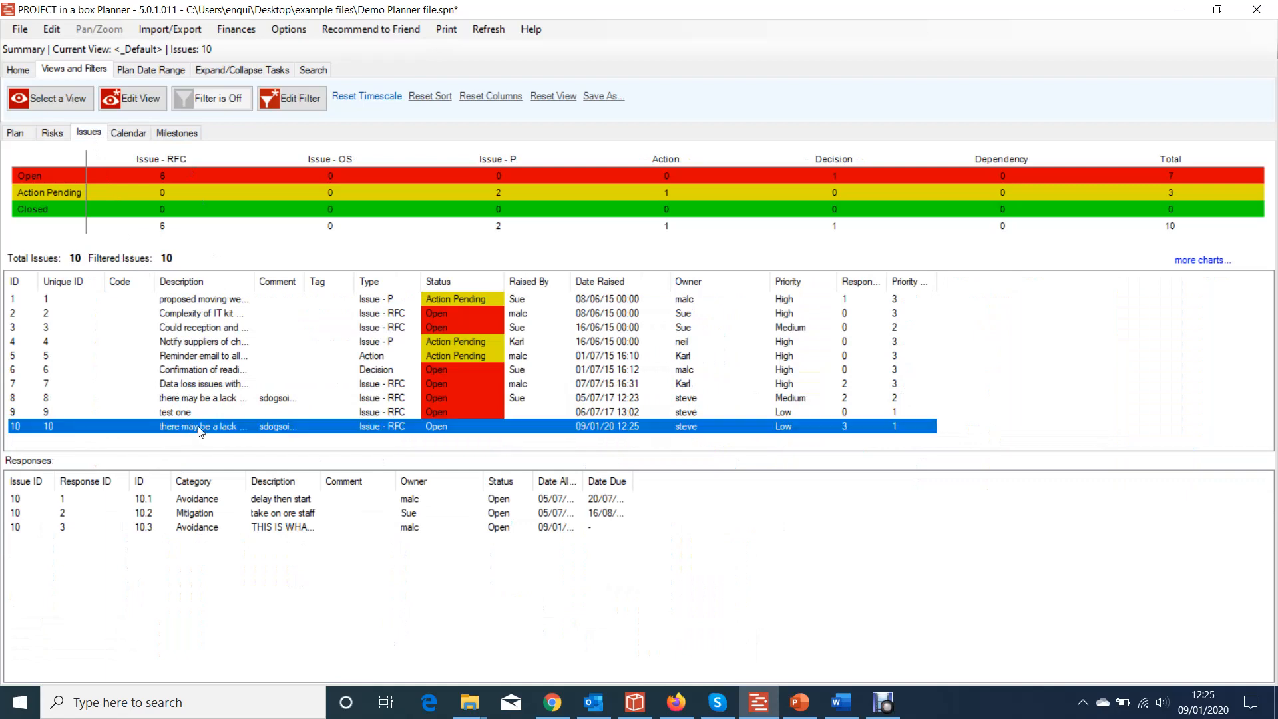
double_click(200, 427)
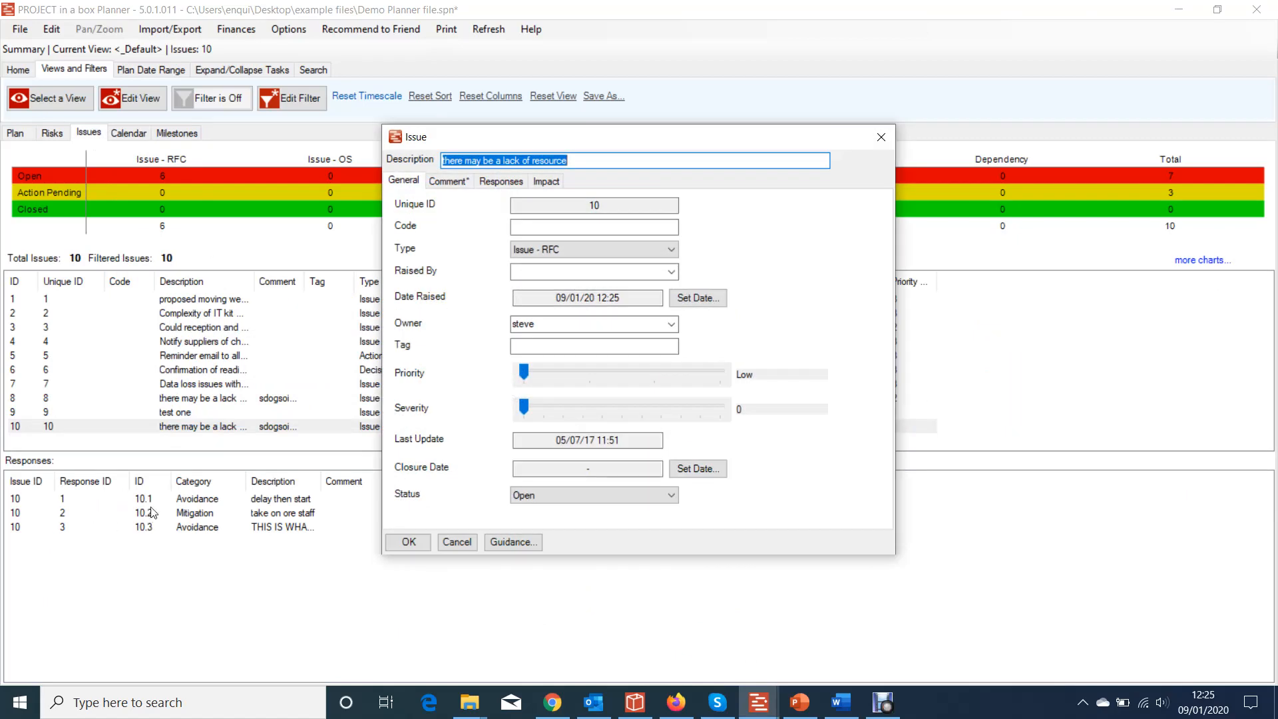
mouse_move(168, 530)
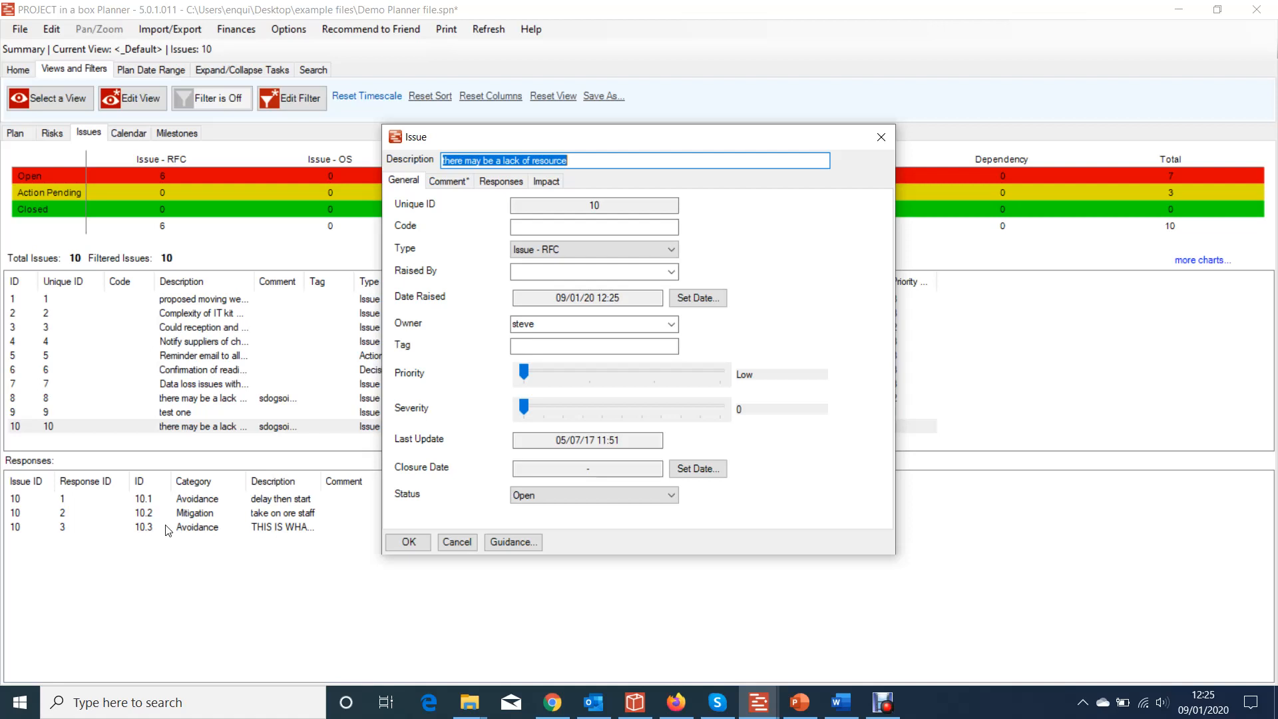
mouse_move(323, 365)
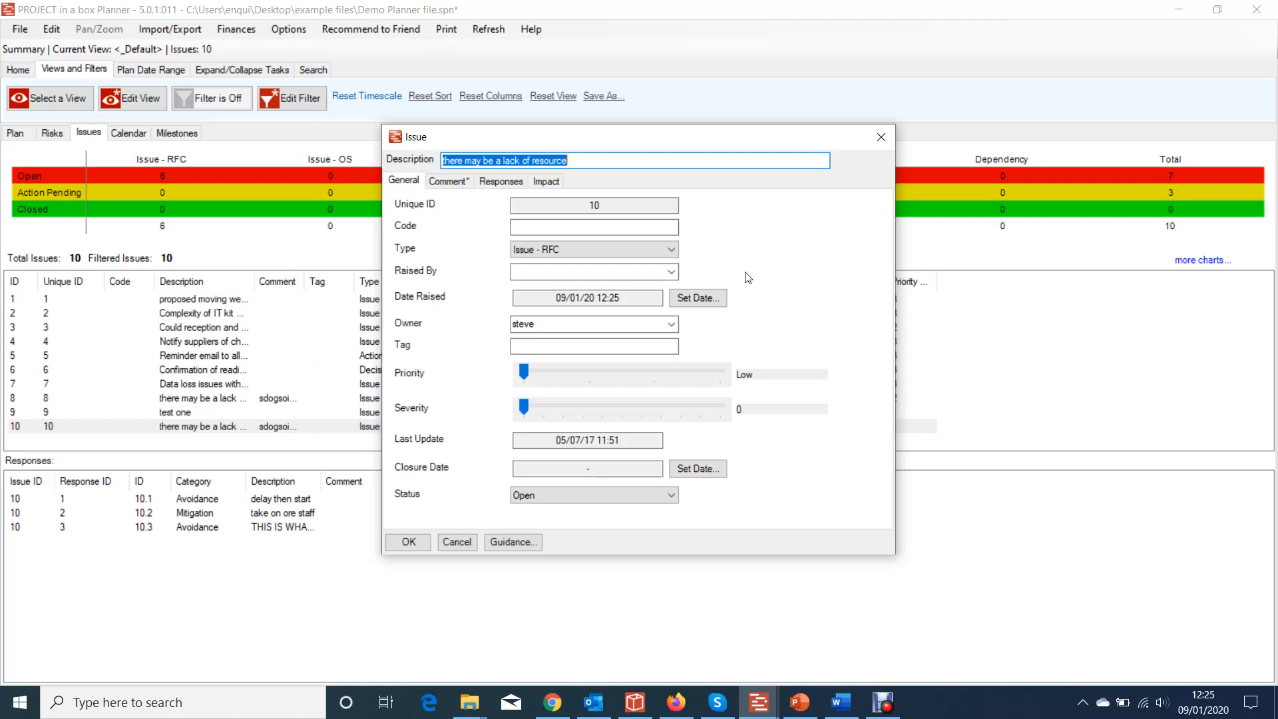
mouse_move(506, 187)
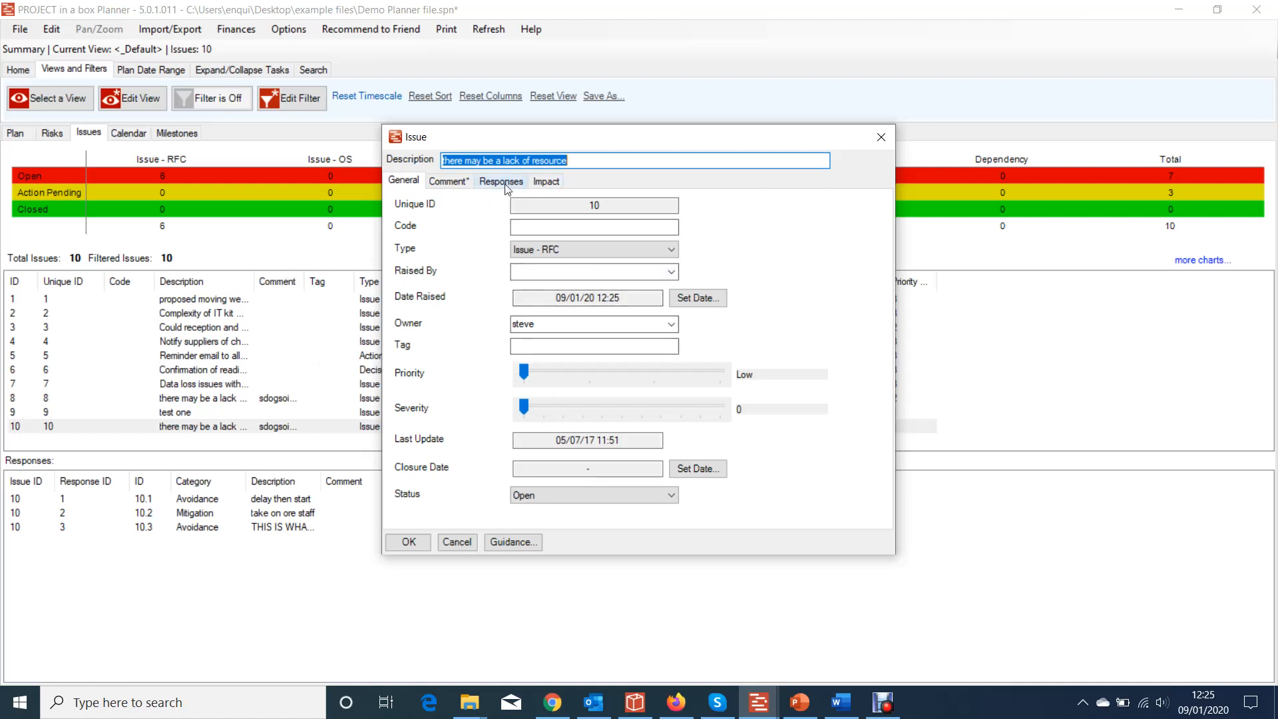
left_click(448, 180)
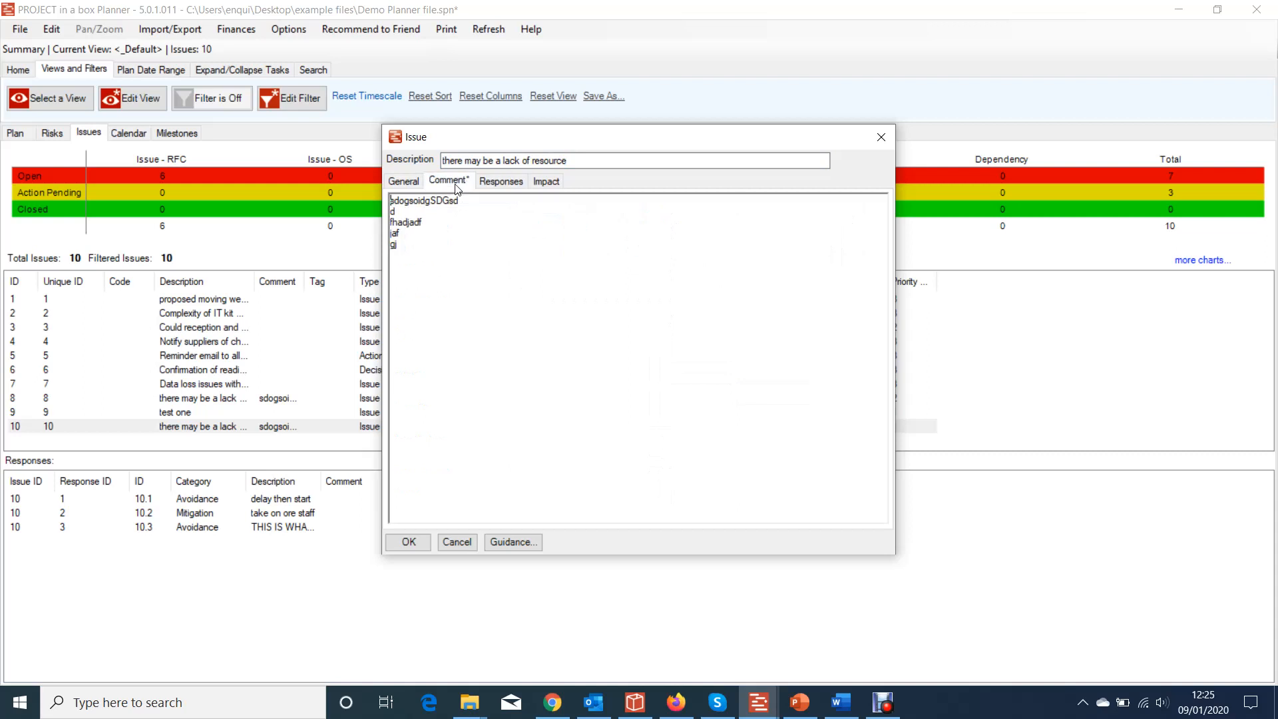
left_click(403, 180)
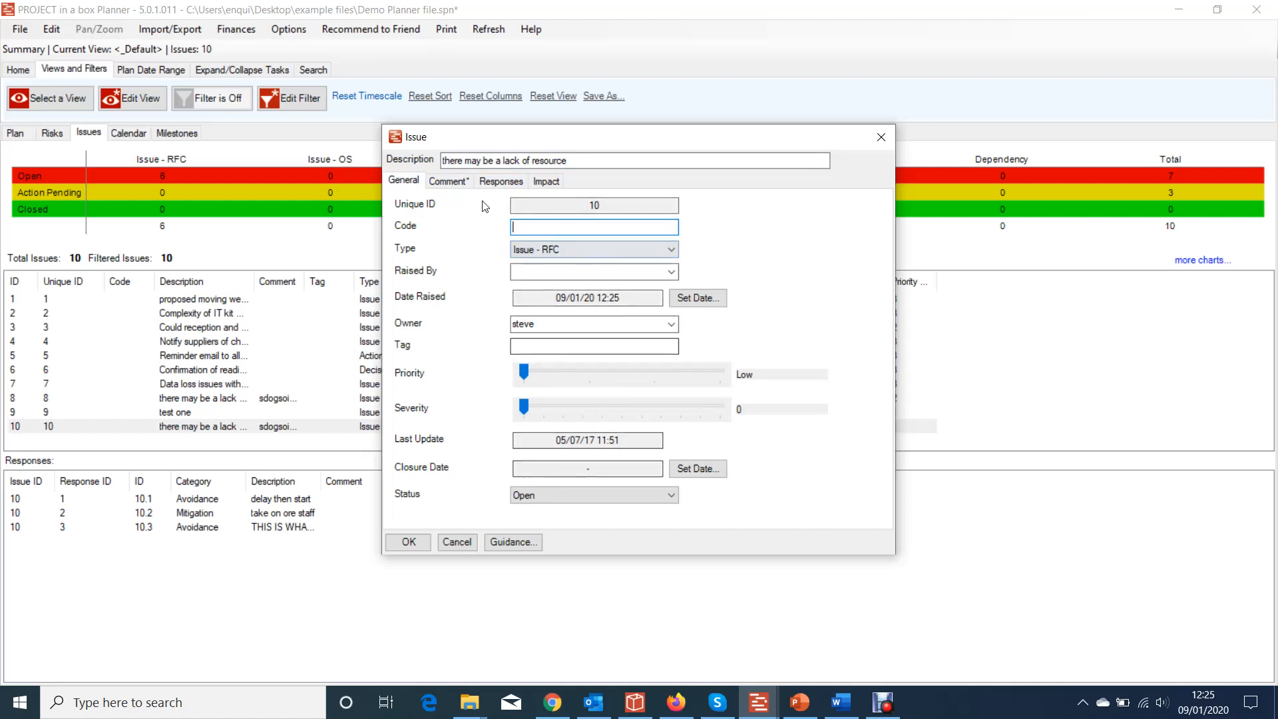
left_click(501, 180)
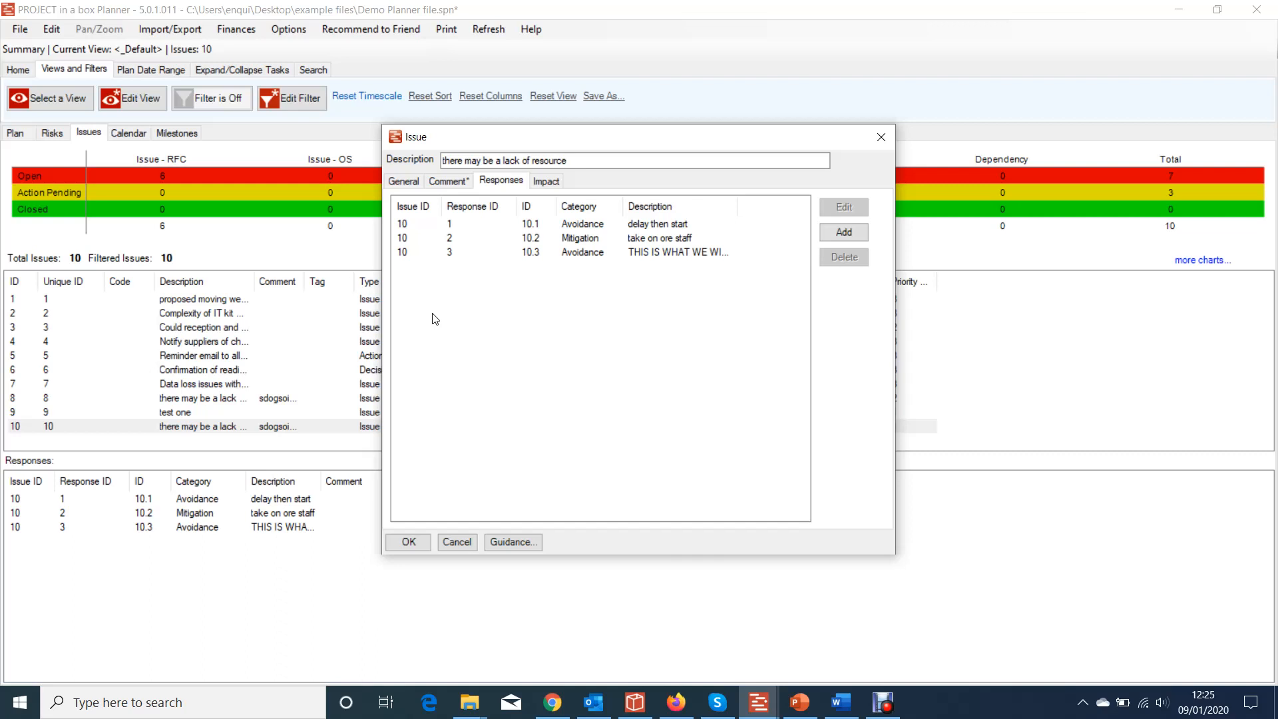
mouse_move(437, 316)
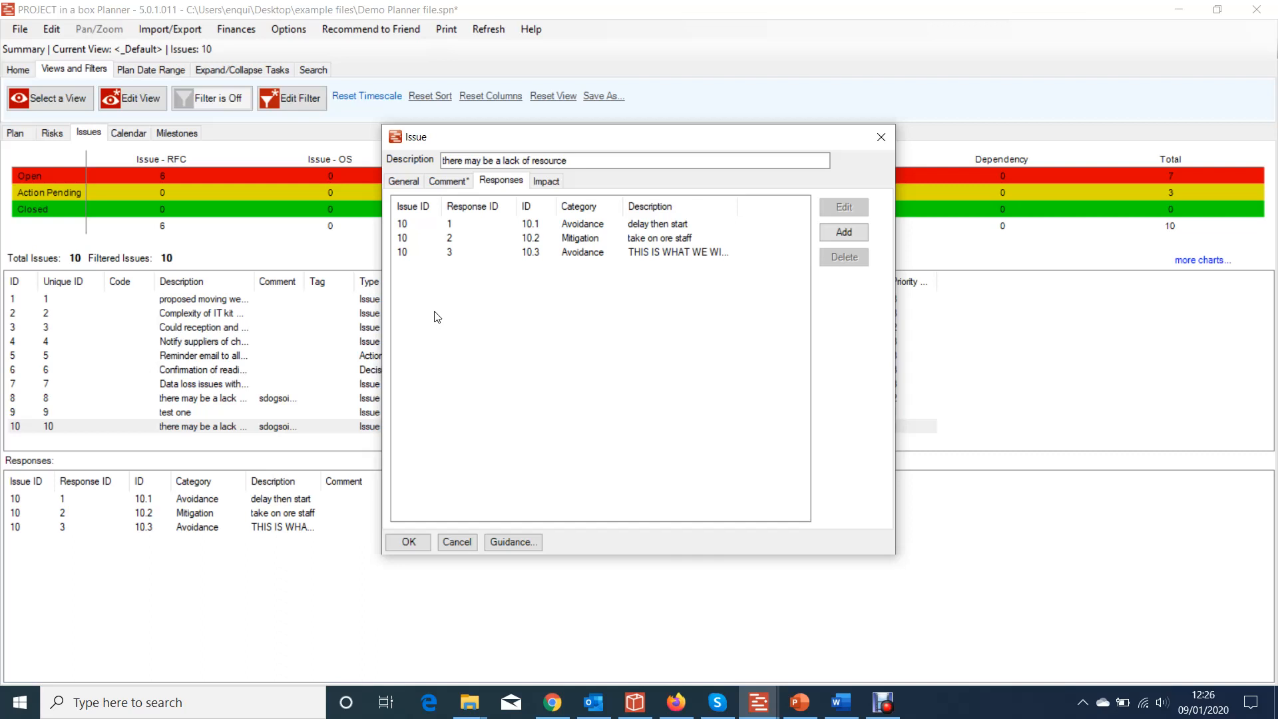
mouse_move(882, 138)
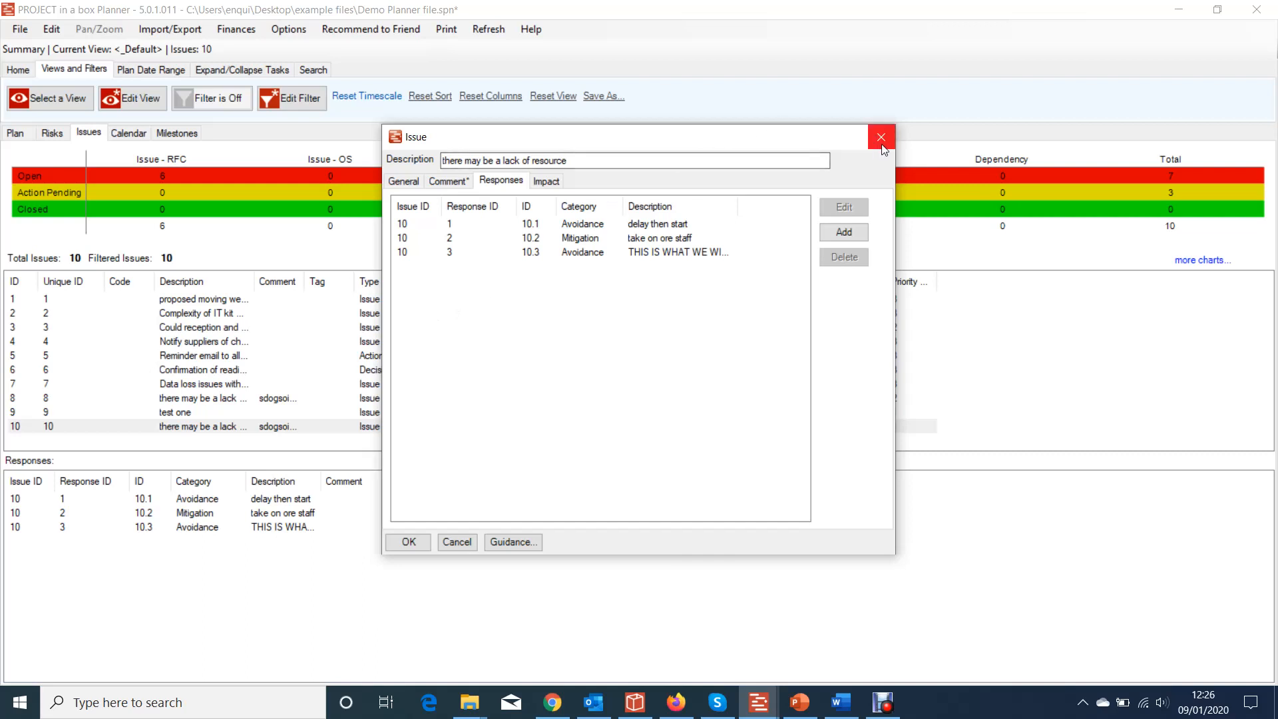
left_click(881, 136)
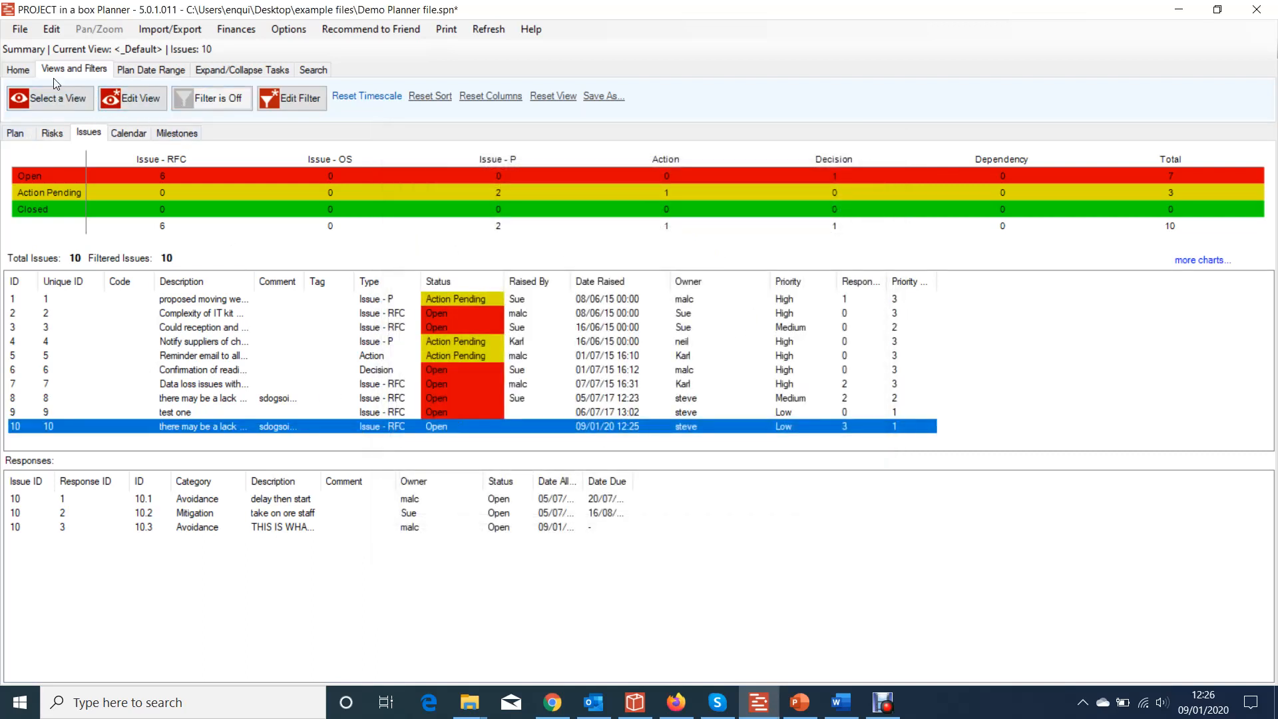
- Create a blank issue with Add Item and begin adding a response to it
left_click(18, 69)
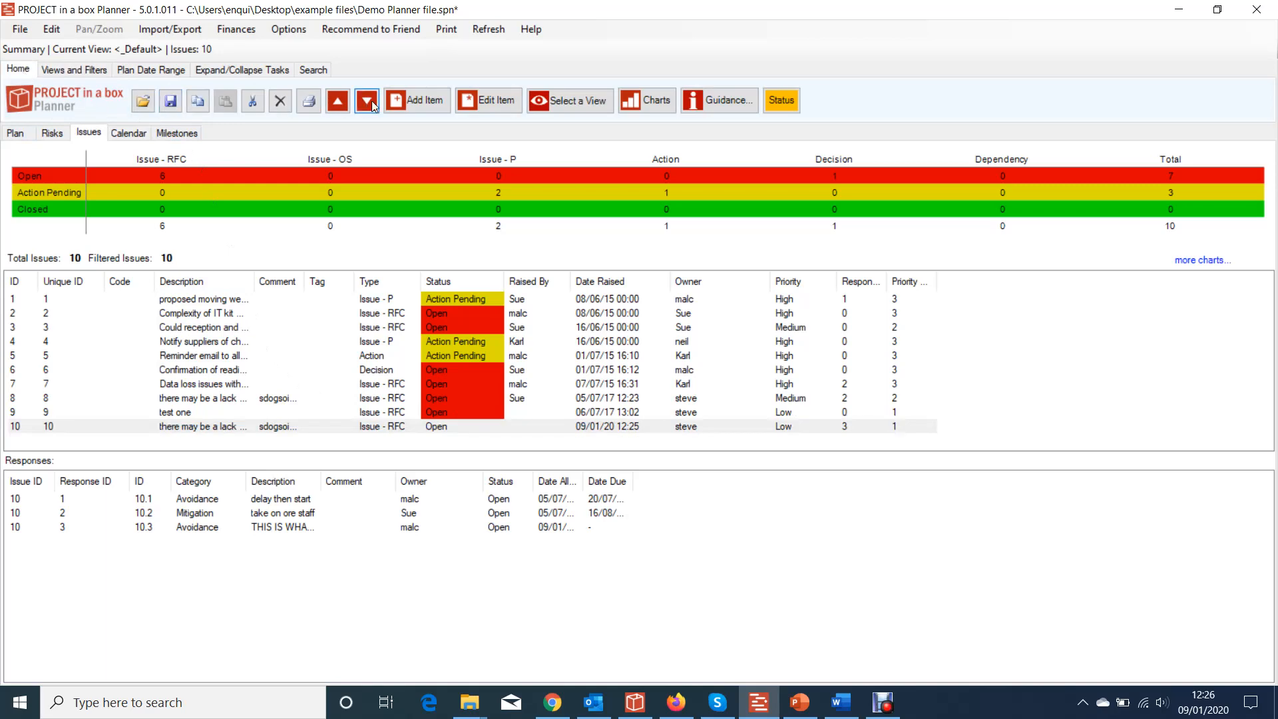
left_click(417, 100)
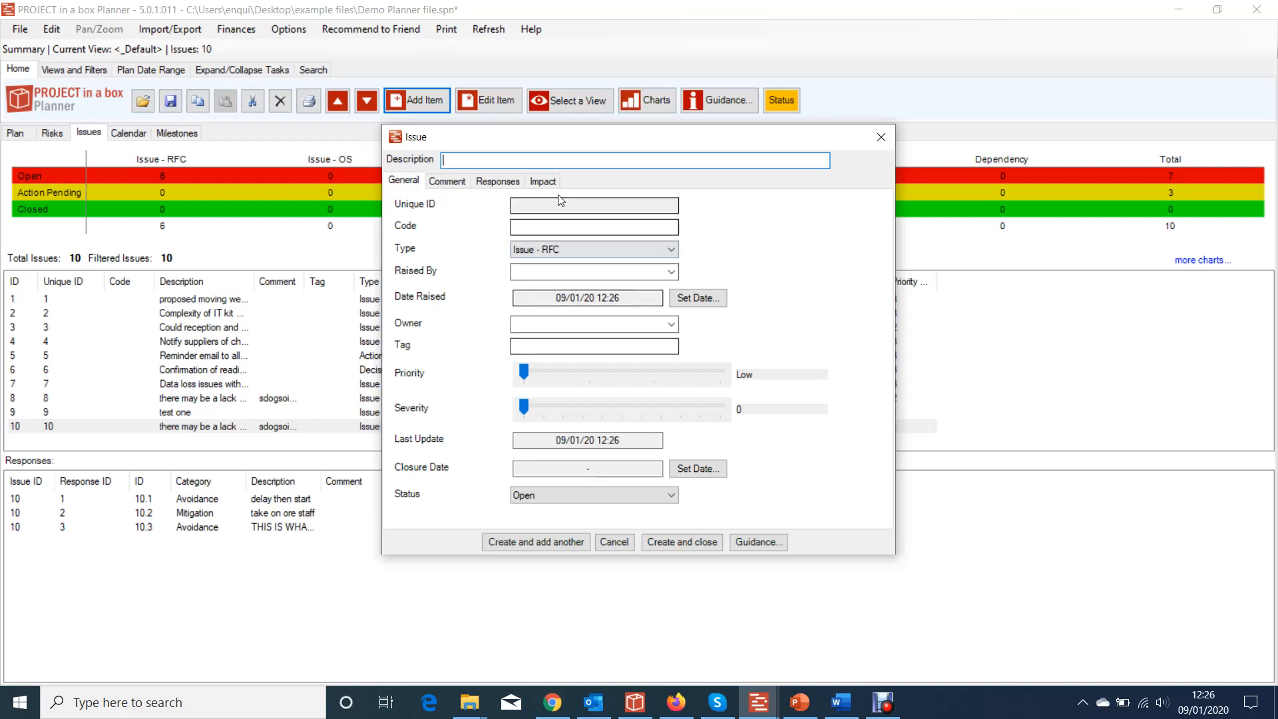
left_click(498, 181)
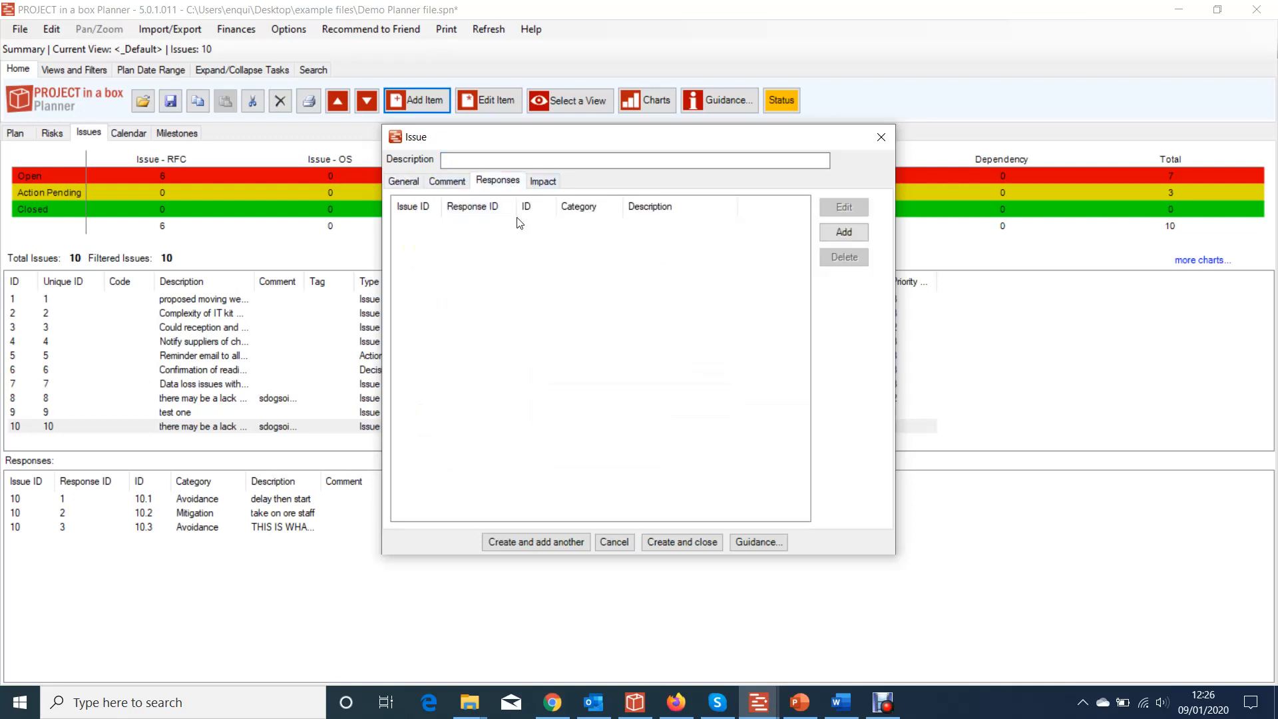
left_click(844, 232)
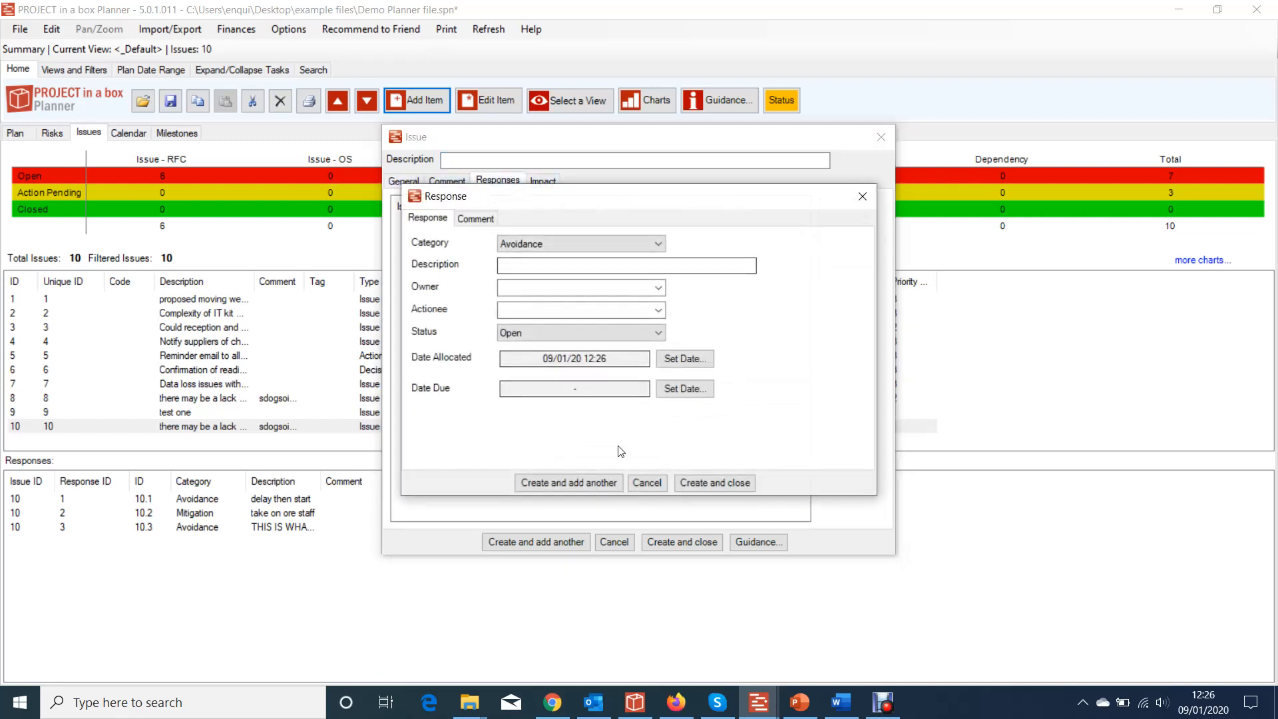